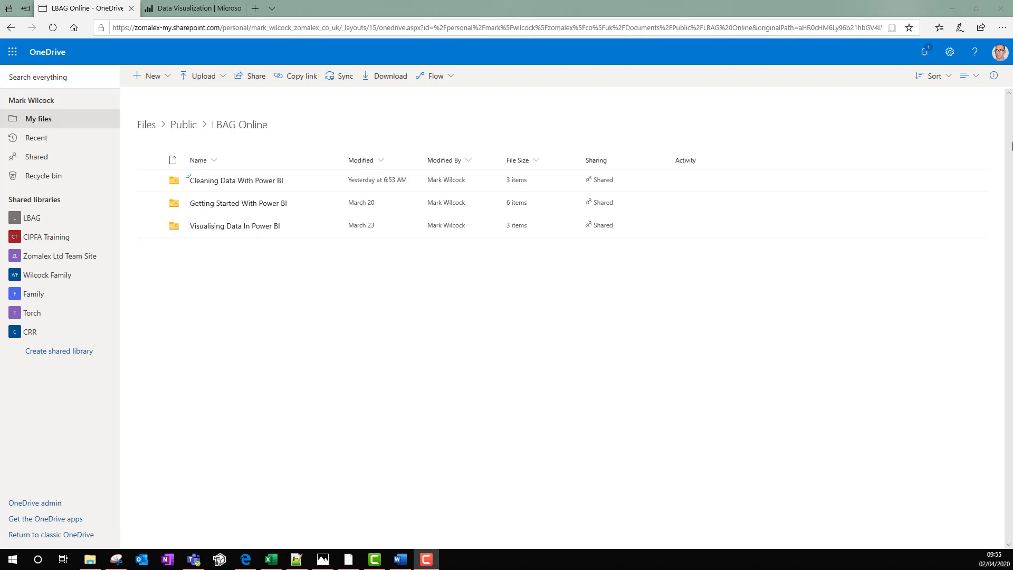
mouse_move(255, 109)
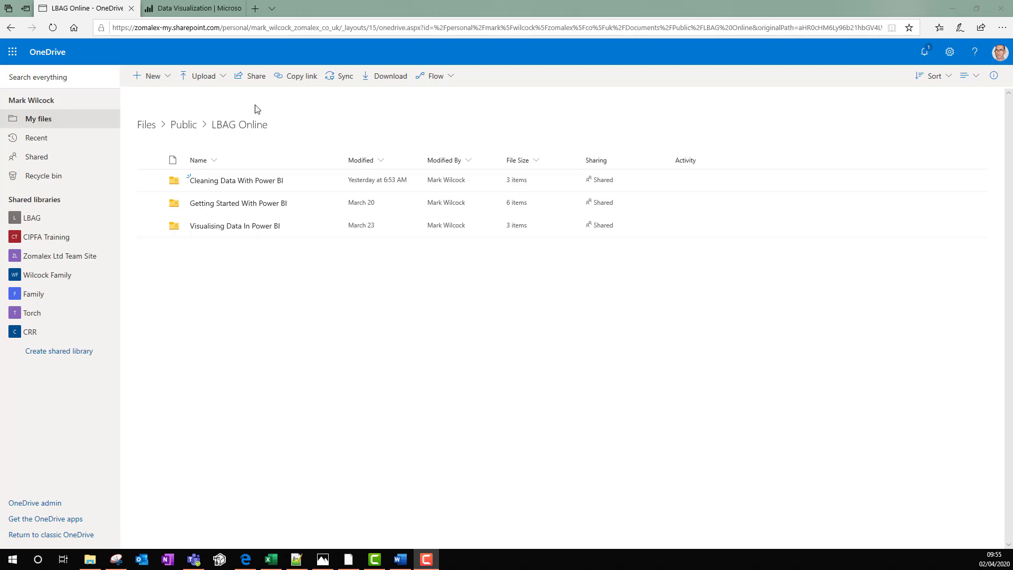
mouse_move(264, 197)
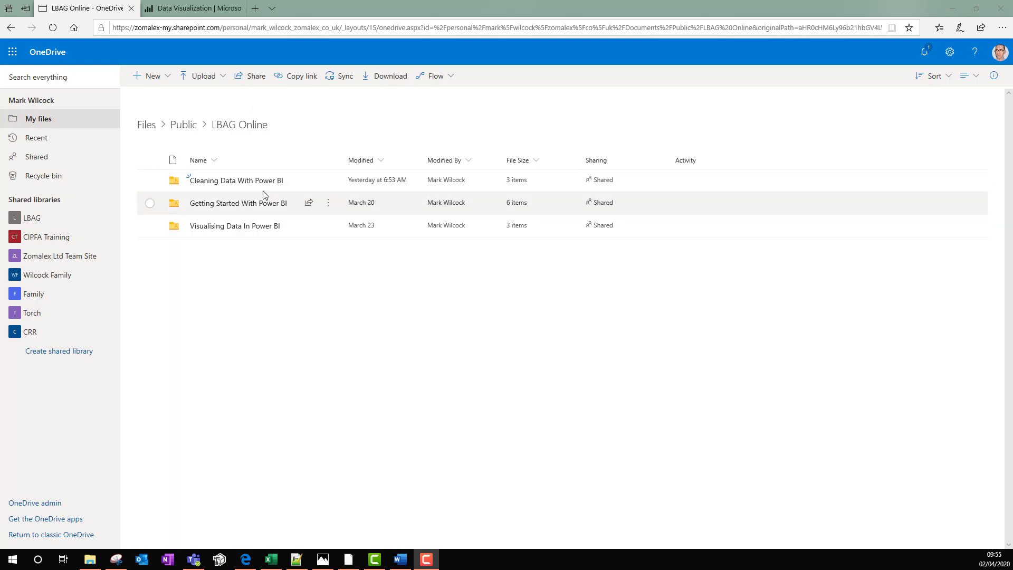
mouse_move(262, 191)
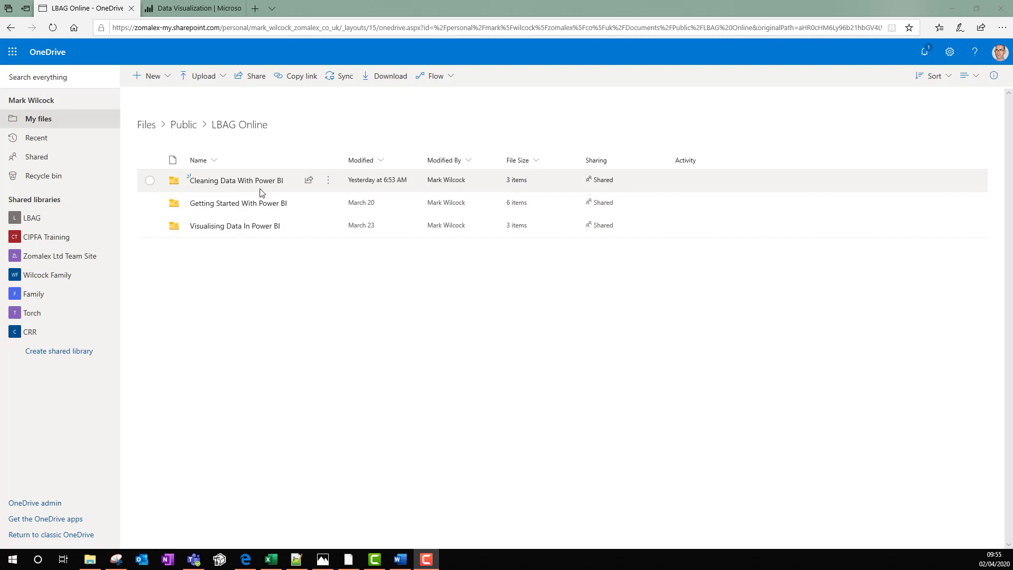
mouse_move(251, 203)
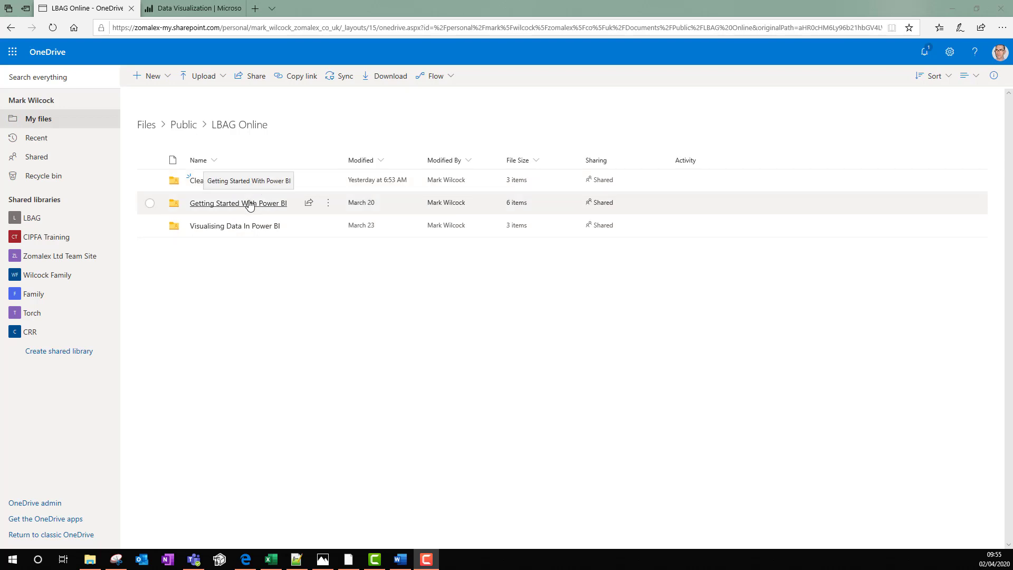
Step: Open the 'Getting Started With Power BI' folder in OneDrive
left_click(238, 203)
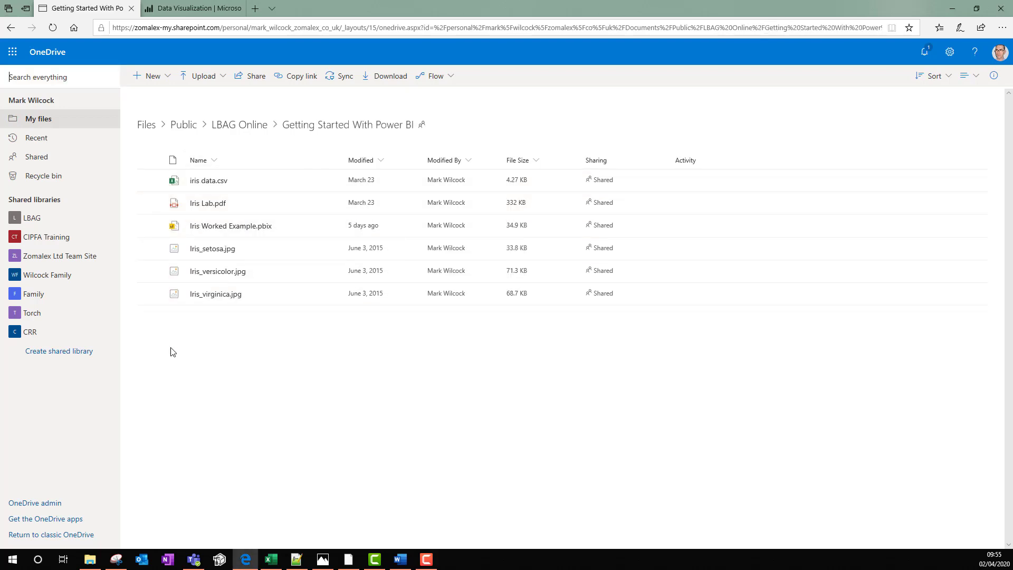
mouse_move(389, 78)
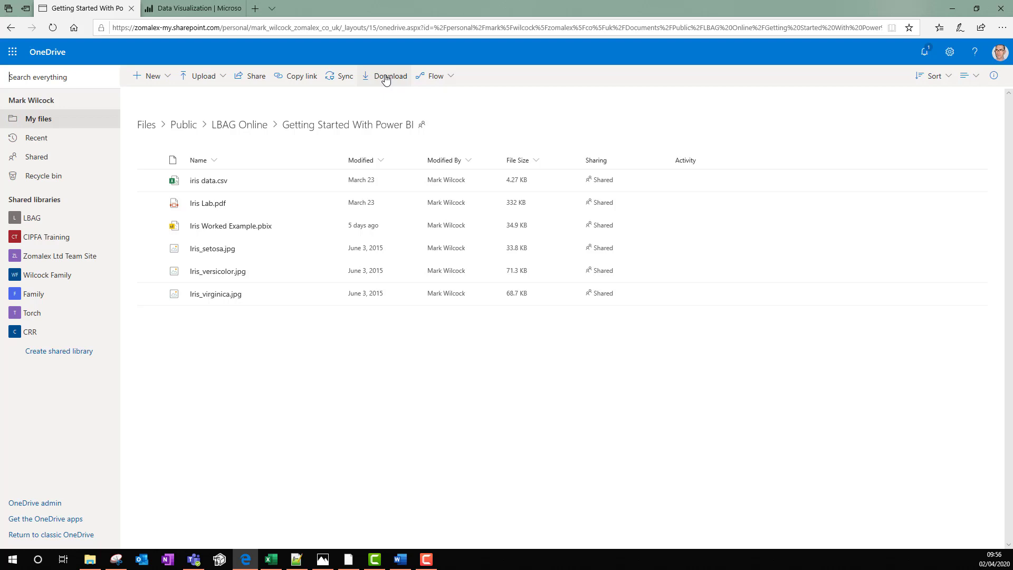
mouse_move(218, 185)
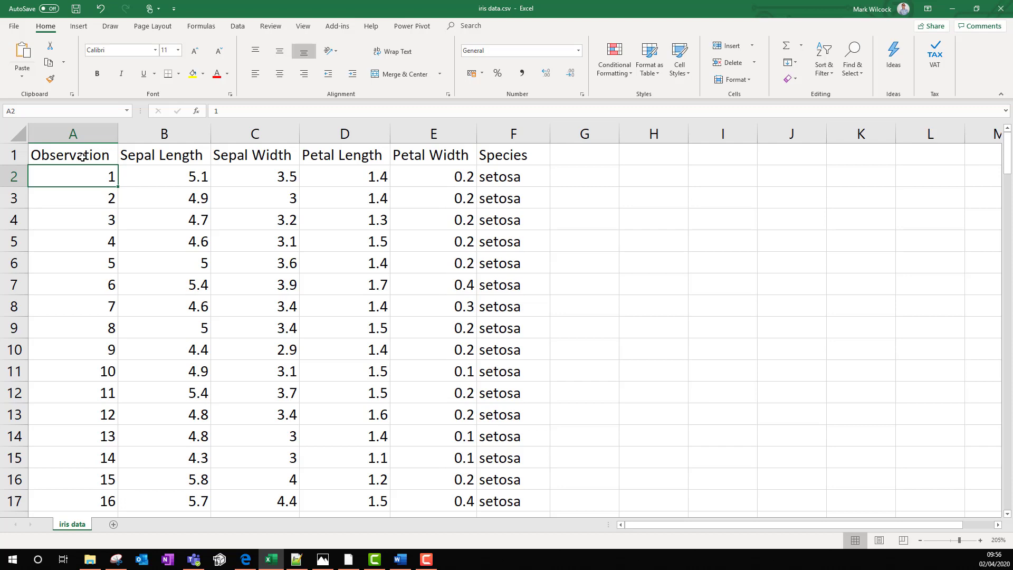
Step: Inspect the first iris row's observation, sepal, petal and species cells in Excel, then view the CSV in Notepad++
left_click(513, 176)
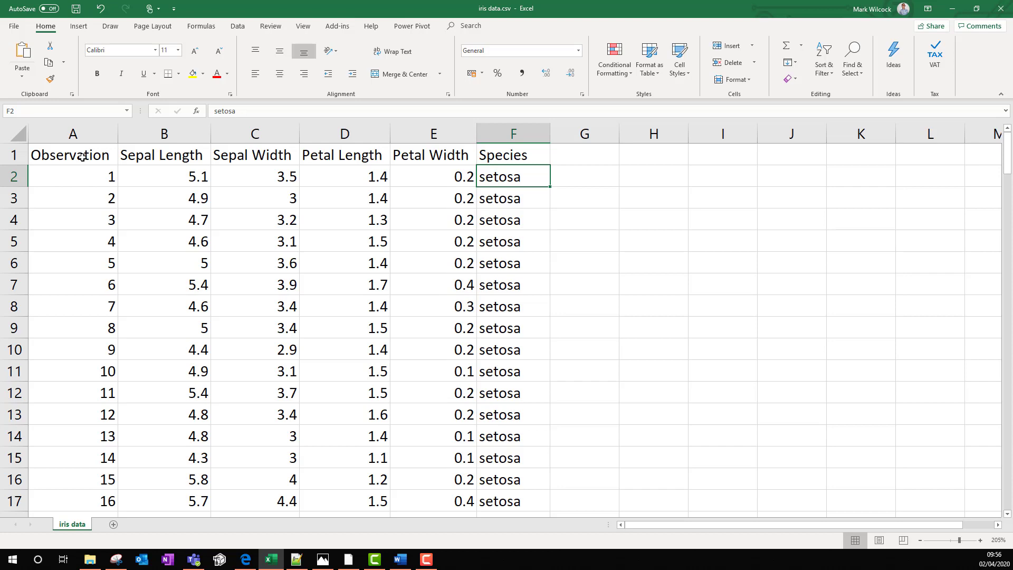
left_click(73, 176)
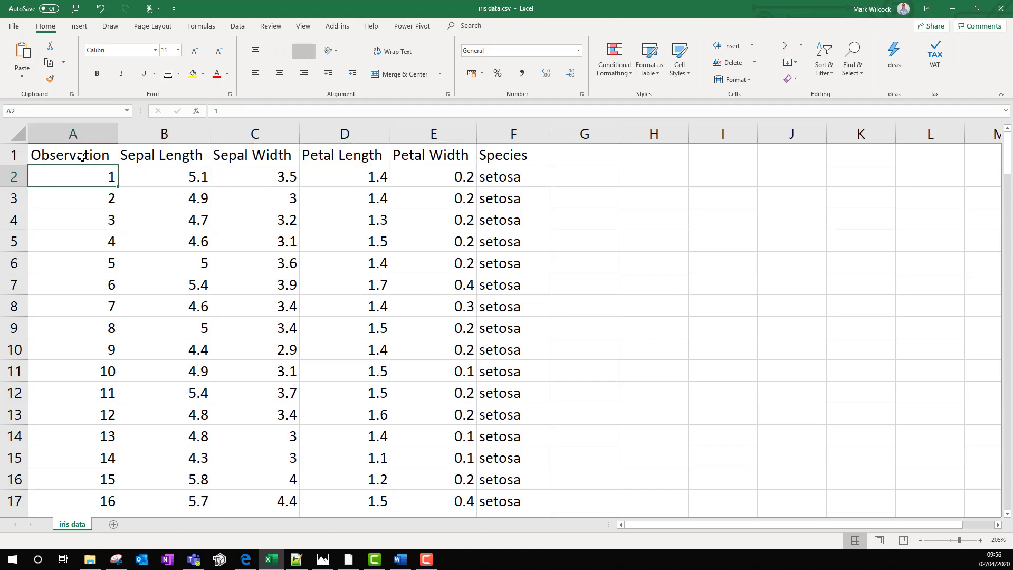
left_click(163, 176)
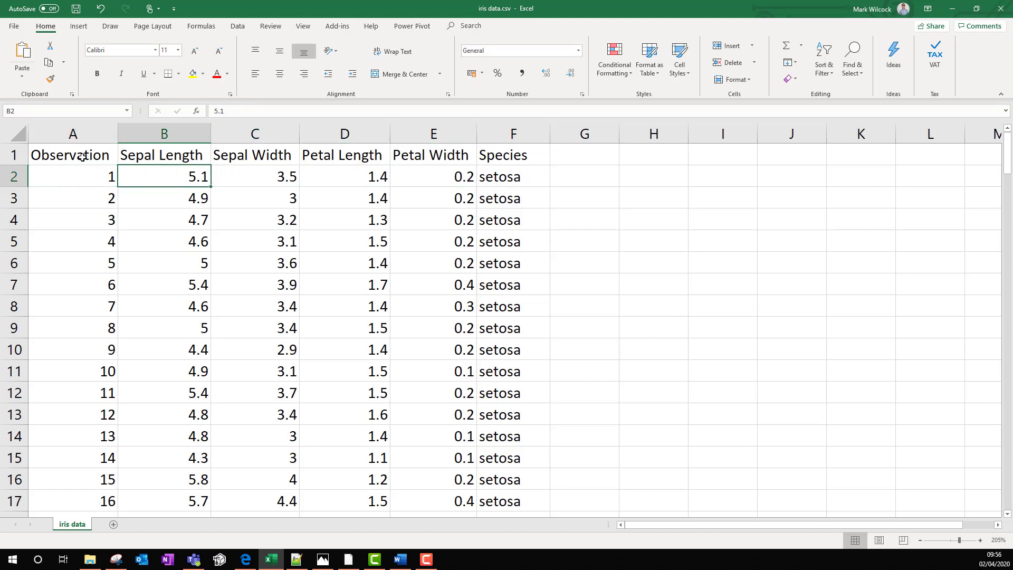
left_click(254, 177)
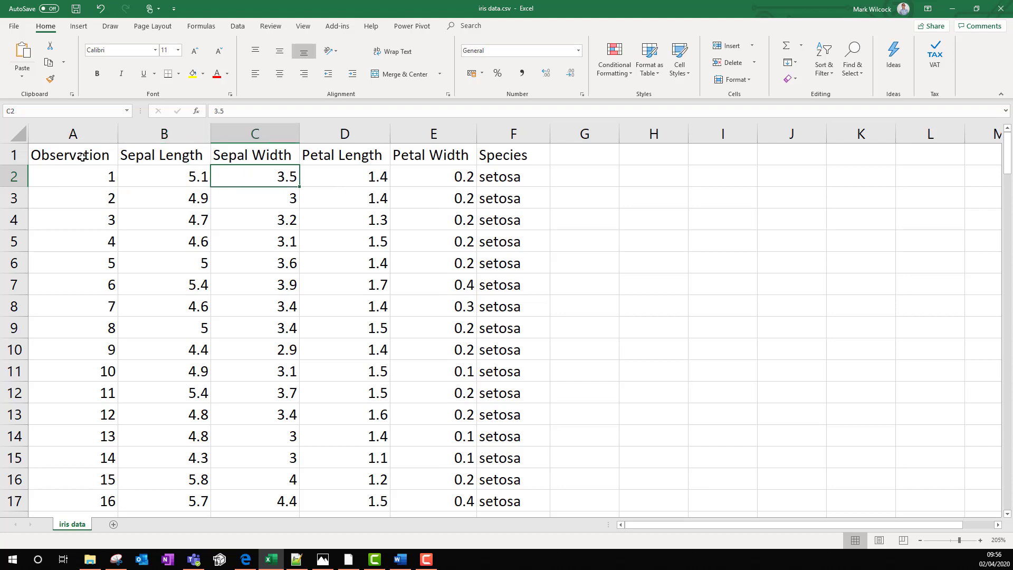
left_click(433, 177)
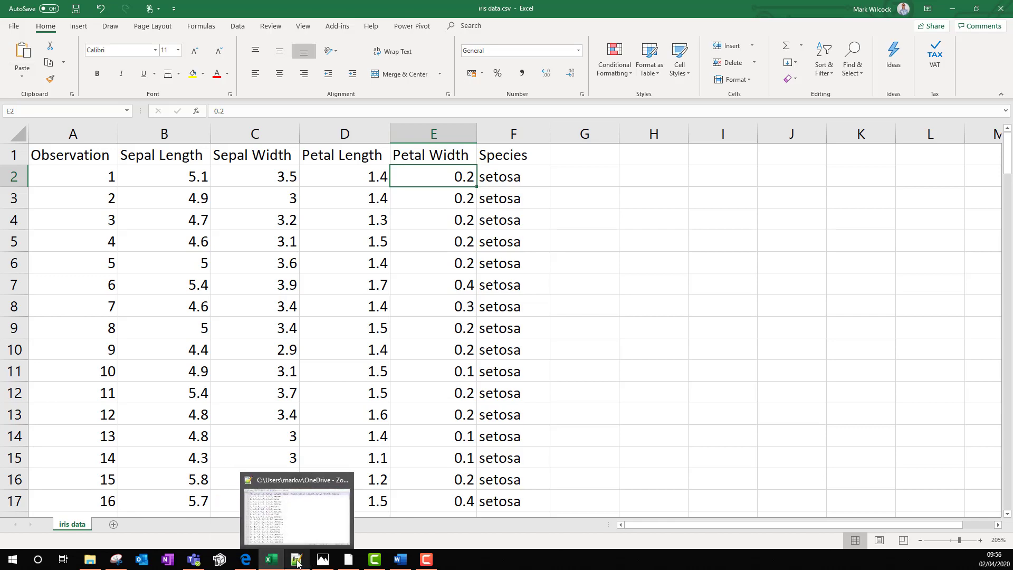
left_click(296, 559)
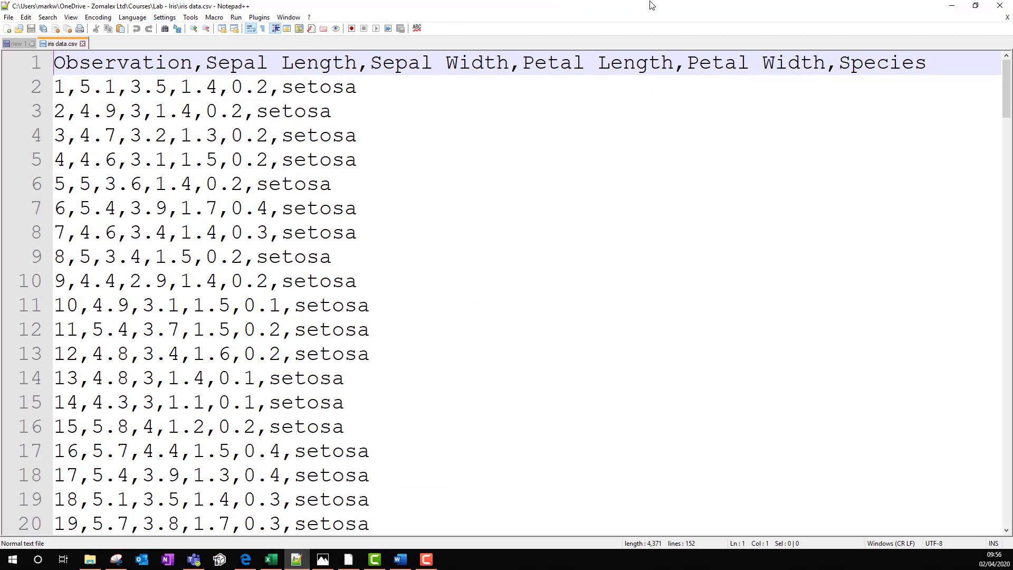
mouse_move(901, 40)
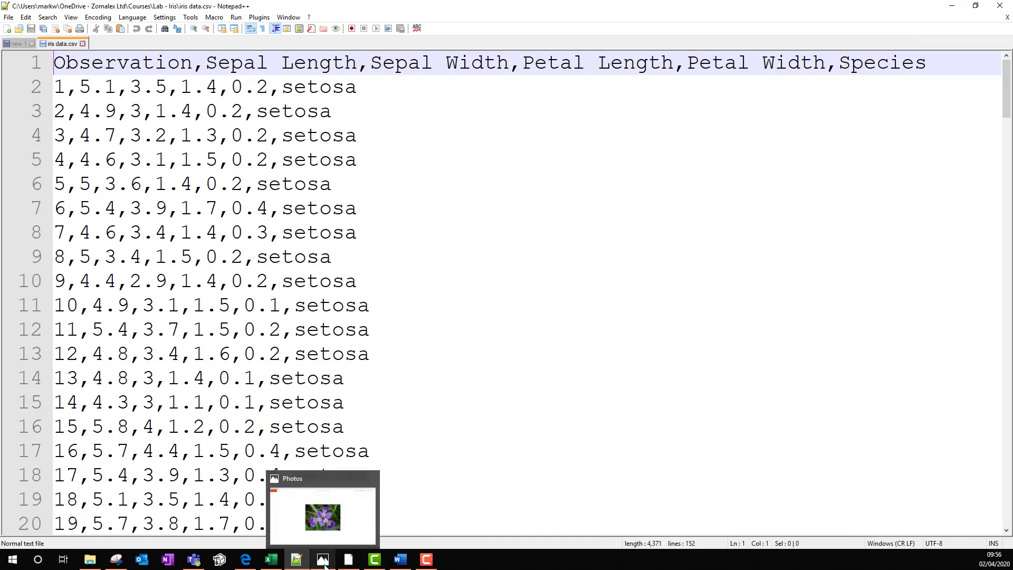
Step: Switch to Photos showing the Iris_versicolor.jpg flower image
left_click(323, 559)
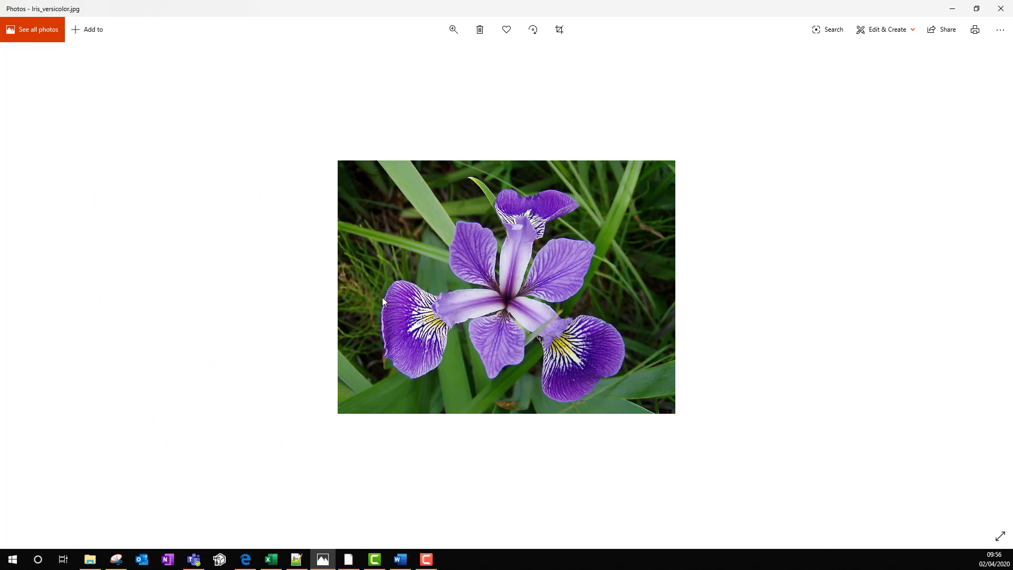
mouse_move(390, 283)
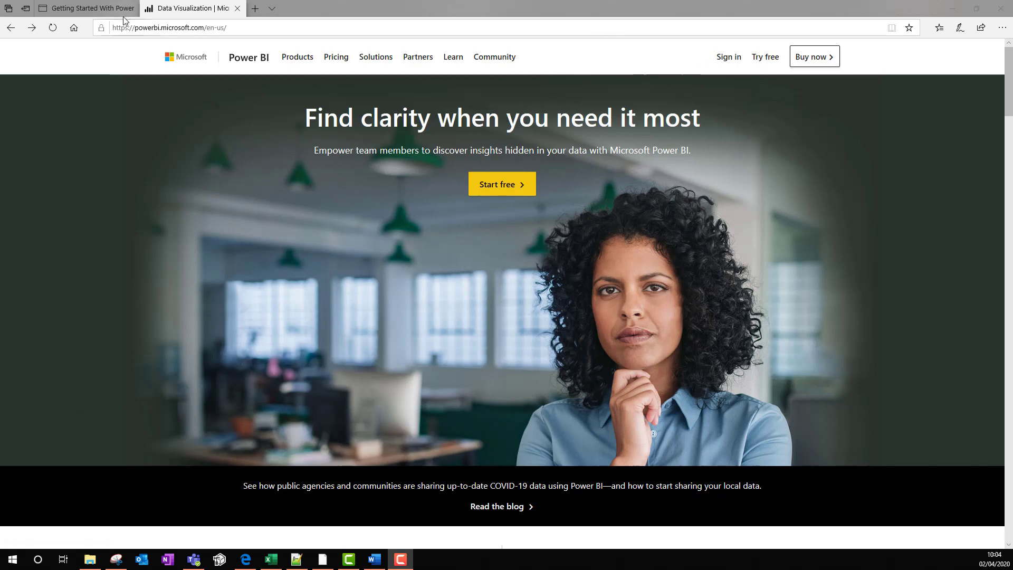
Step: Navigate from the Products menu to the Power BI Desktop product page
left_click(297, 57)
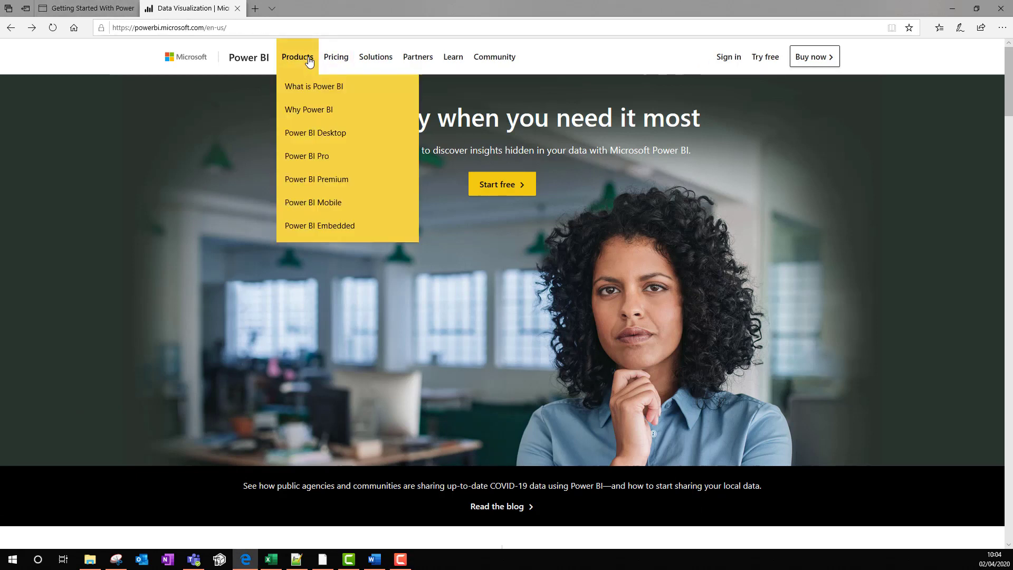
mouse_move(322, 140)
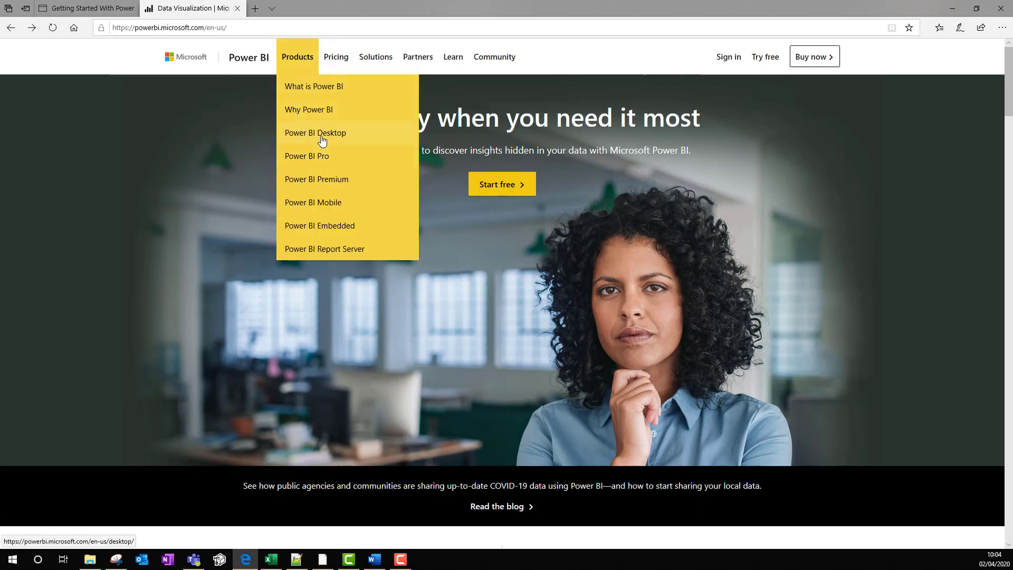
left_click(316, 133)
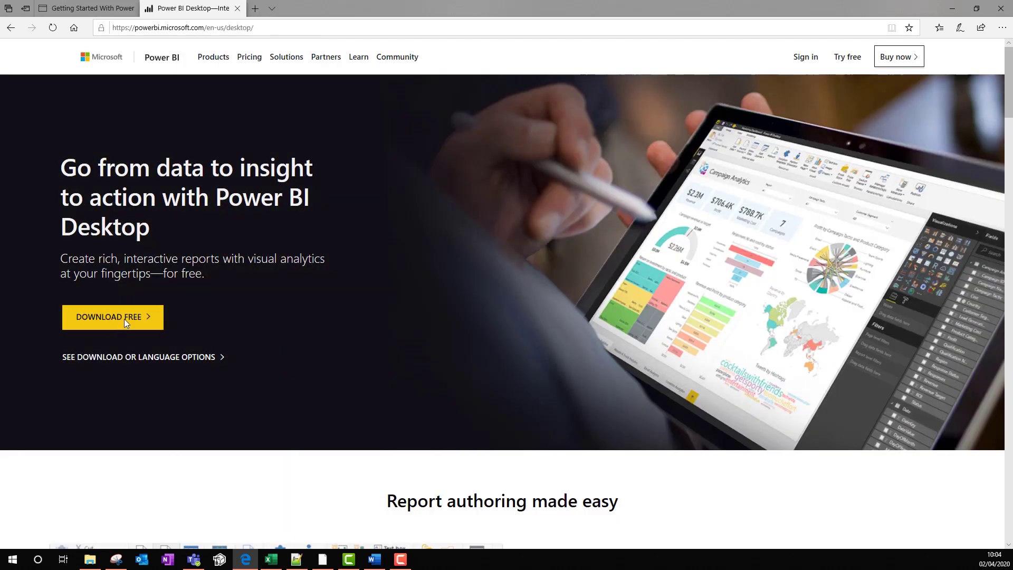
mouse_move(323, 564)
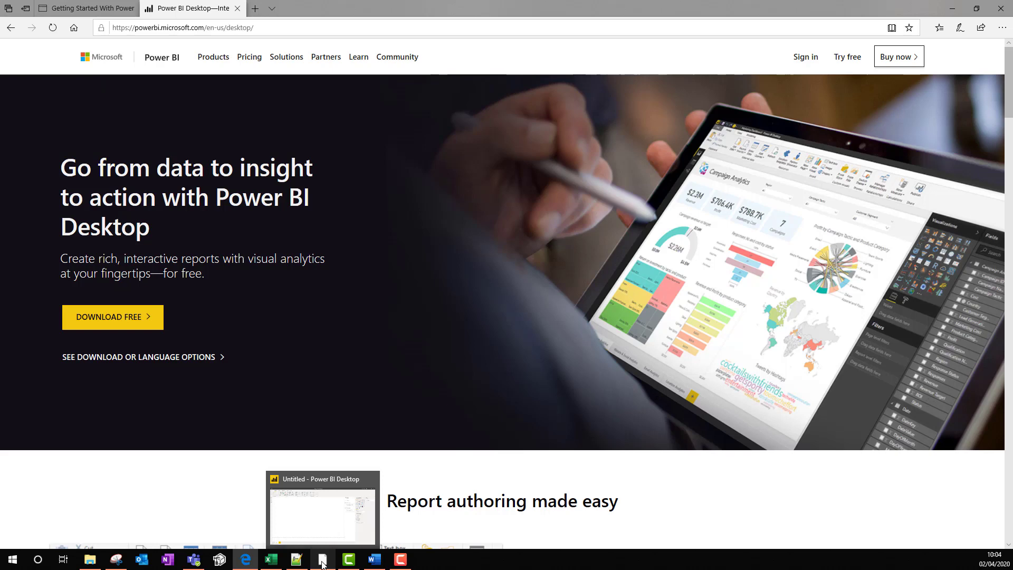
left_click(322, 560)
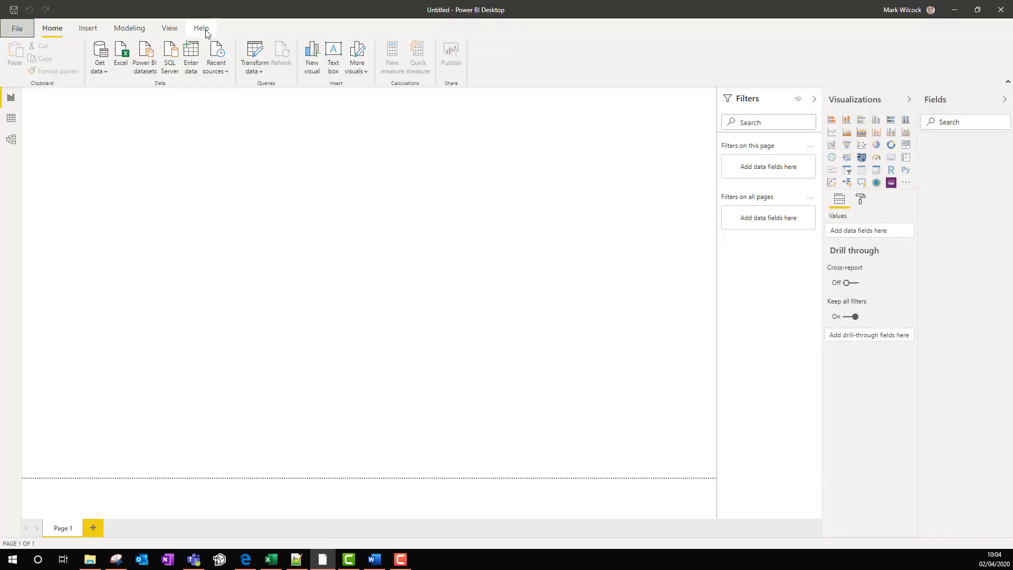
mouse_move(200, 27)
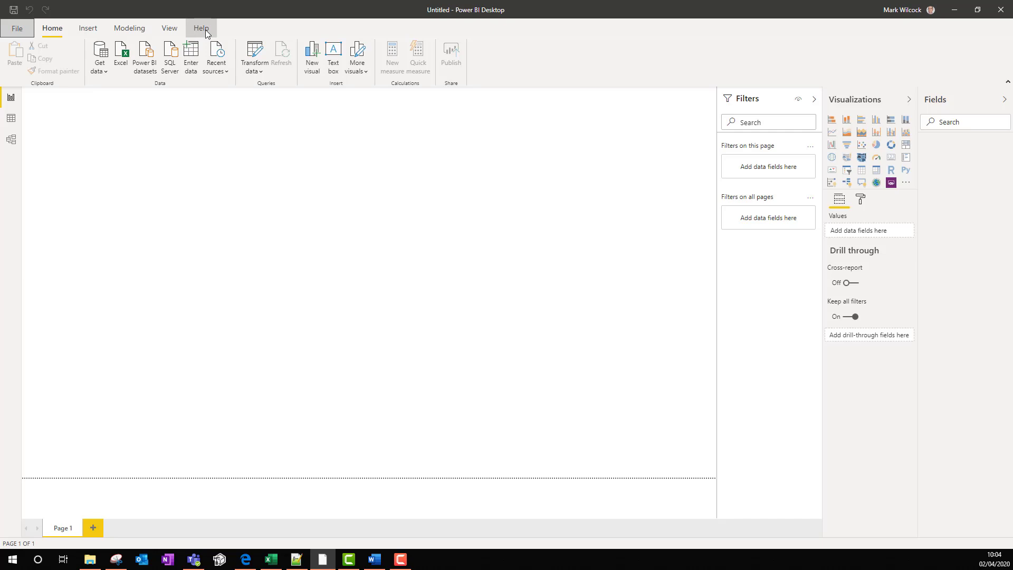
left_click(201, 27)
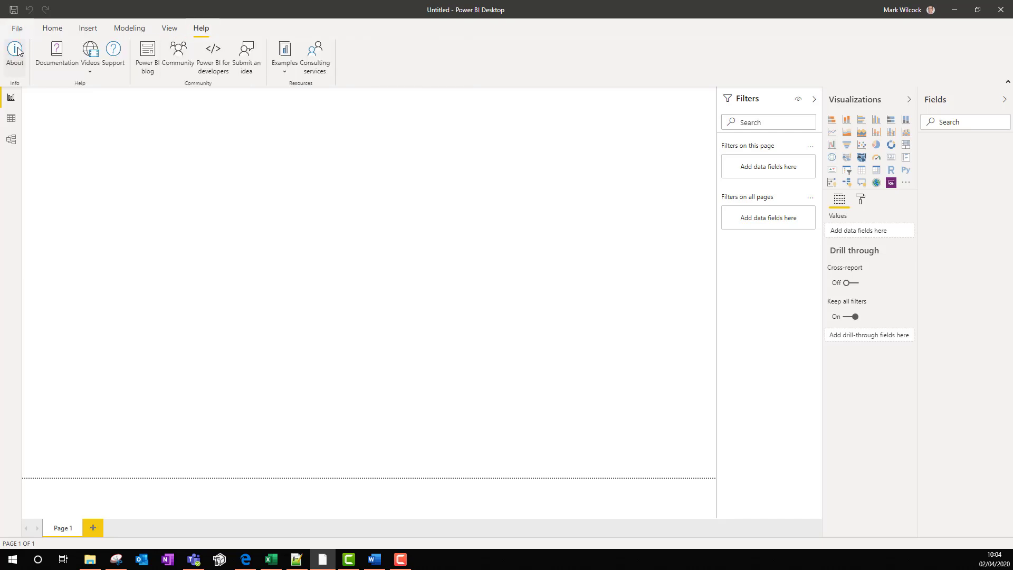
left_click(15, 47)
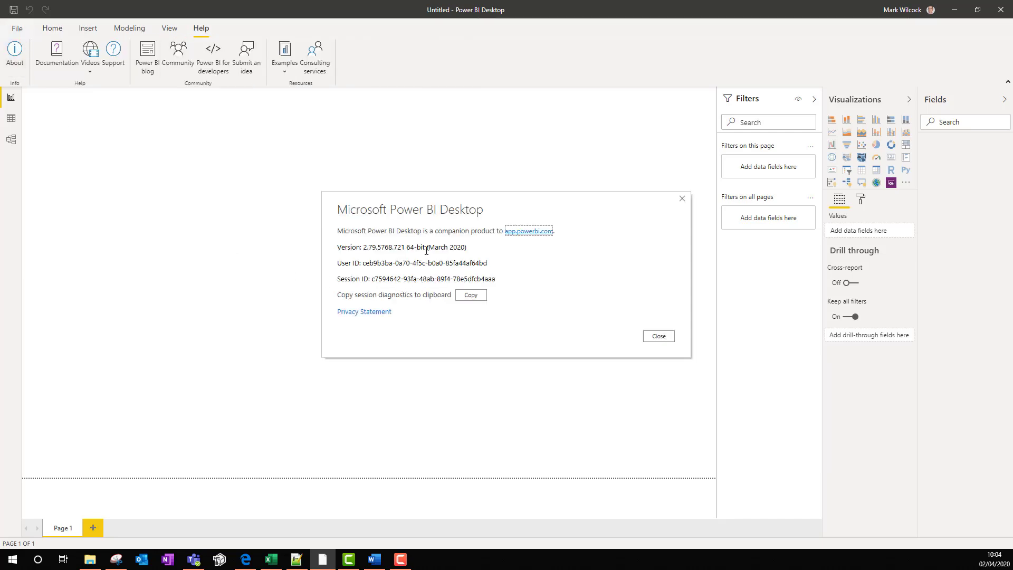
double_click(446, 247)
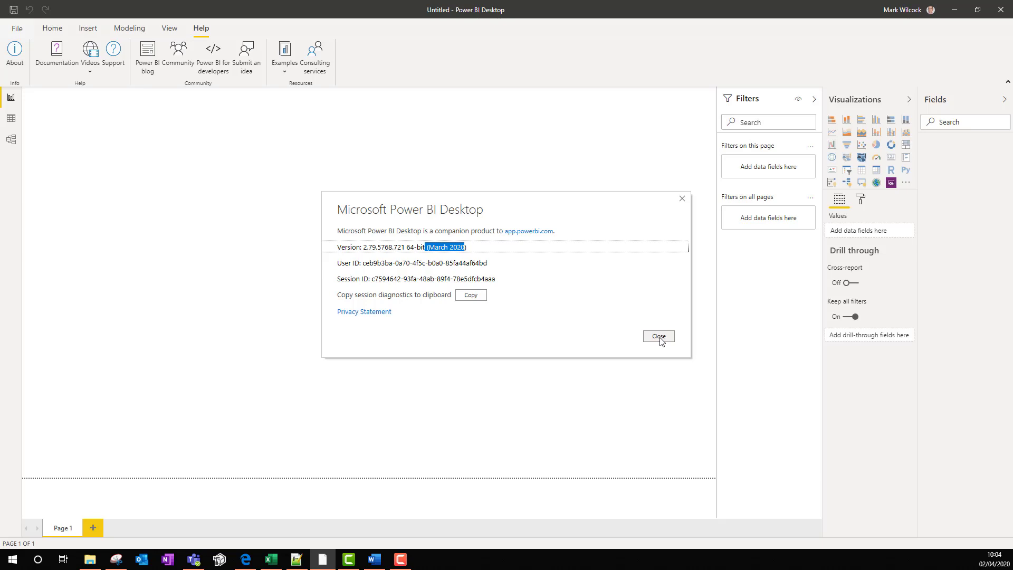
left_click(658, 336)
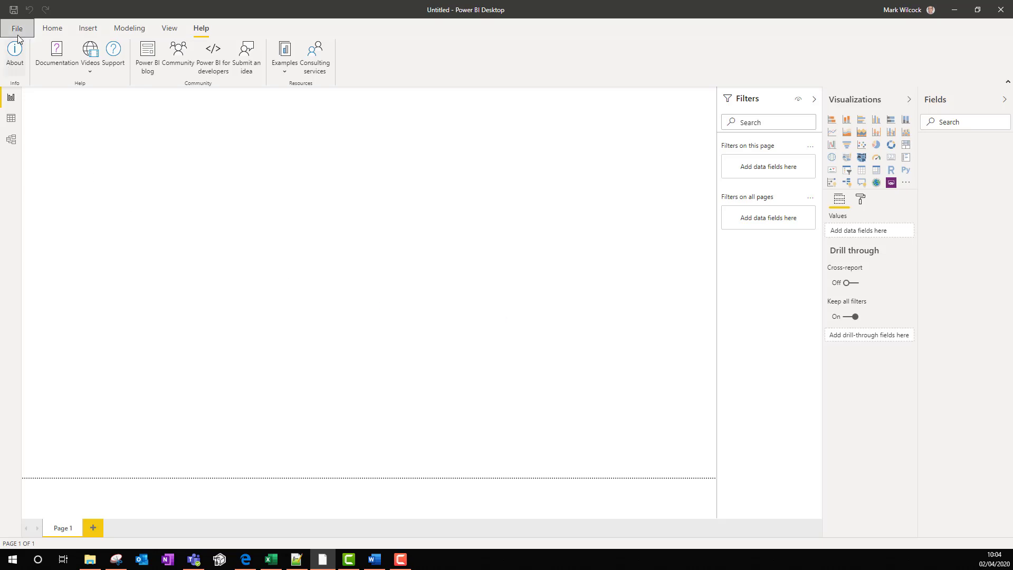
Step: Review the Preview features list in Power BI Desktop Options and cancel without changes
left_click(18, 42)
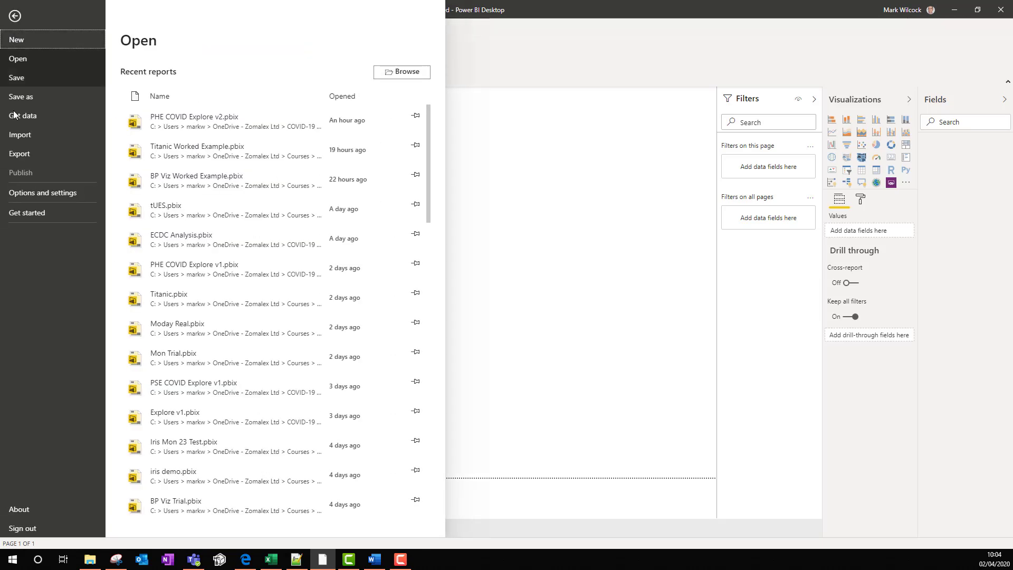
left_click(42, 192)
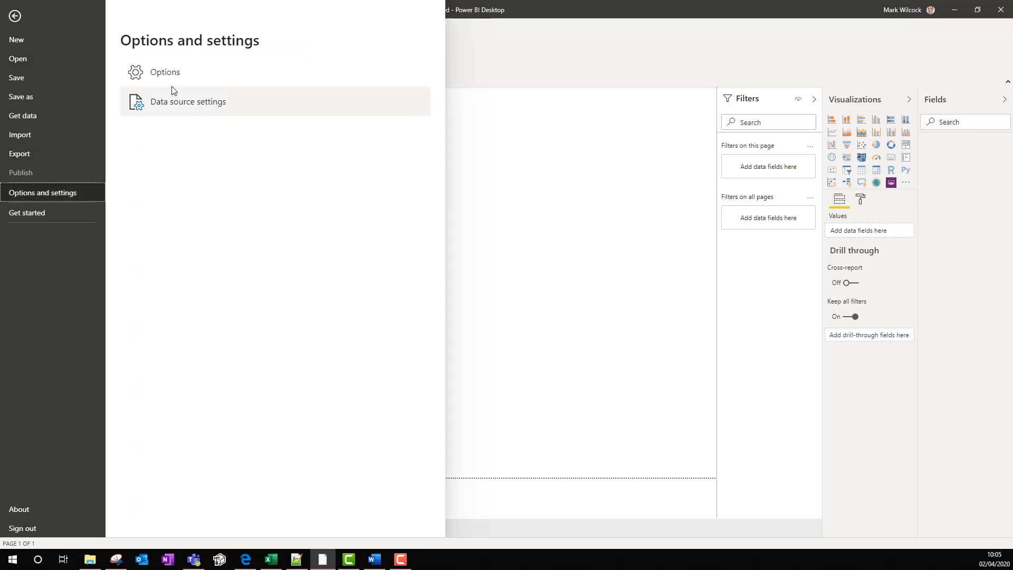
left_click(15, 17)
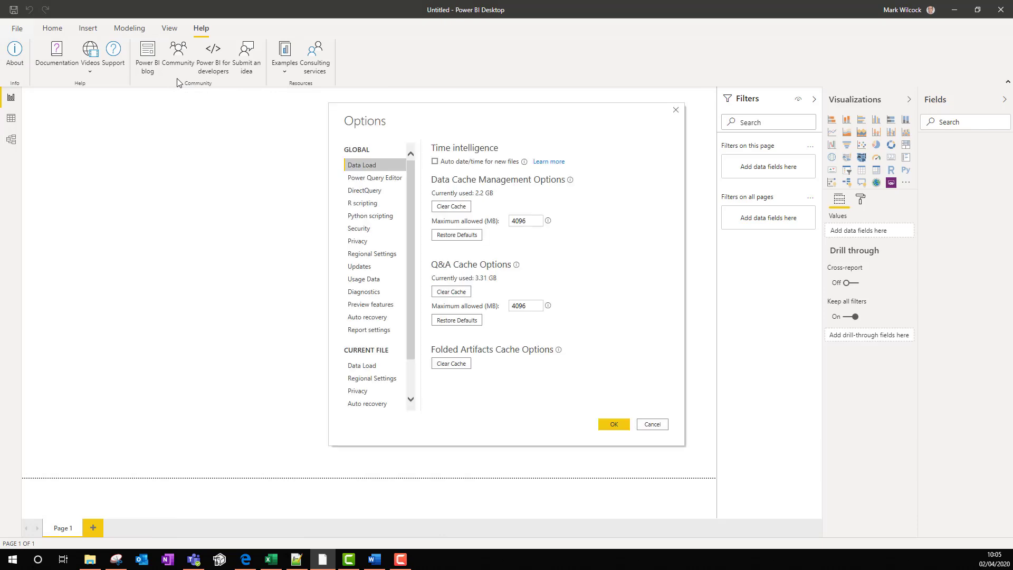
left_click(371, 304)
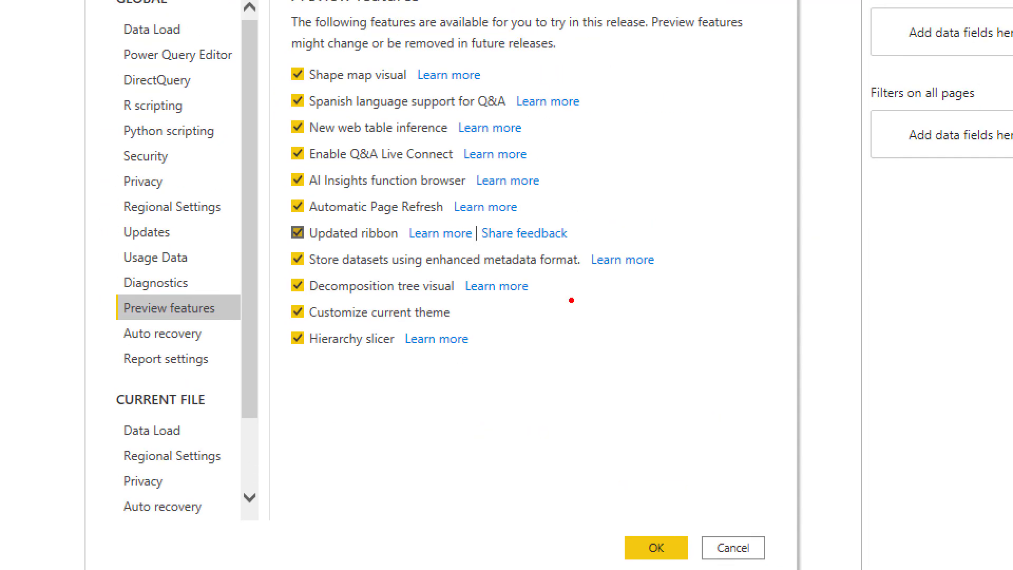
mouse_move(269, 218)
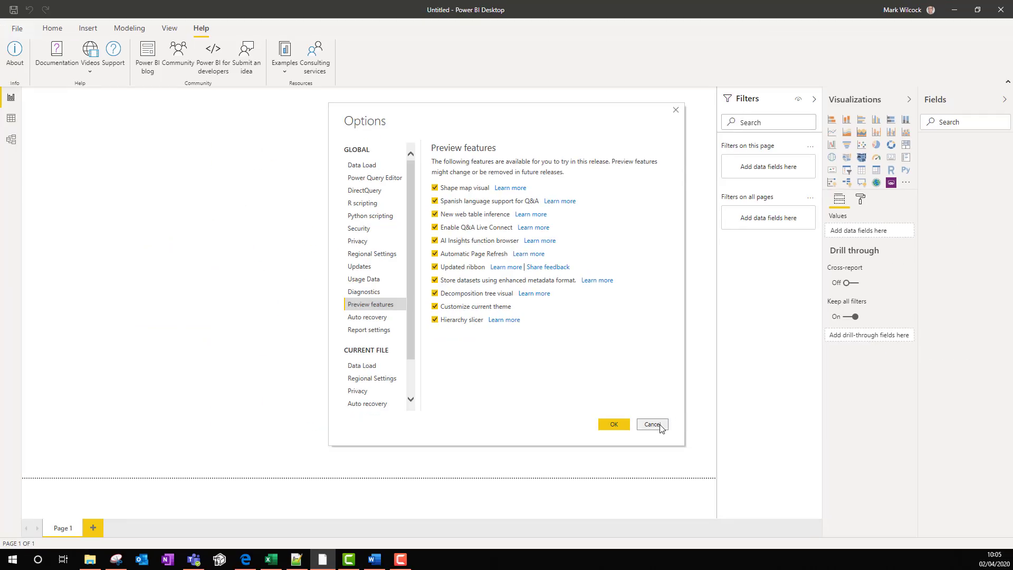
left_click(653, 424)
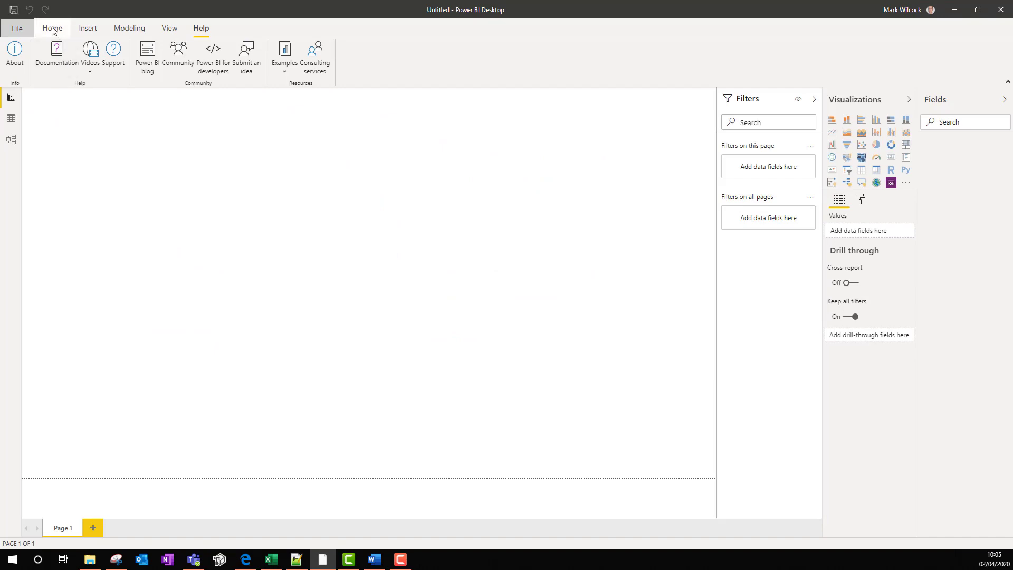
Step: Show the Home ribbon with its Get data import commands
left_click(51, 28)
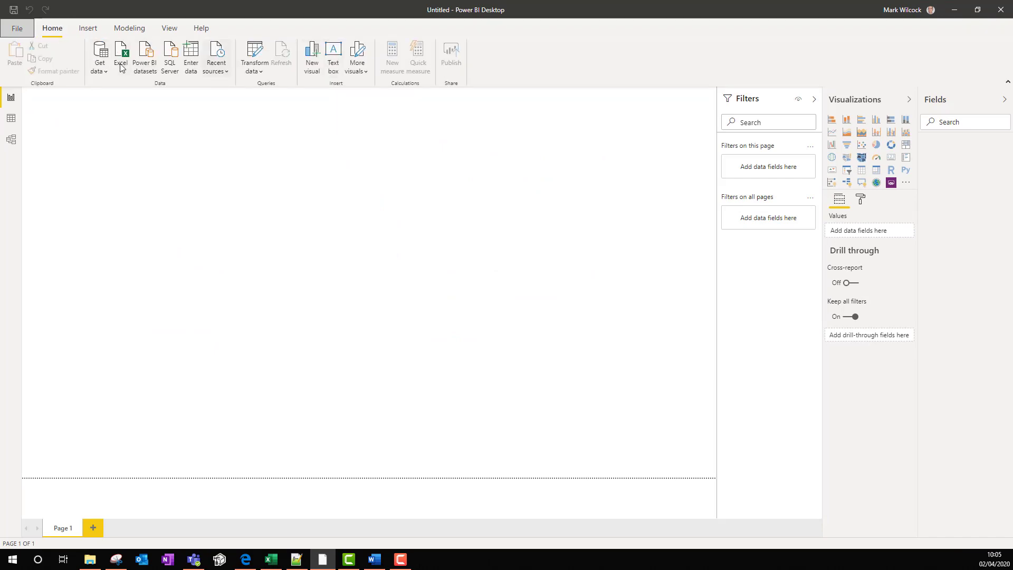
mouse_move(122, 68)
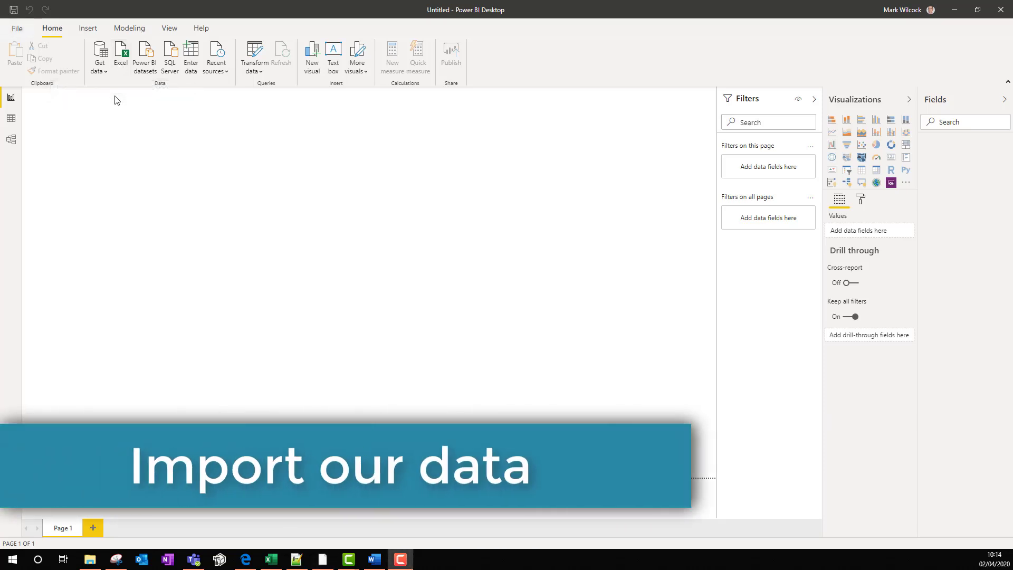
left_click(99, 55)
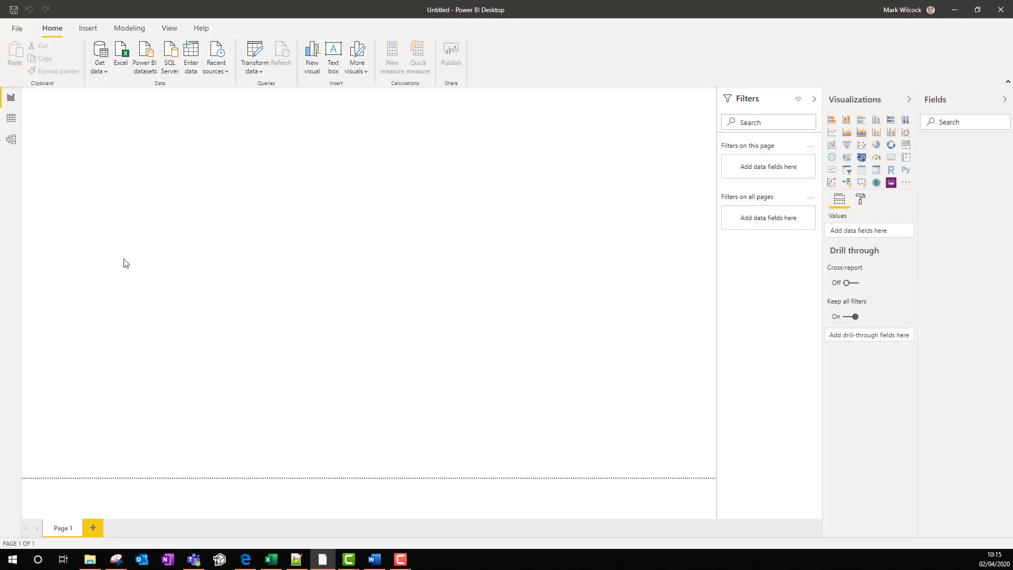
Step: In Get data, browse the source categories and connect to a Text/CSV file source
left_click(100, 55)
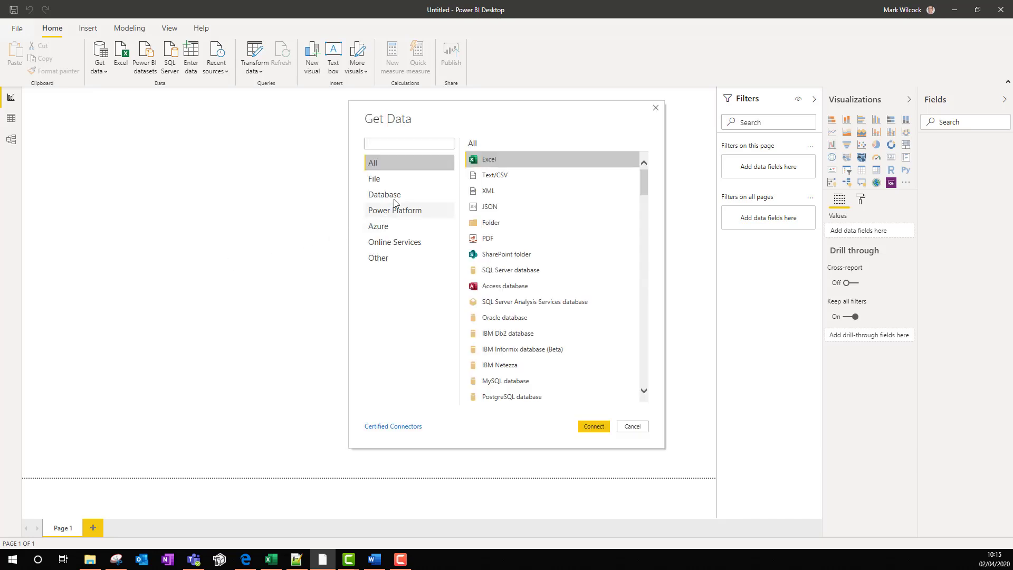
left_click(384, 194)
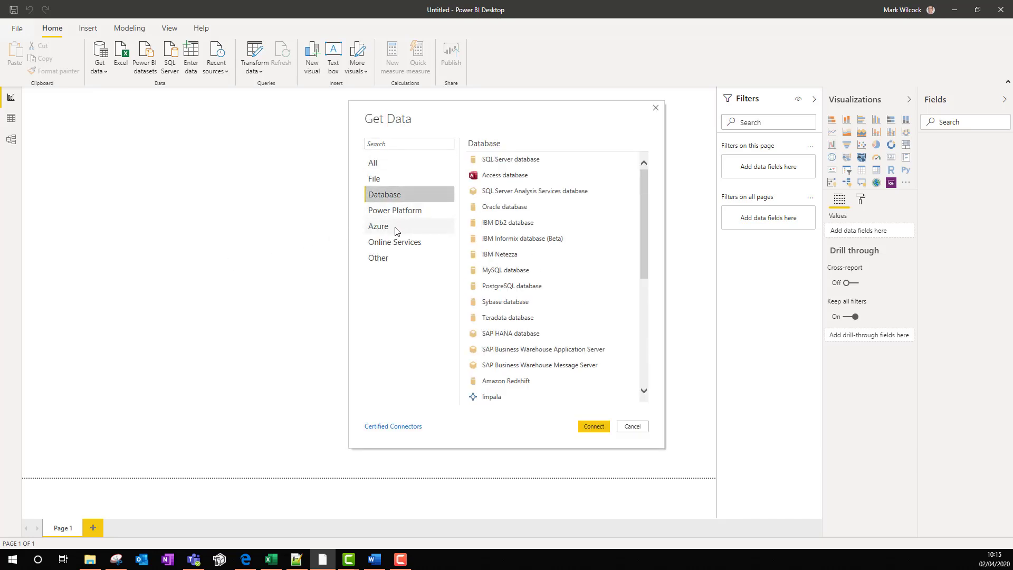
left_click(378, 226)
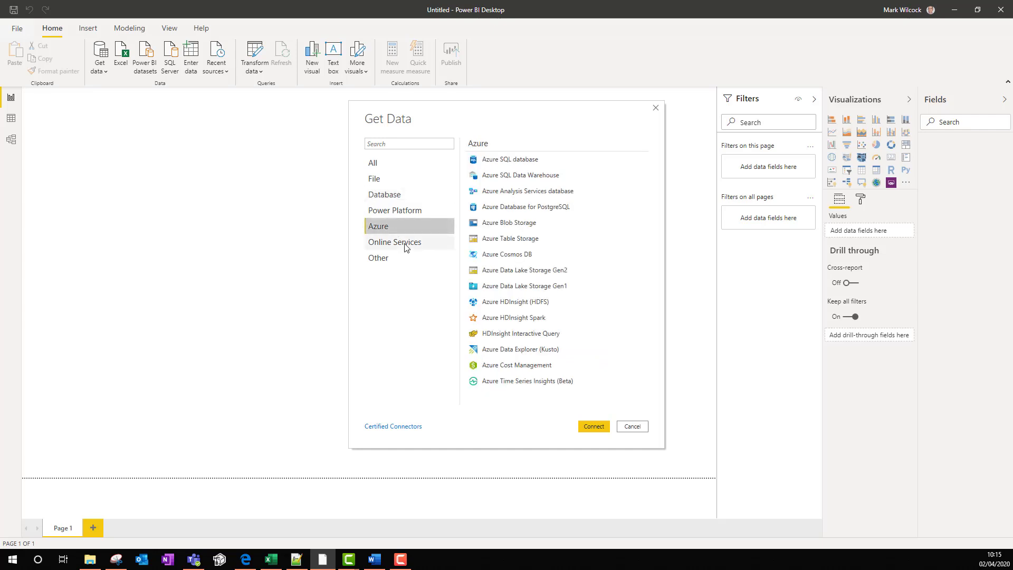
left_click(395, 242)
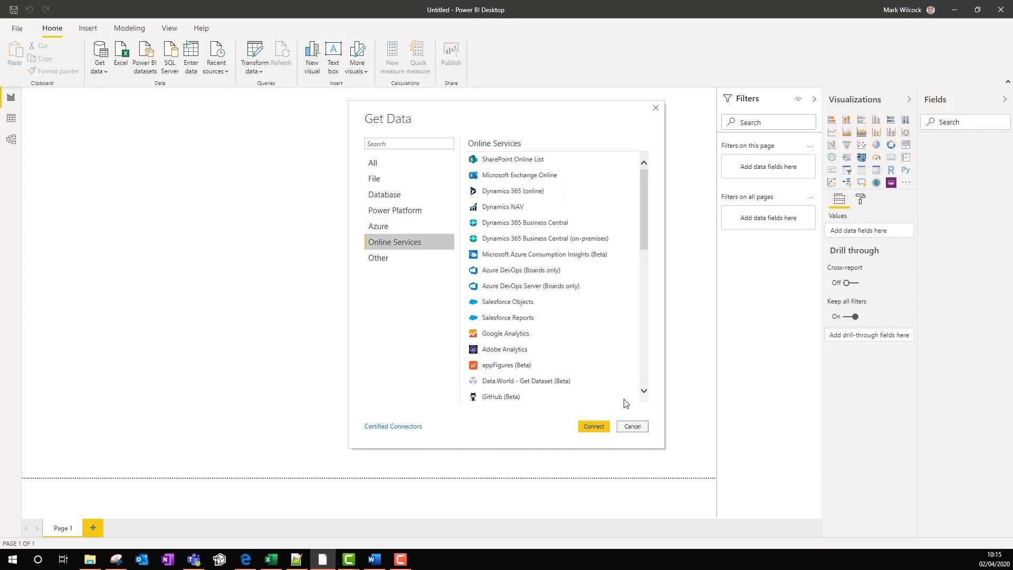
left_click(375, 178)
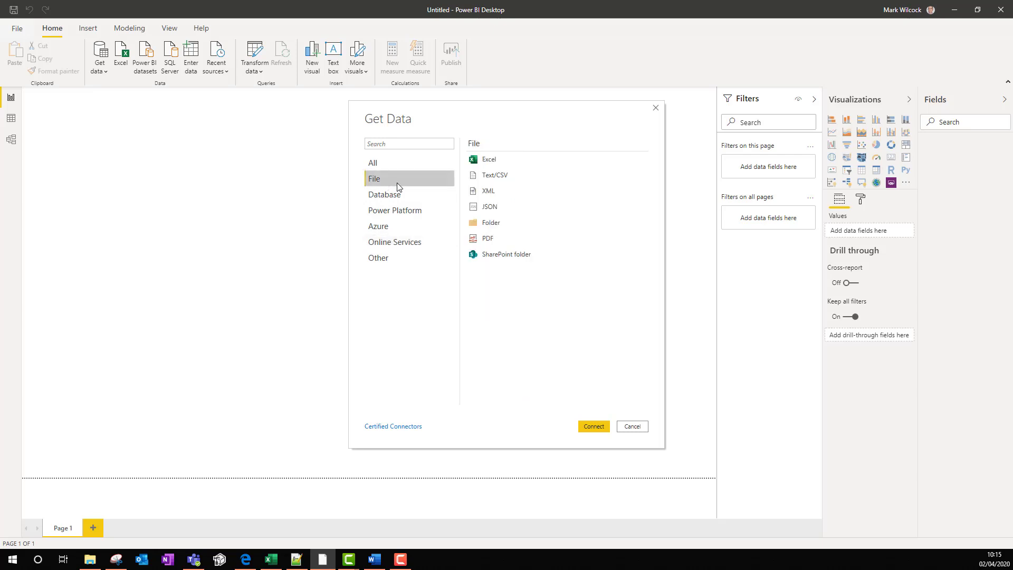
left_click(494, 175)
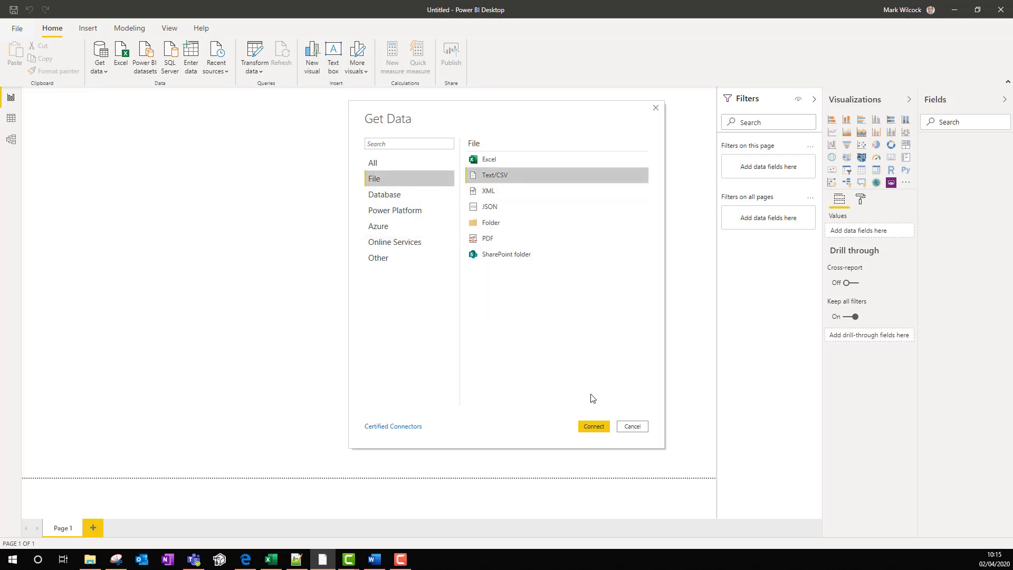
left_click(632, 425)
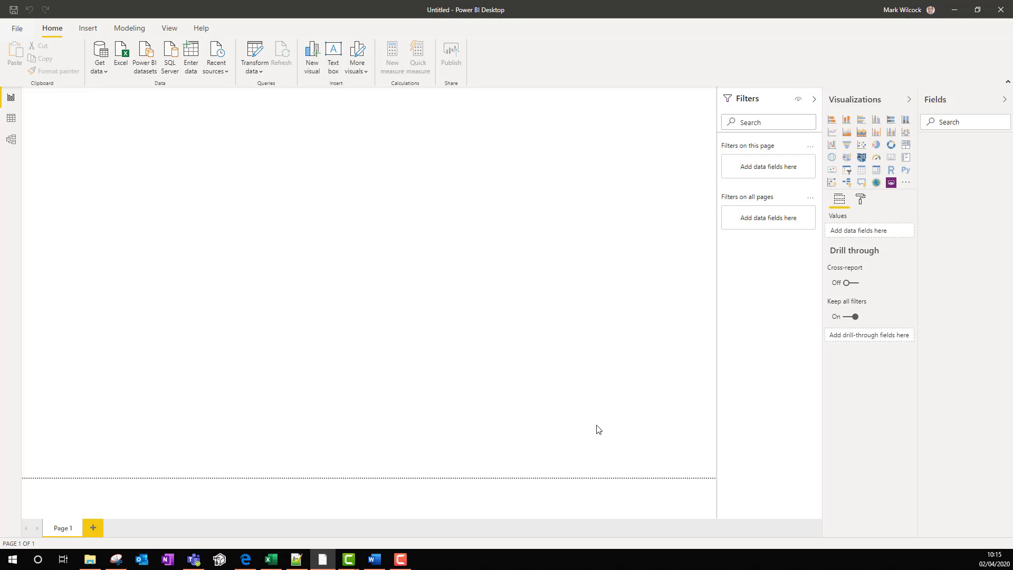
Step: Select iris data.csv and open its comma-delimited preview
left_click(100, 53)
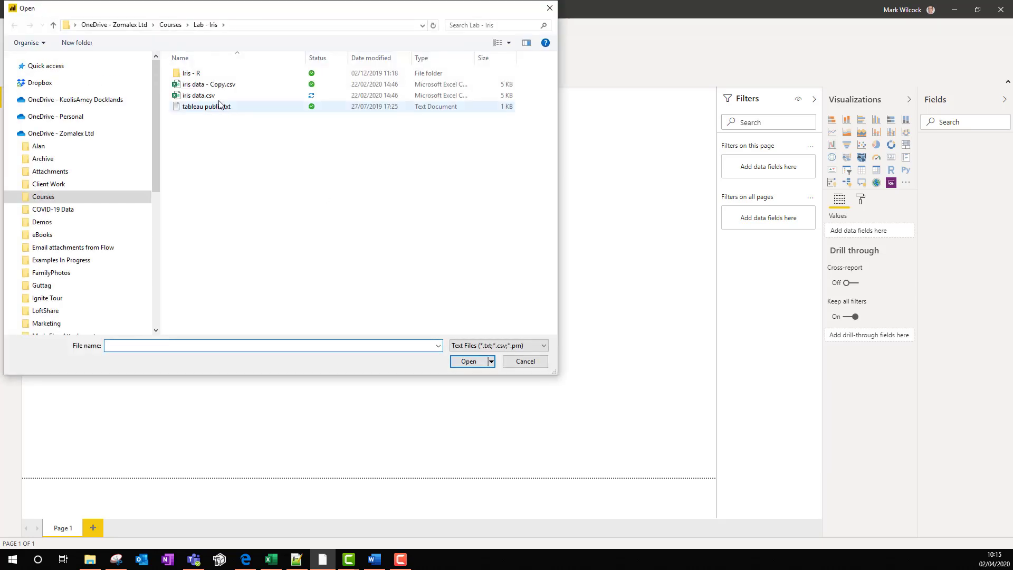
left_click(197, 95)
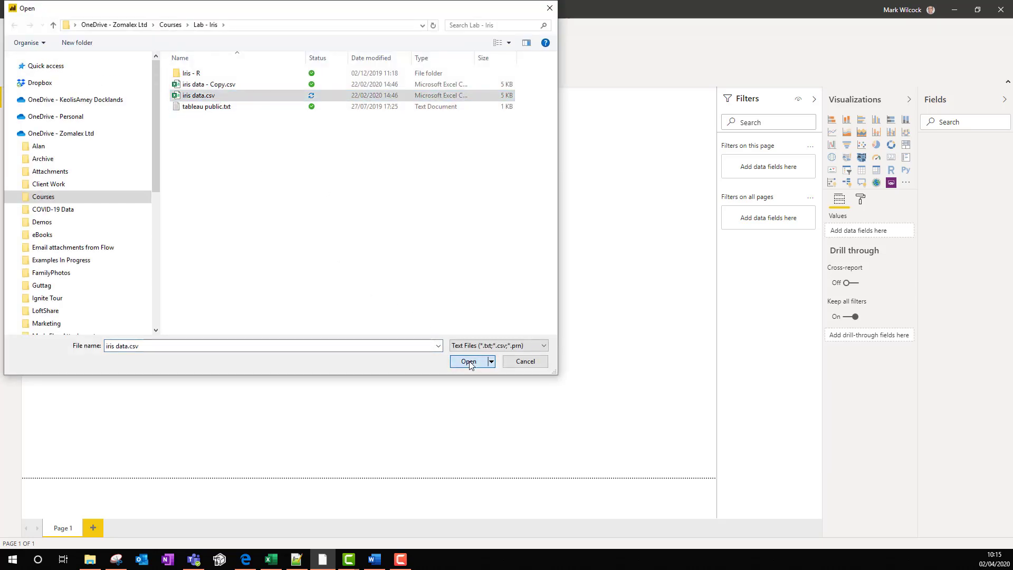
left_click(469, 361)
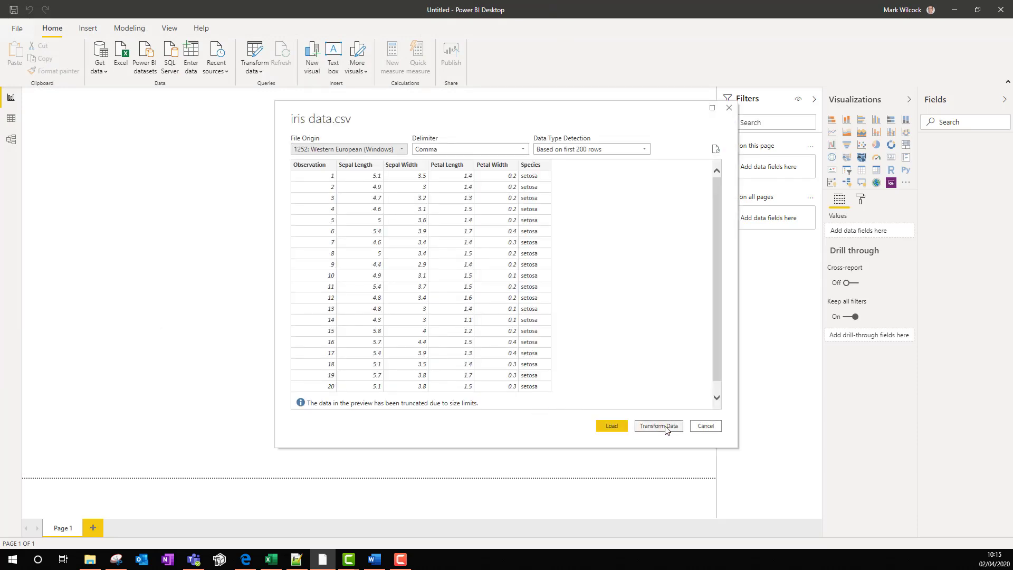
Step: Inspect the iris columns in Power Query Editor, then Close & Apply to load the query
left_click(612, 425)
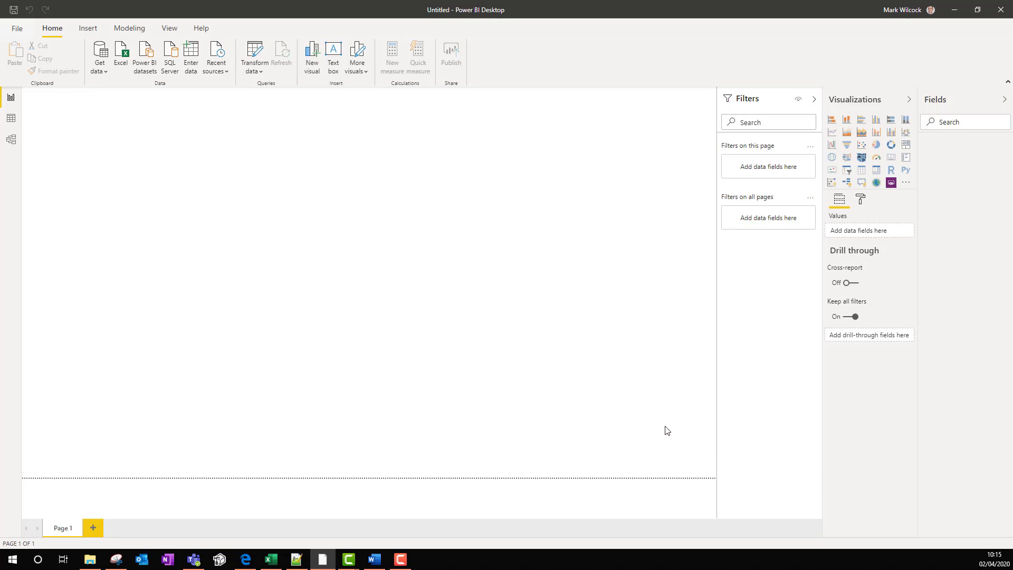
left_click(254, 53)
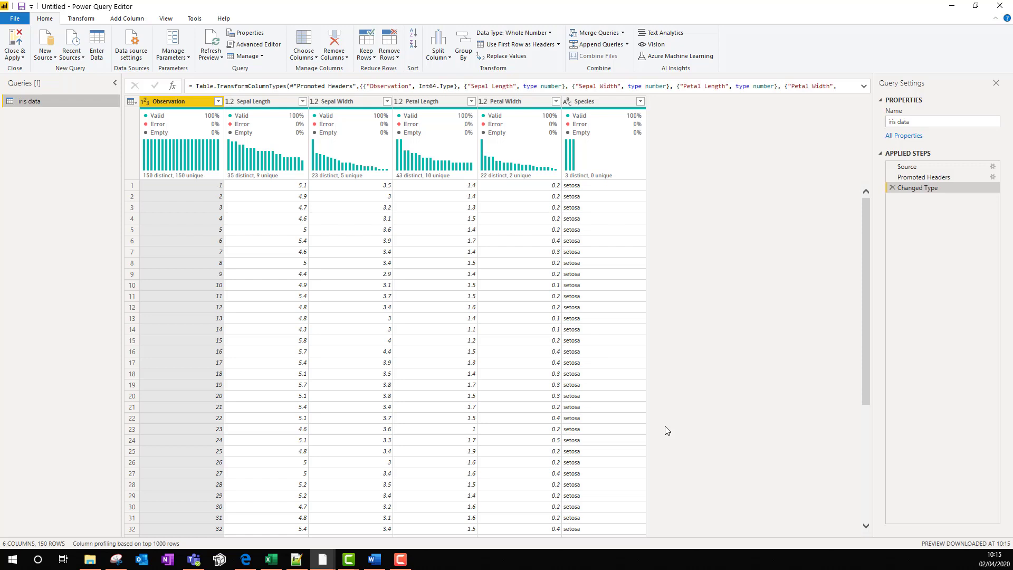
mouse_move(105, 171)
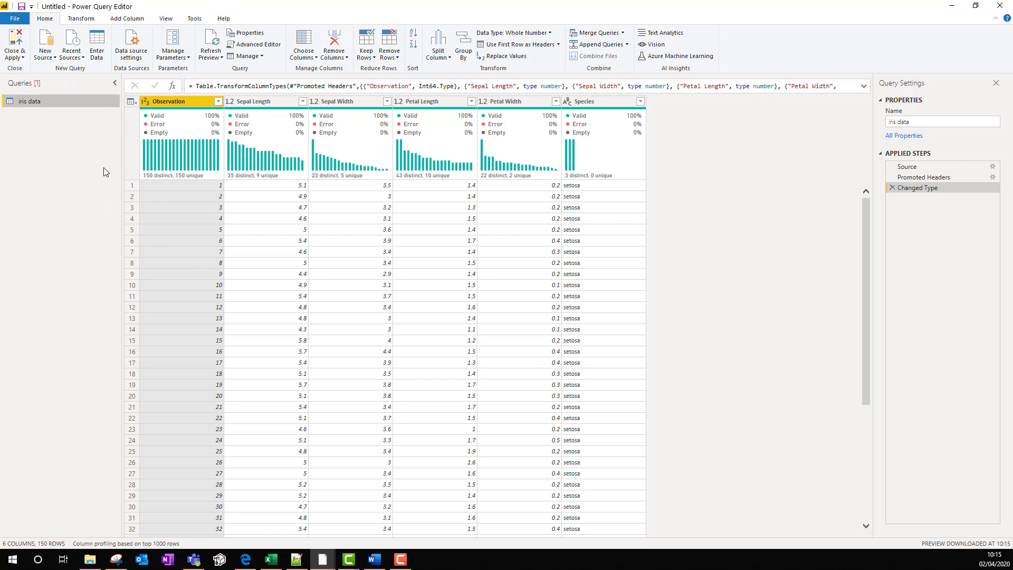
mouse_move(589, 142)
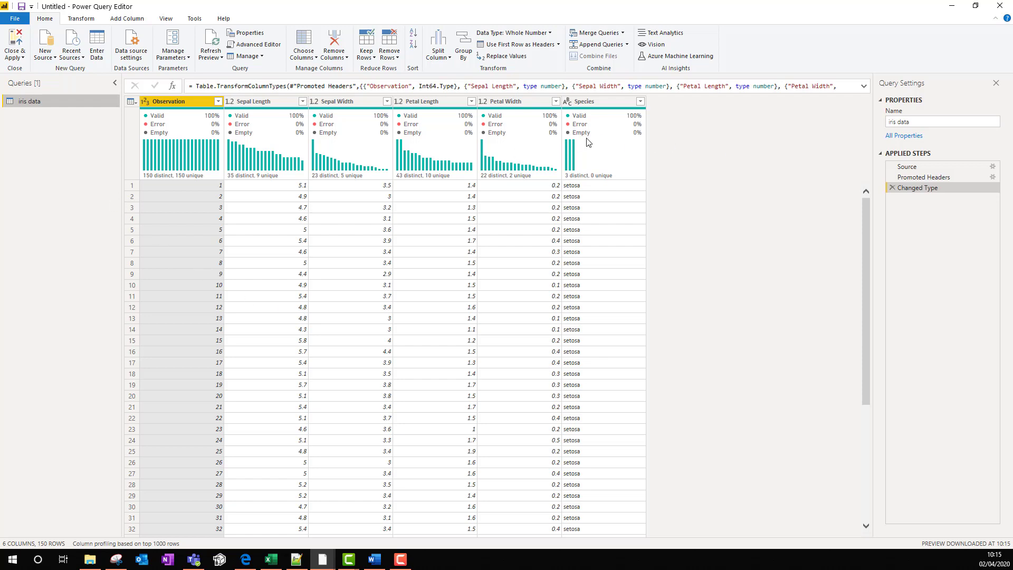
left_click(13, 40)
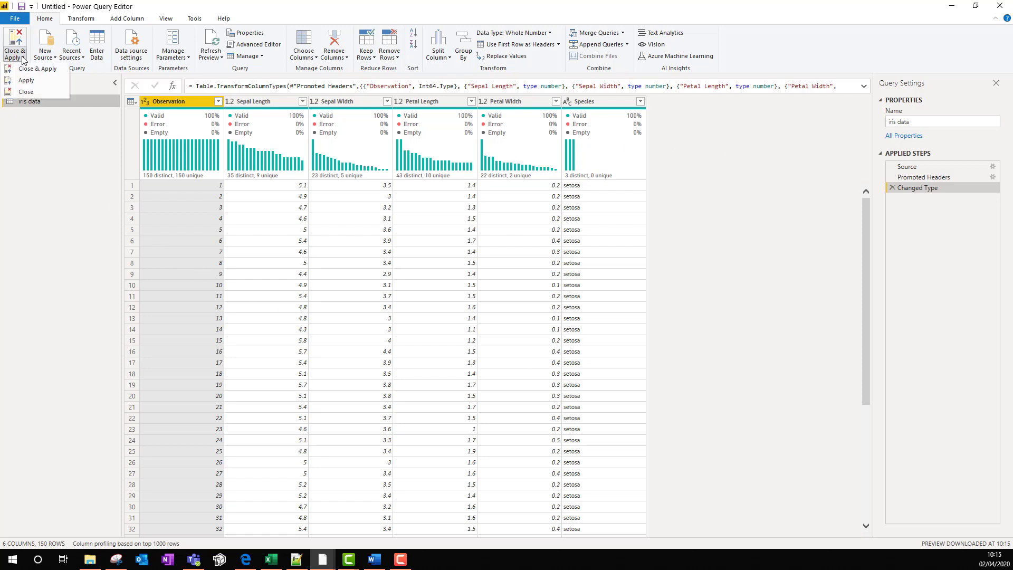
left_click(25, 66)
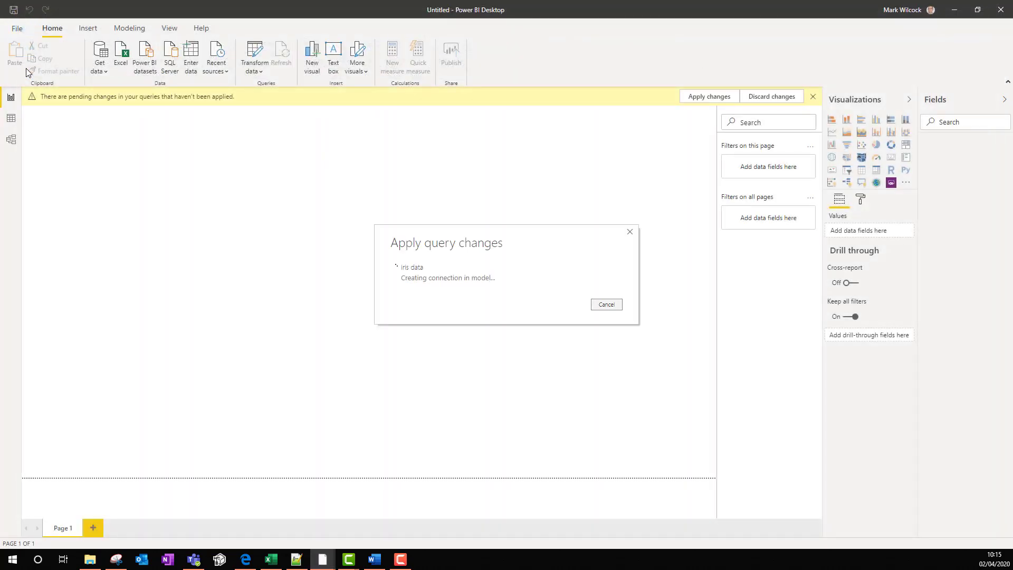
Step: Check the loaded iris data table with Observation, sepal, petal and Species fields
left_click(709, 96)
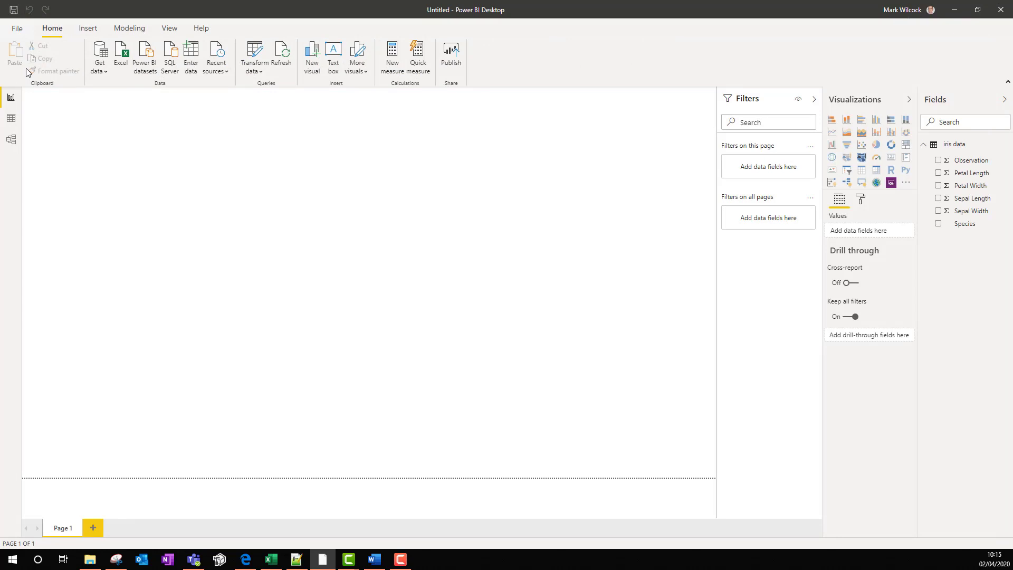
mouse_move(882, 101)
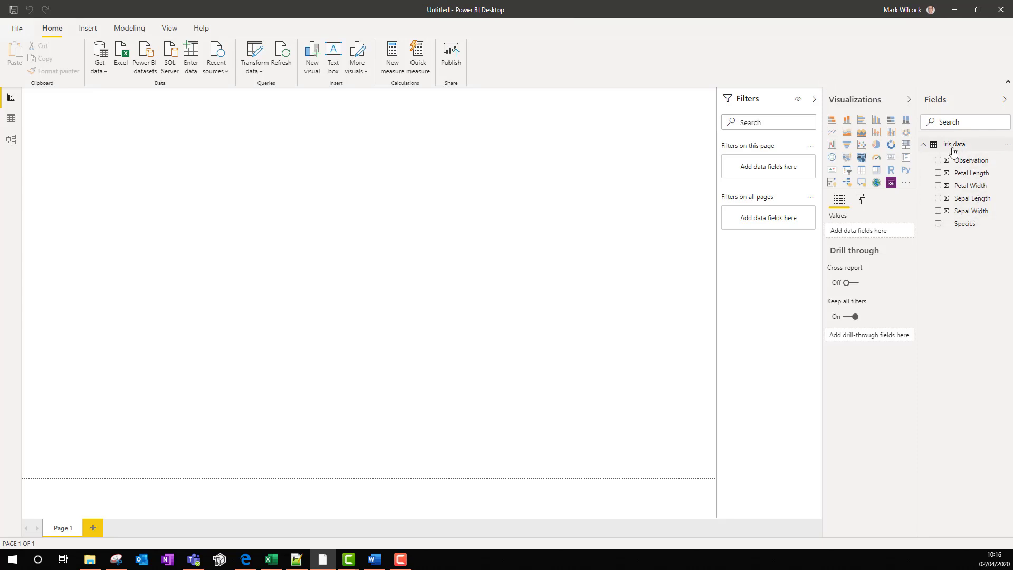
mouse_move(906, 136)
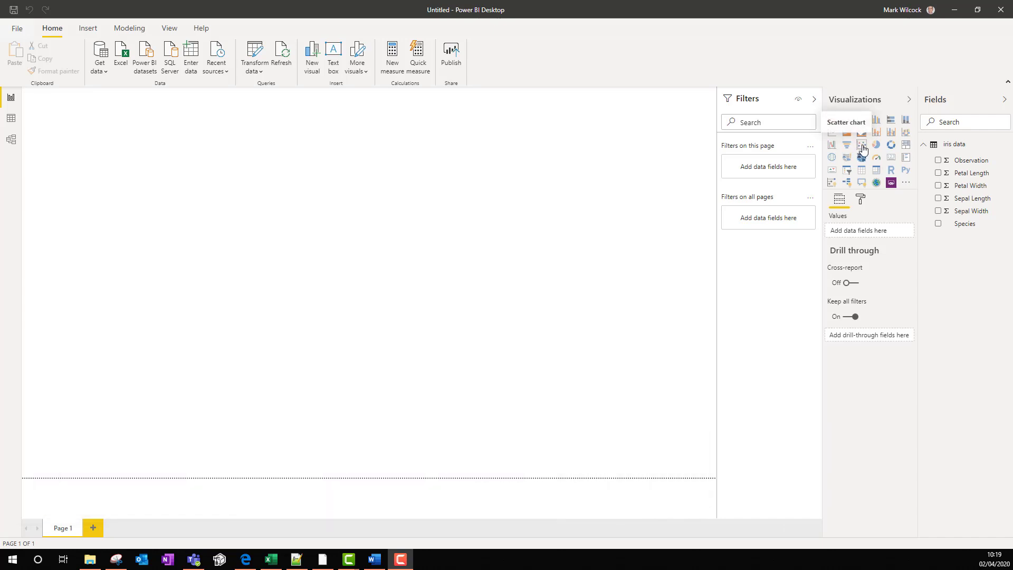
Step: Build a scatter chart of Petal Length vs Petal Width by Observation with Species as legend
left_click(861, 144)
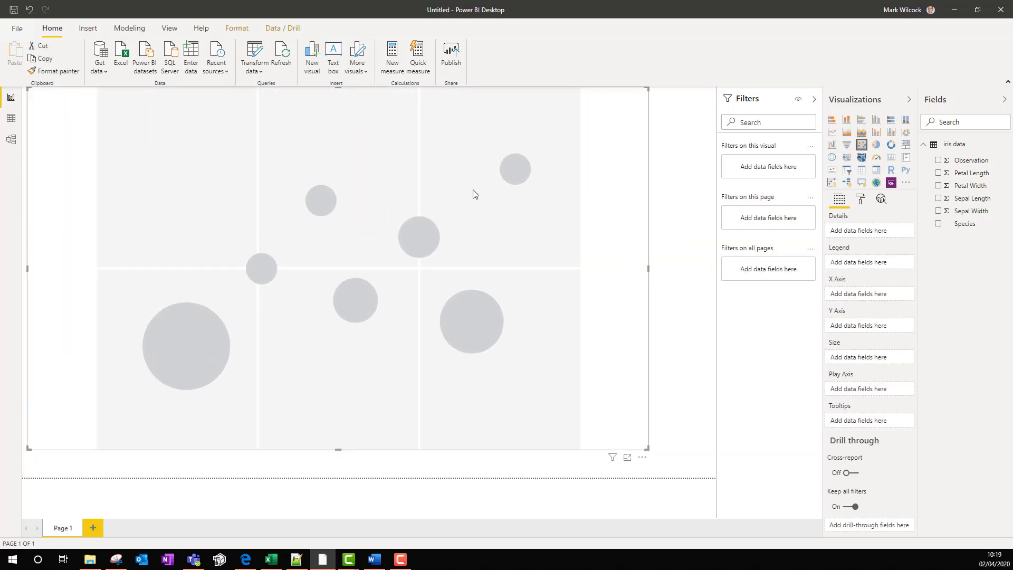
mouse_move(626, 144)
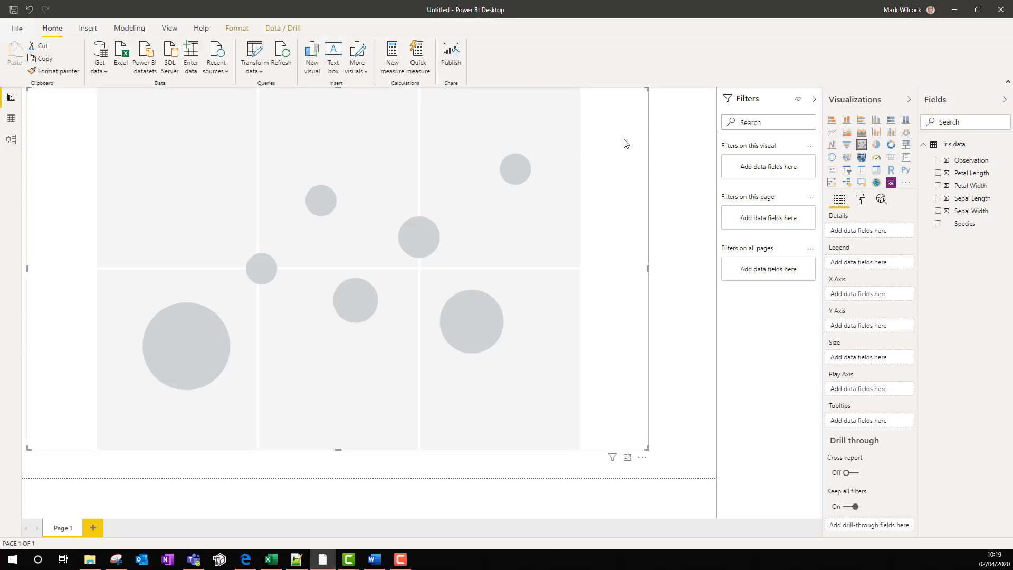
mouse_move(848, 415)
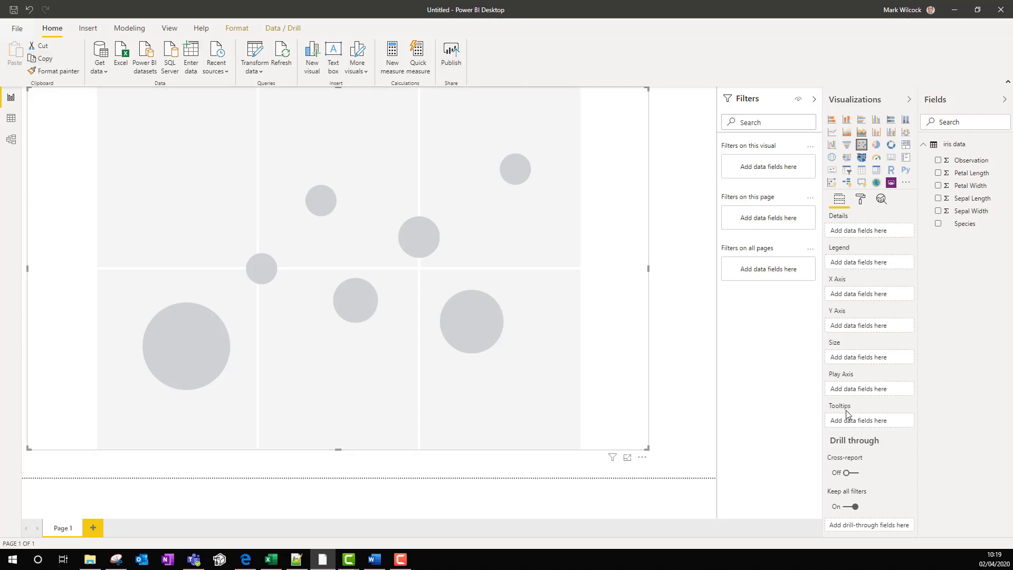
mouse_move(867, 237)
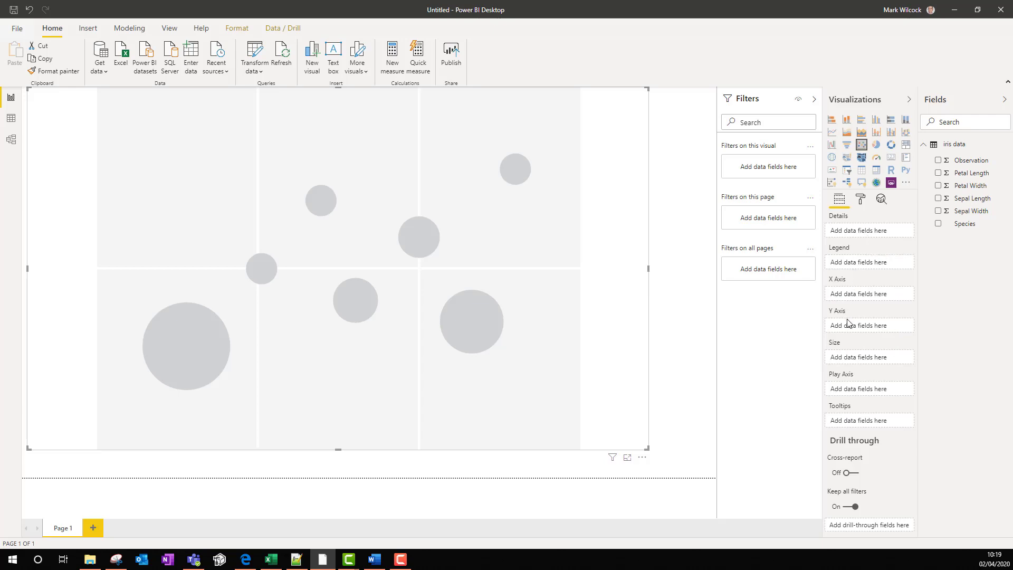
mouse_move(864, 306)
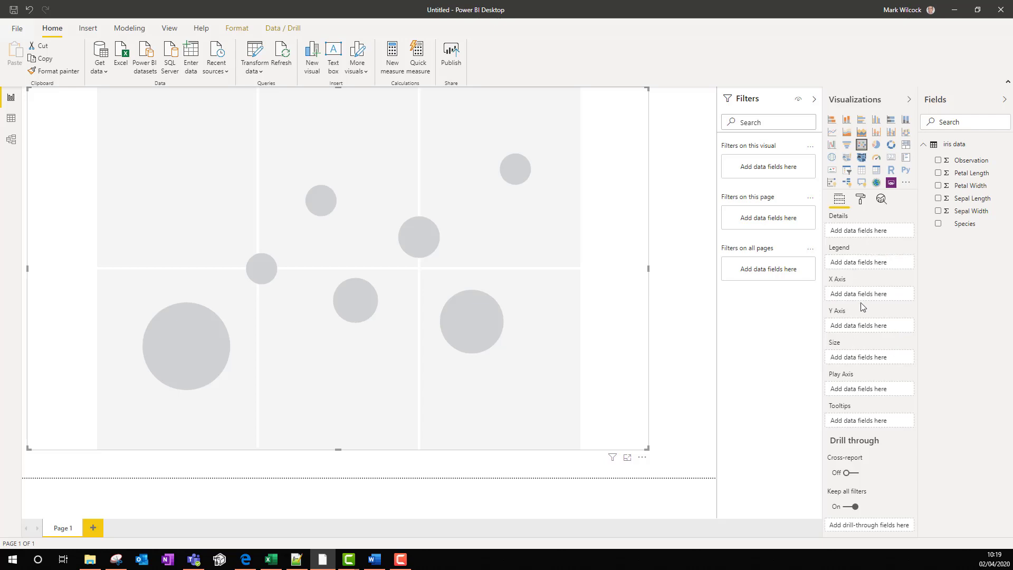
mouse_move(965, 161)
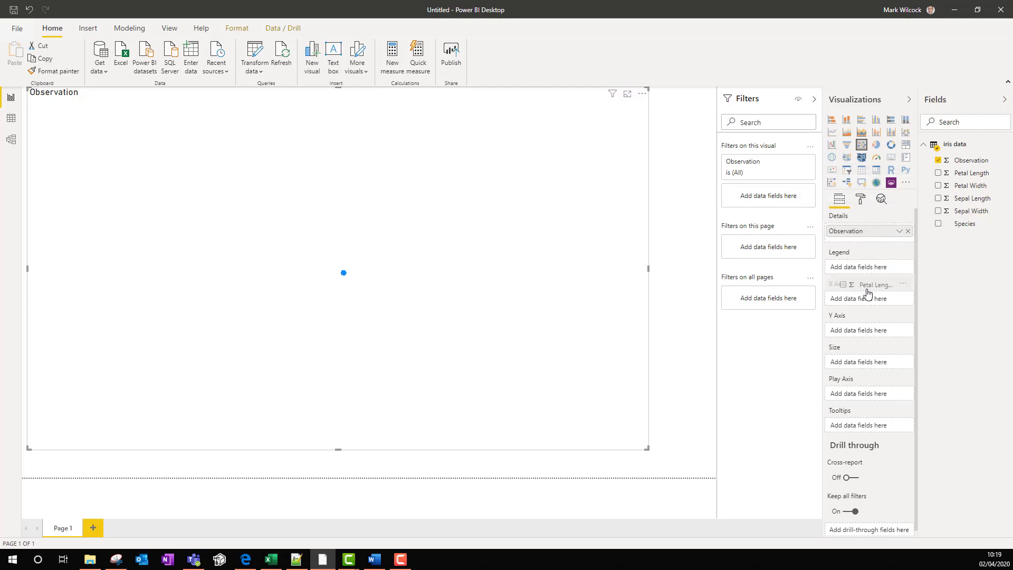
left_click(938, 173)
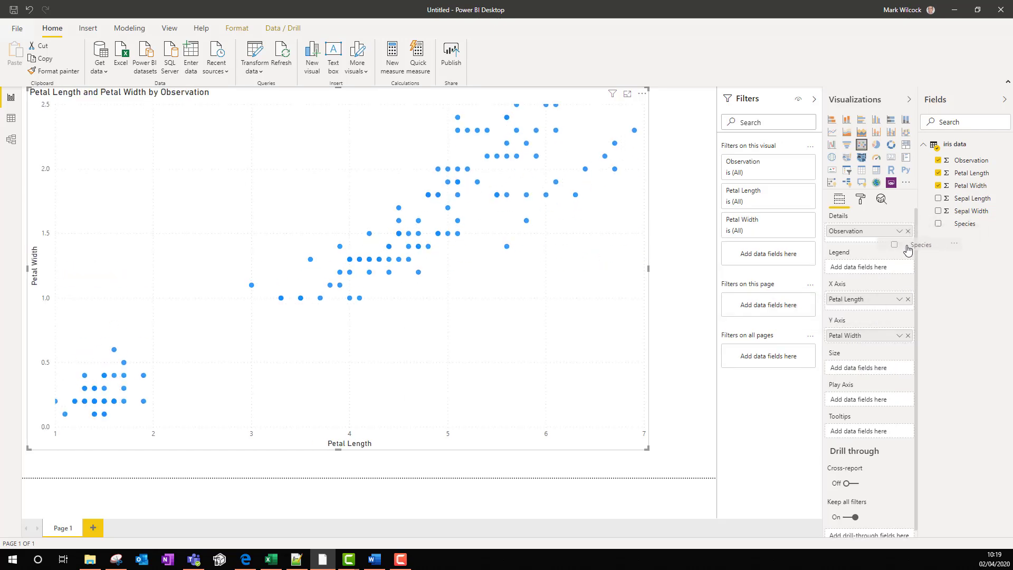
left_click(938, 224)
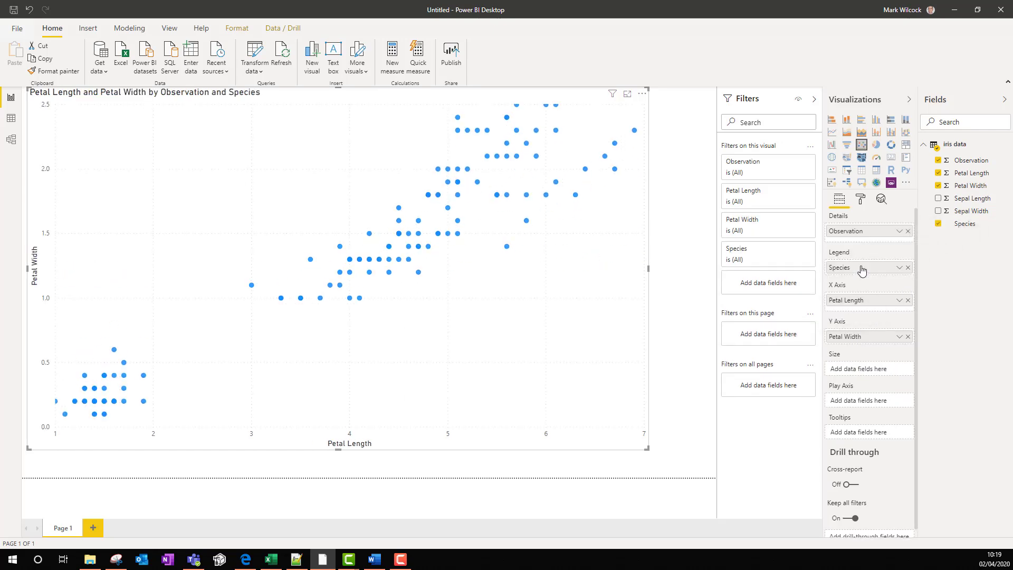
left_click(863, 268)
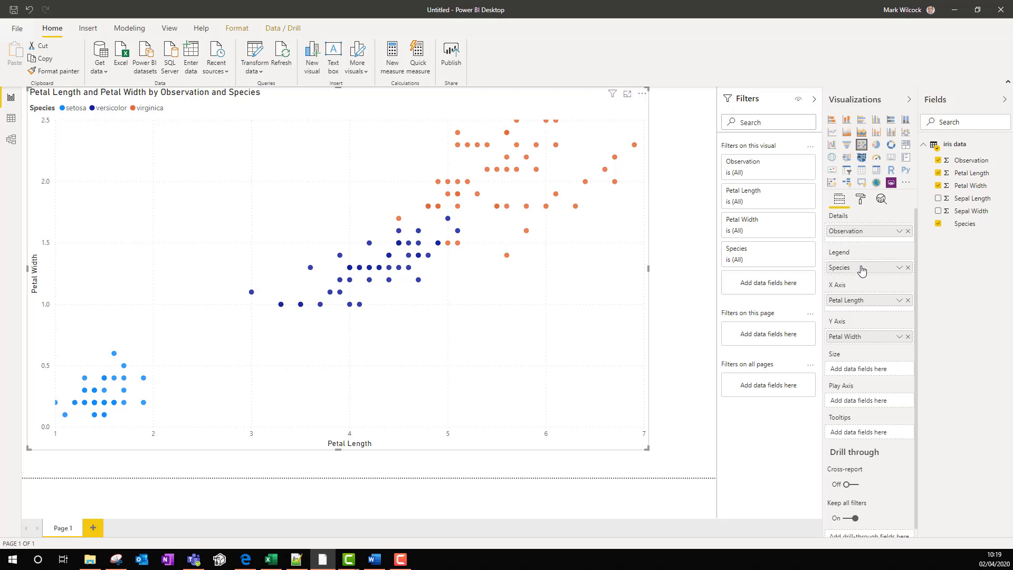
Step: Retitle the chart 'Measurements of 150 Iris flowers' in the Format pane
left_click(860, 198)
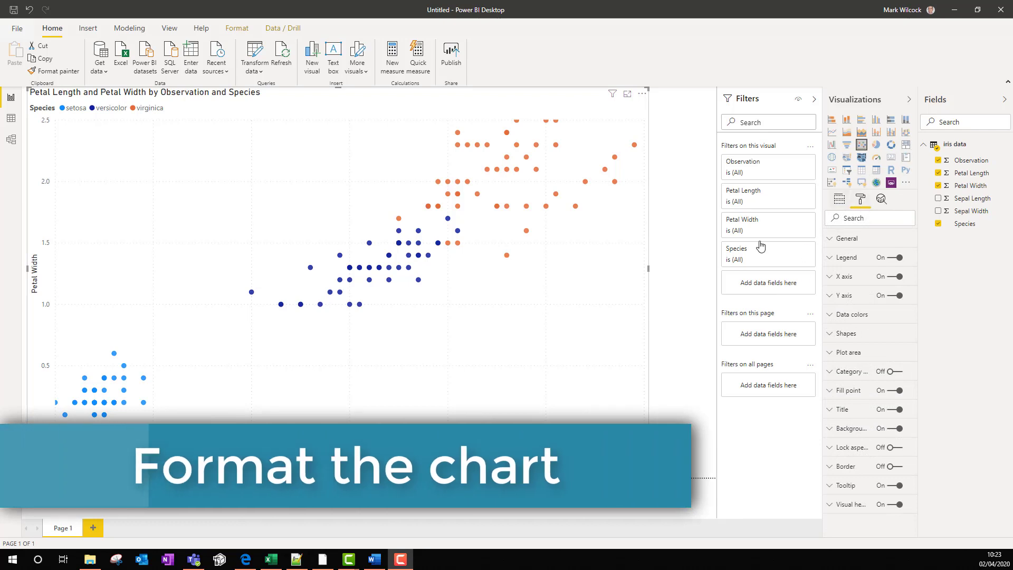
mouse_move(591, 302)
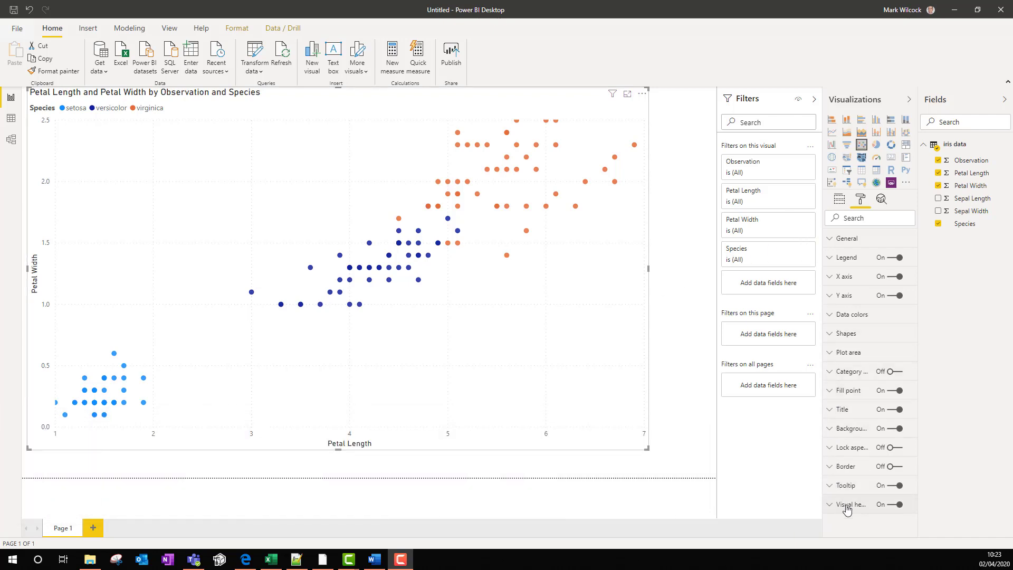
mouse_move(858, 295)
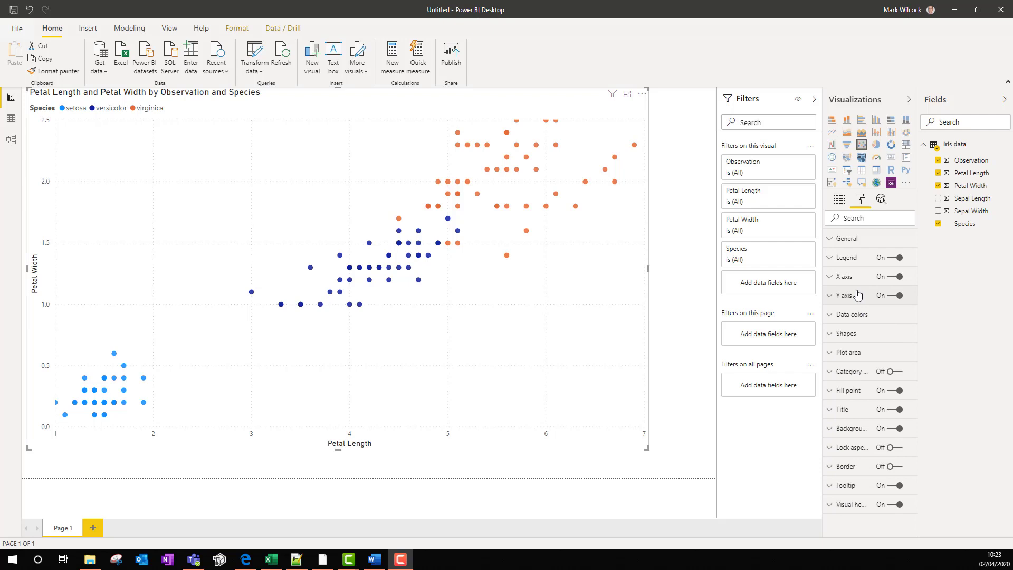
mouse_move(832, 414)
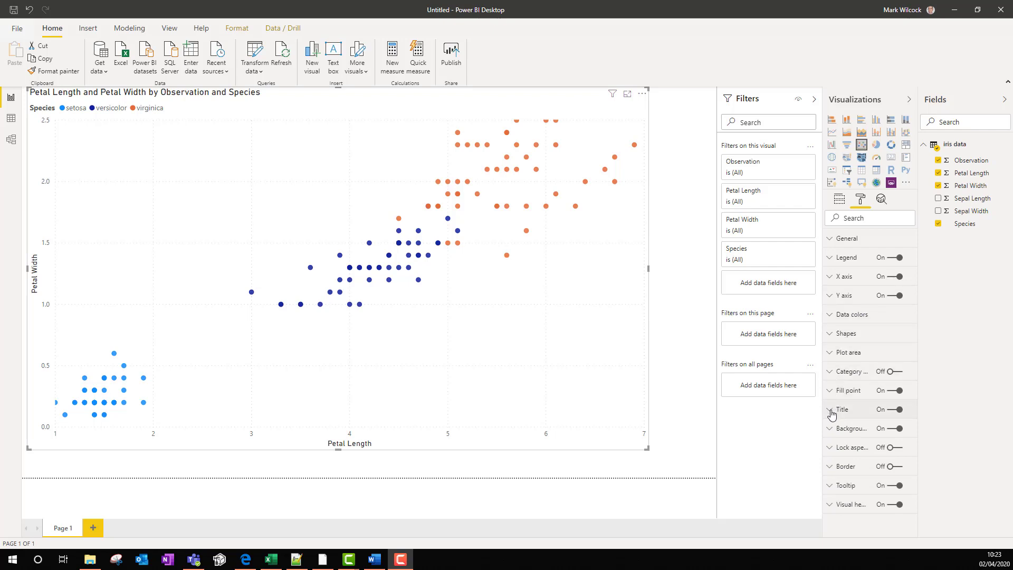
left_click(834, 410)
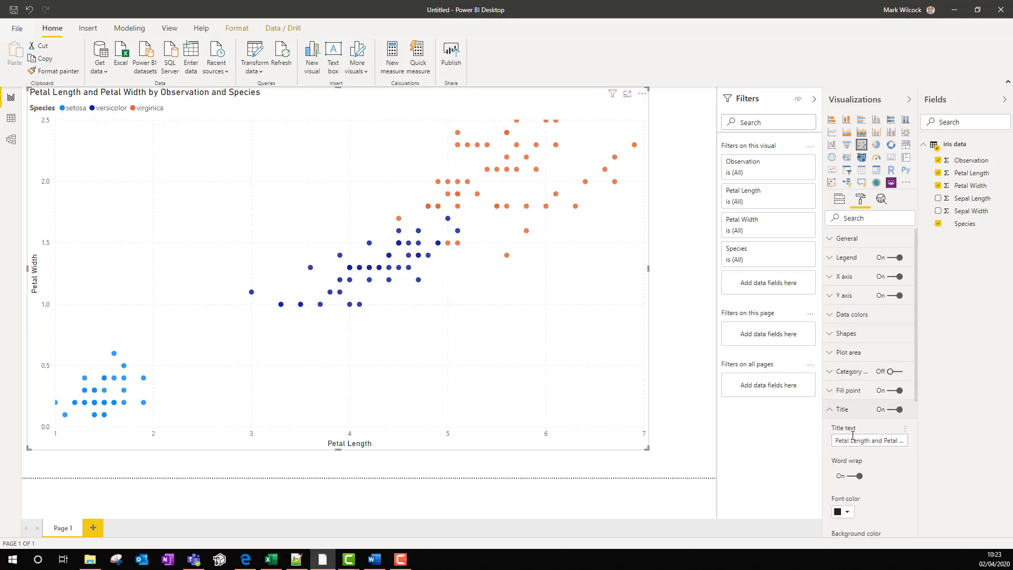
left_click(870, 441)
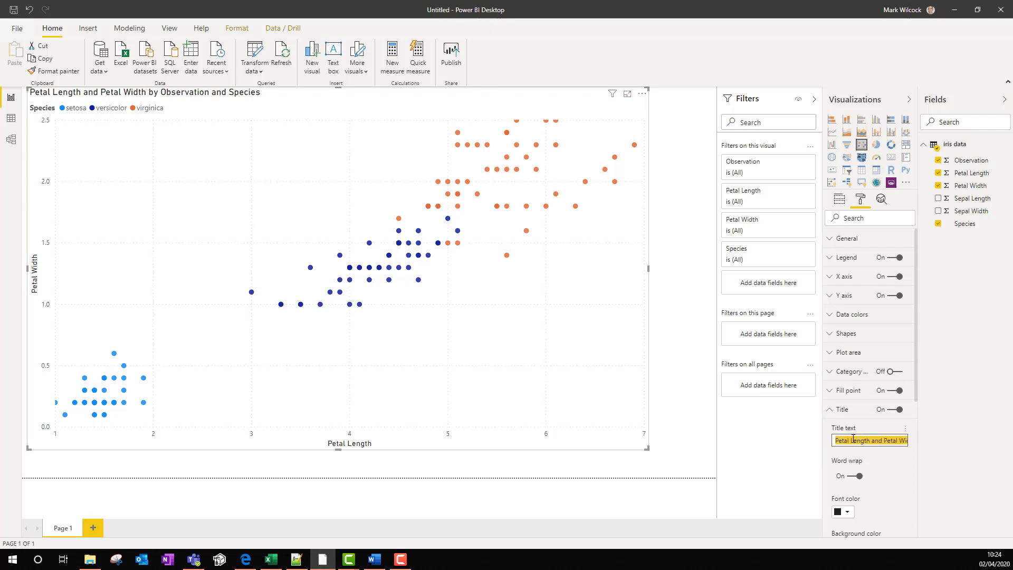
type("Measurements of 150 Iris flowers")
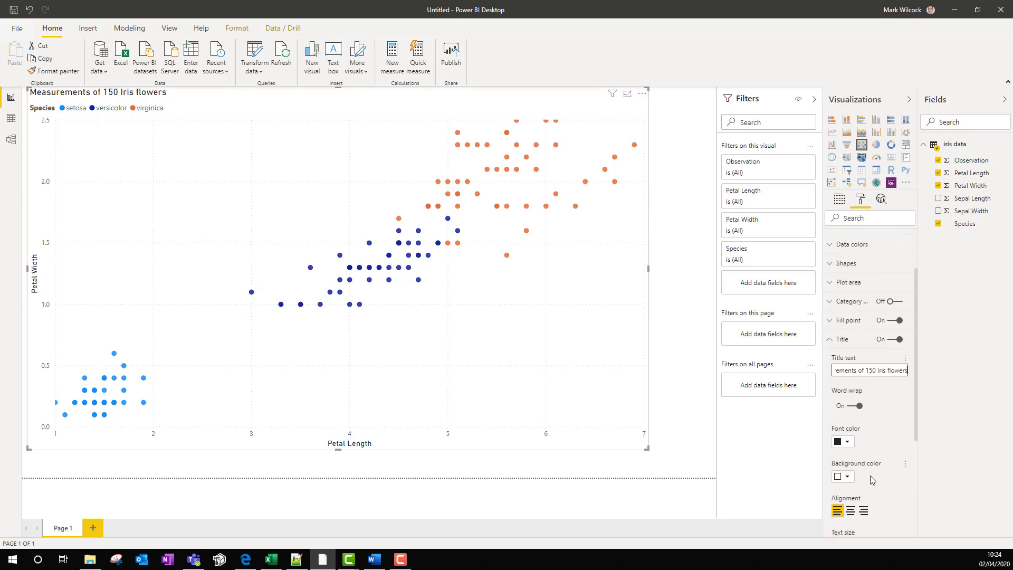
Step: Give the title a pale yellow background, centred alignment and text size 290
left_click(842, 476)
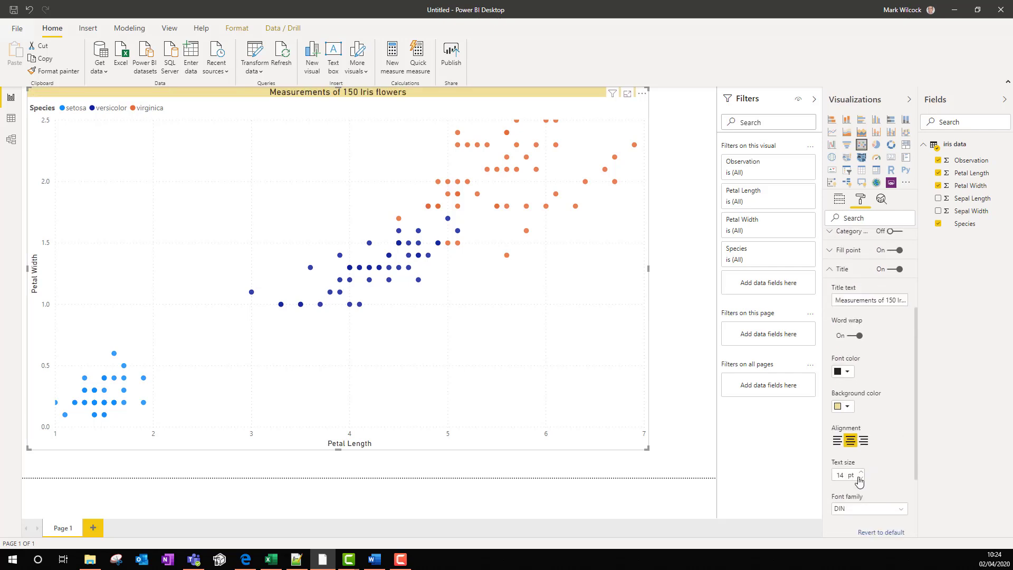
left_click(840, 475)
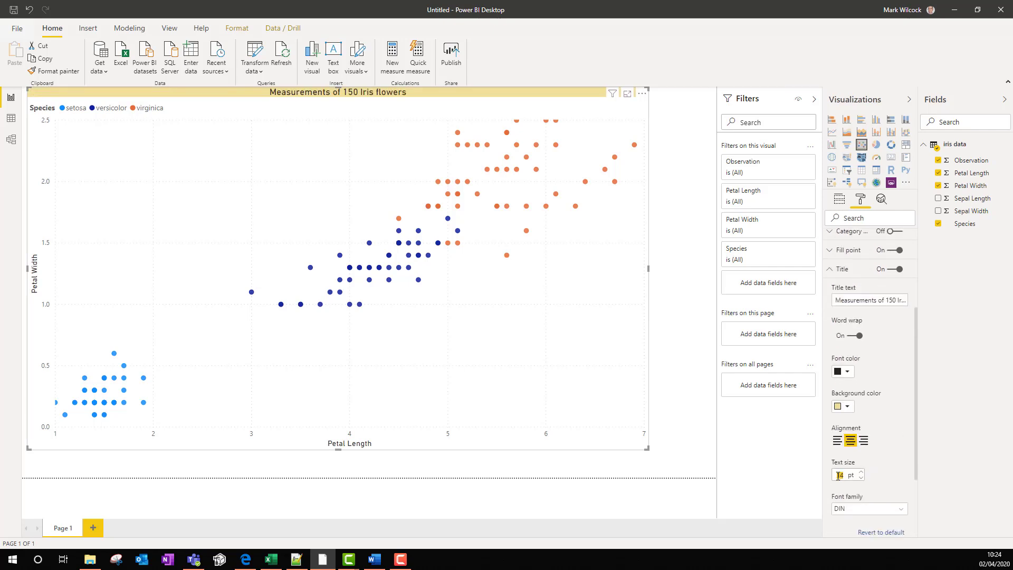
type("290")
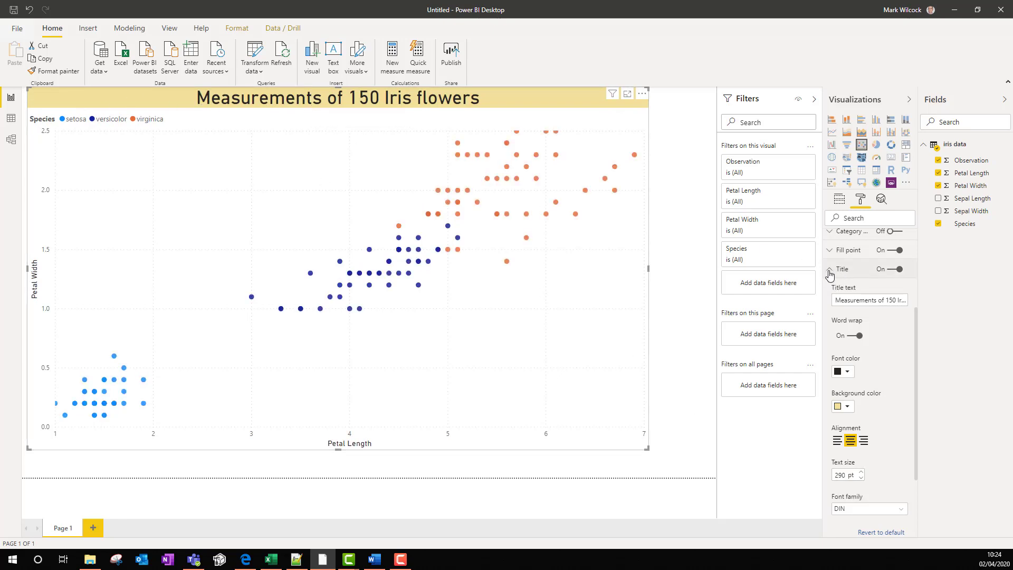
Step: Recolour the versicolor data points to a custom bright green
left_click(830, 270)
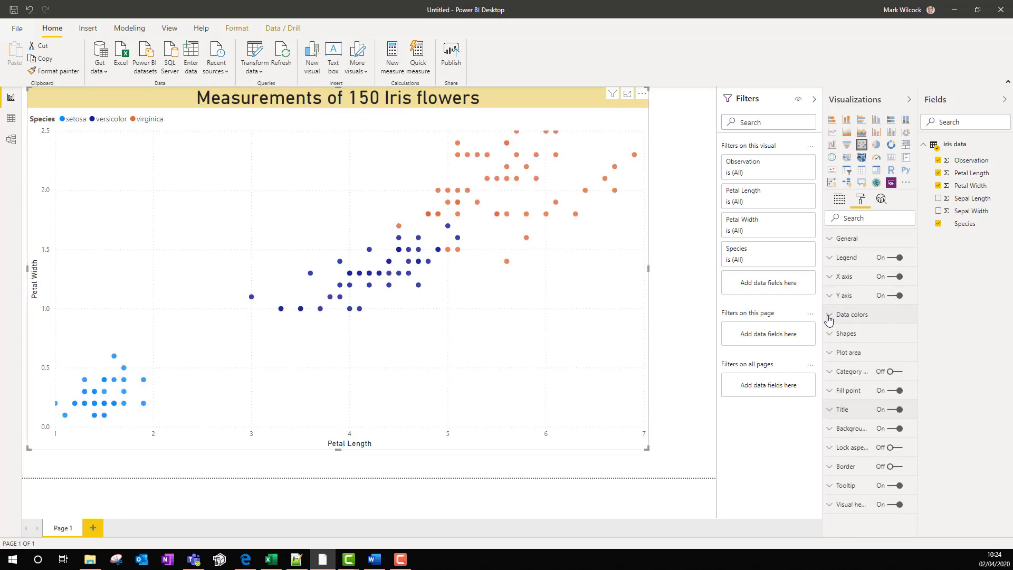
left_click(830, 315)
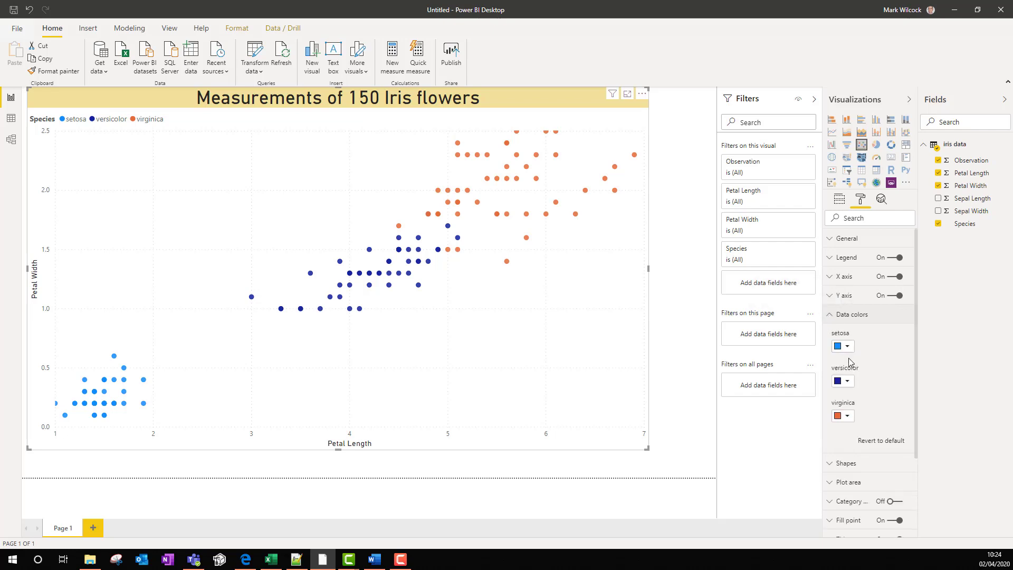
left_click(849, 381)
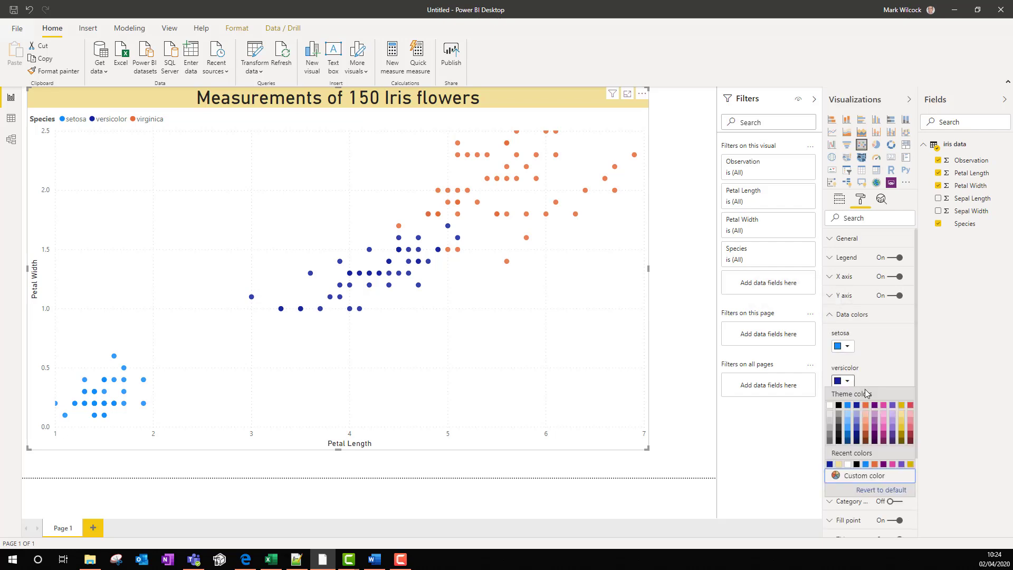
mouse_move(870, 476)
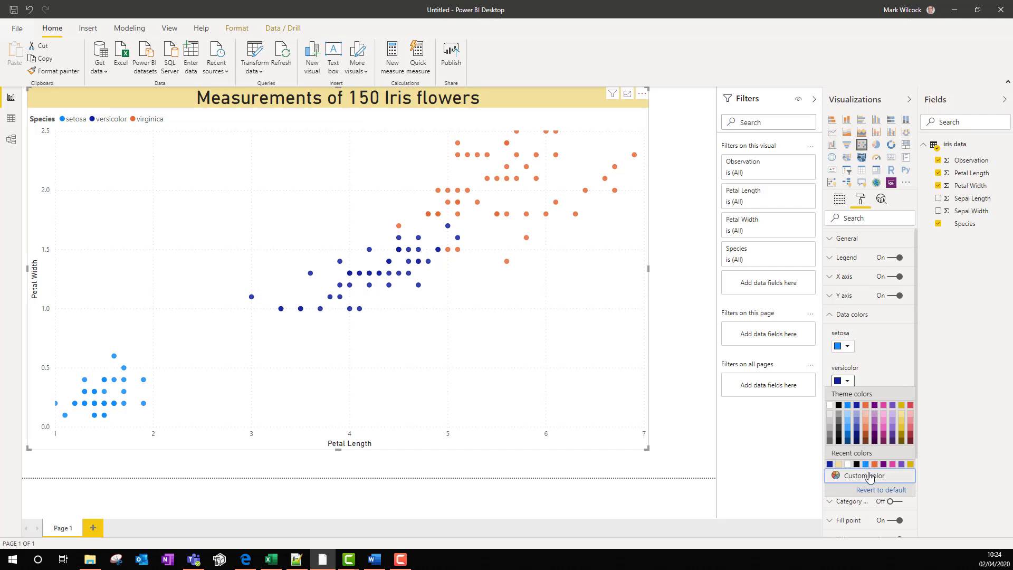
left_click(870, 475)
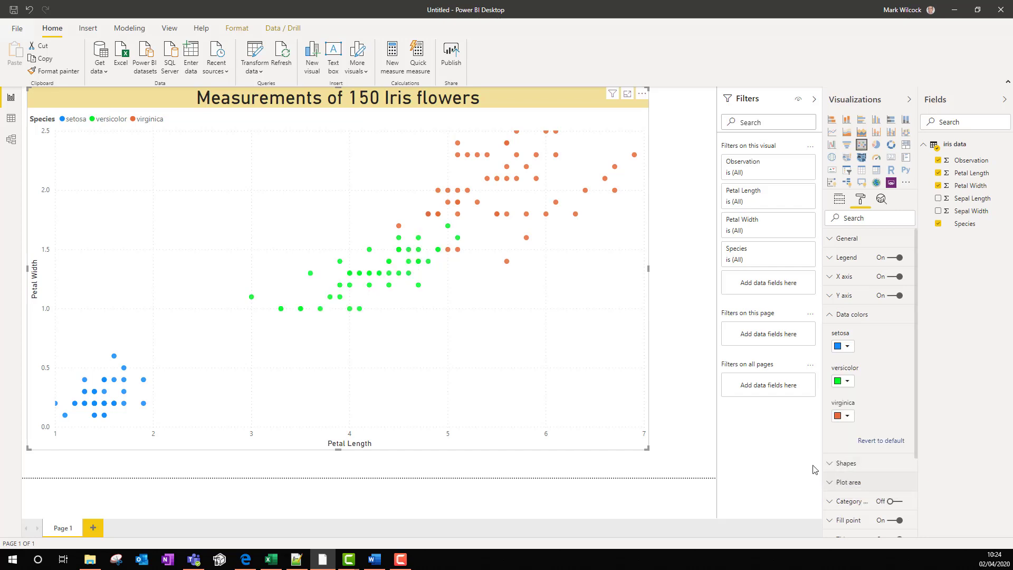
mouse_move(822, 331)
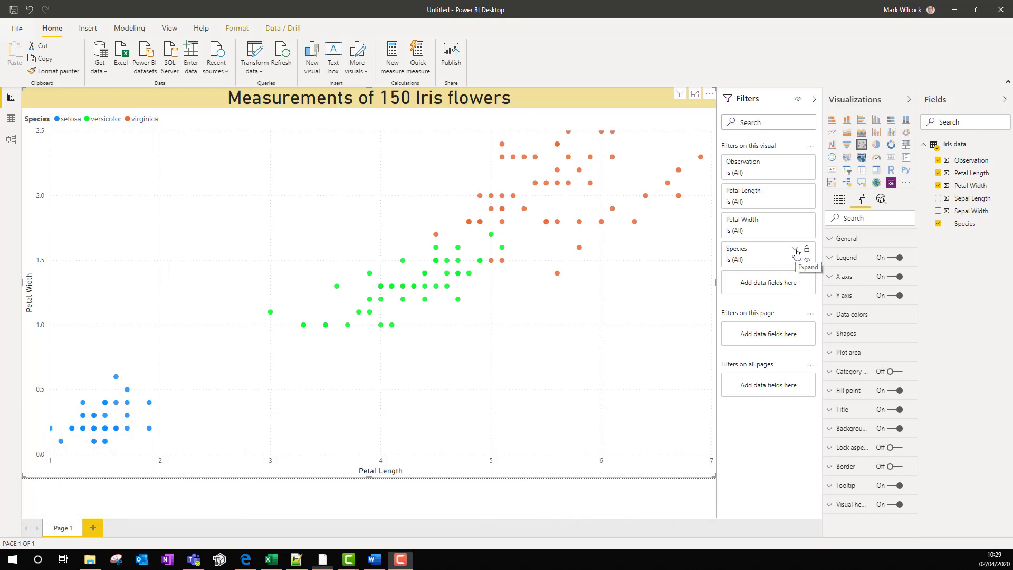
Step: Expand the Species filter and tick setosa
left_click(795, 248)
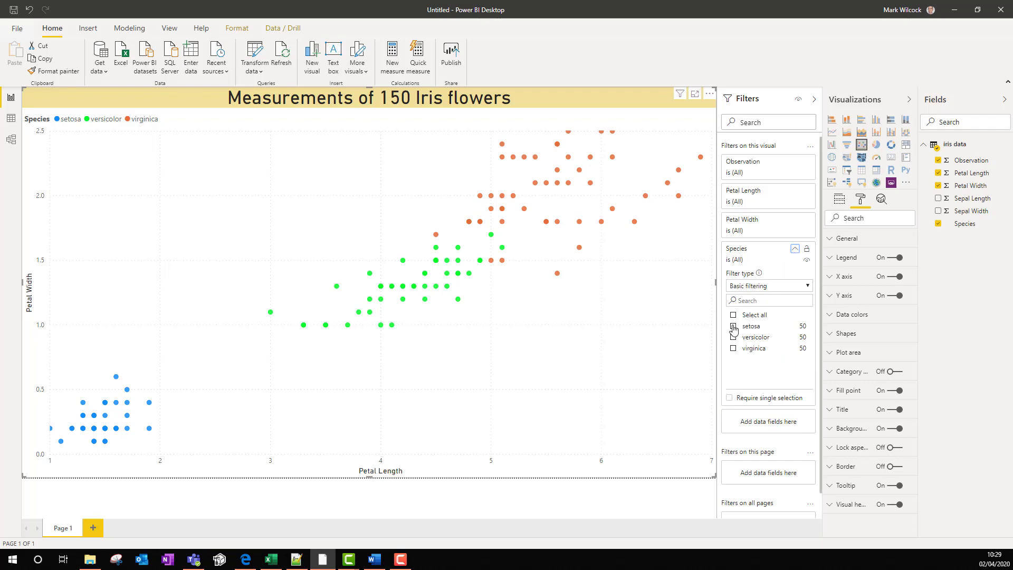
left_click(732, 337)
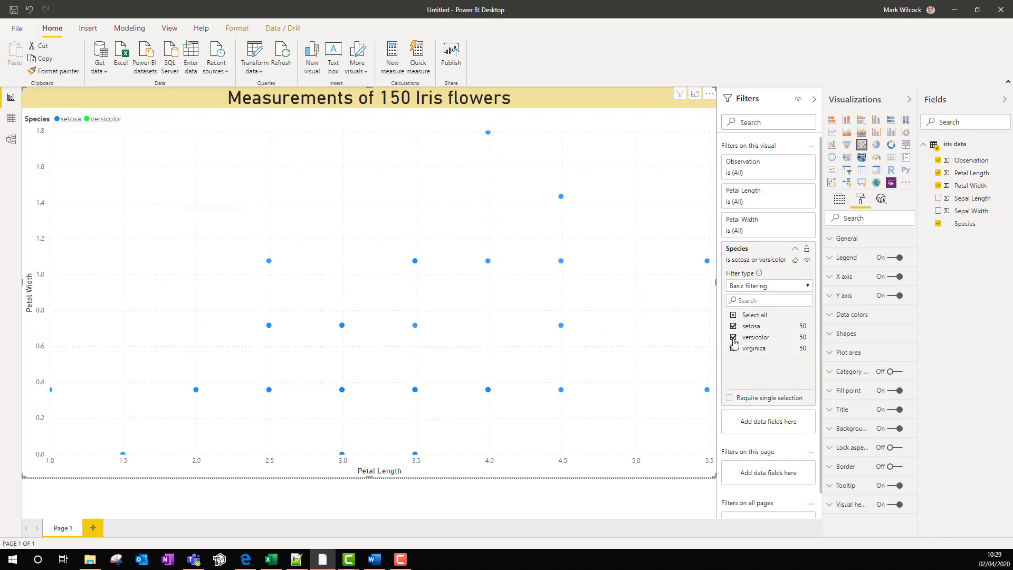
Step: Tick versicolor, then clear the Species filter back to all and collapse its card
left_click(733, 337)
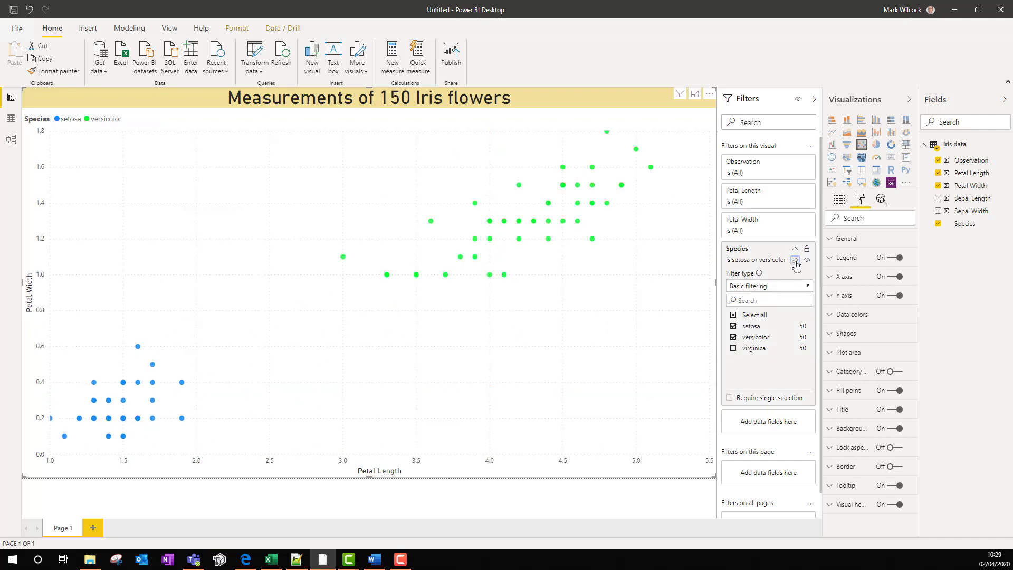
left_click(796, 260)
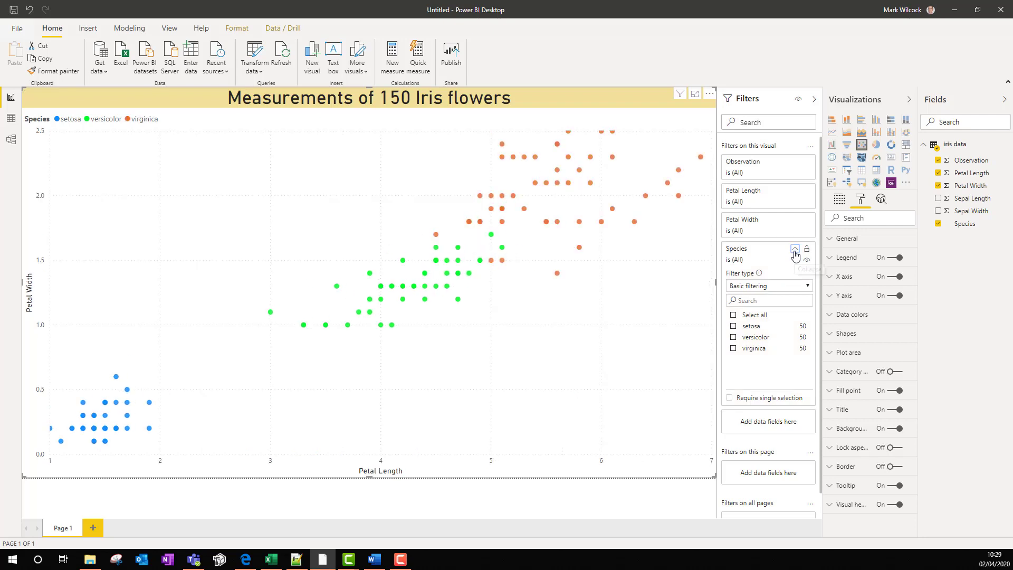
left_click(795, 248)
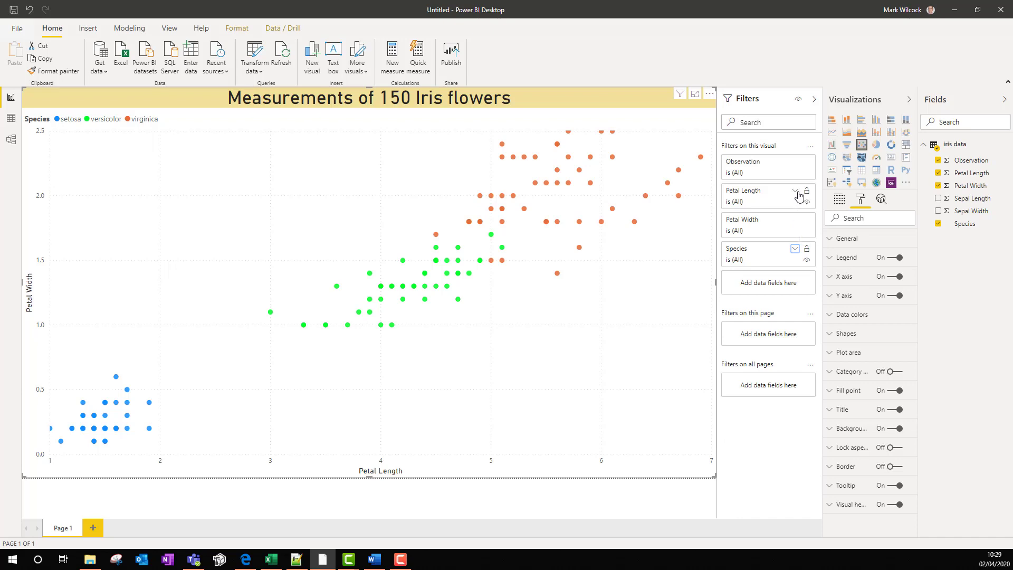
Step: Set the Petal Length filter to 'is less than' 4 and apply it
left_click(795, 190)
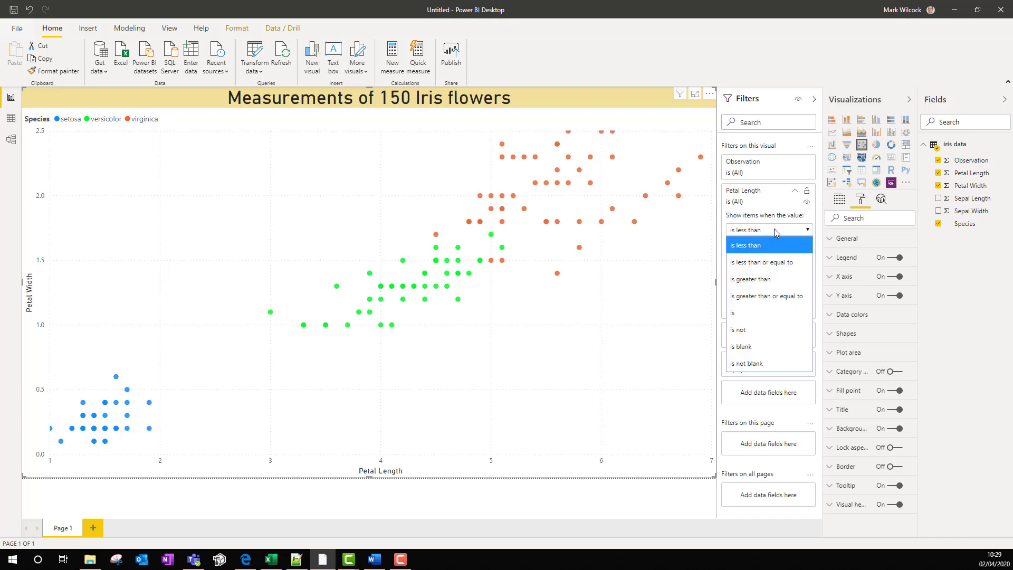
left_click(746, 245)
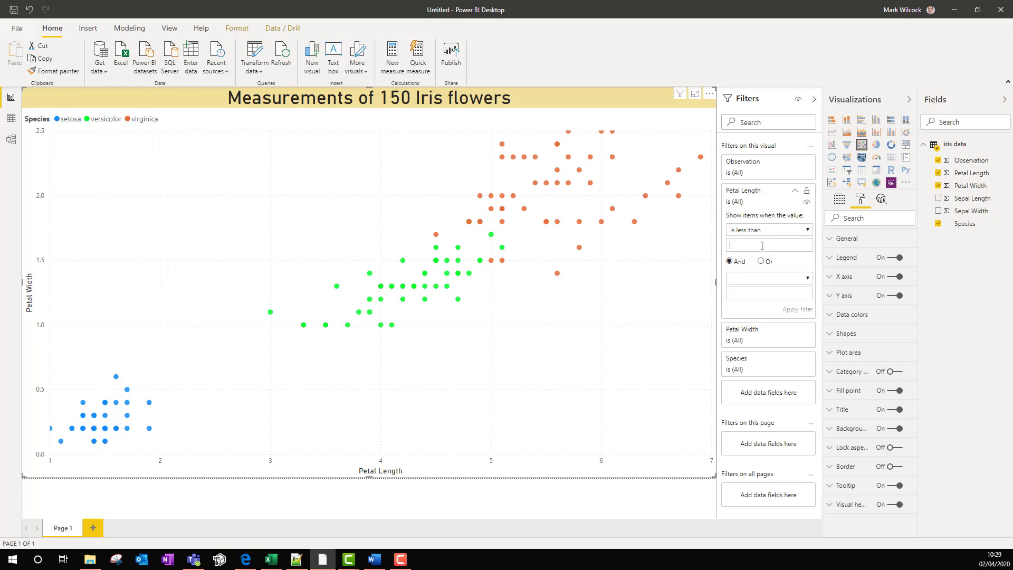
type("4")
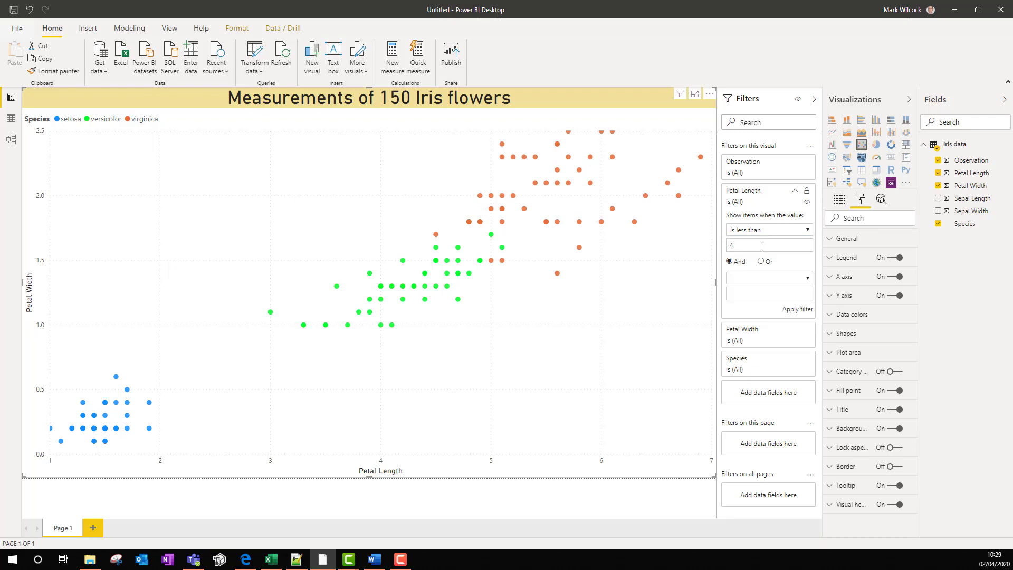
left_click(798, 309)
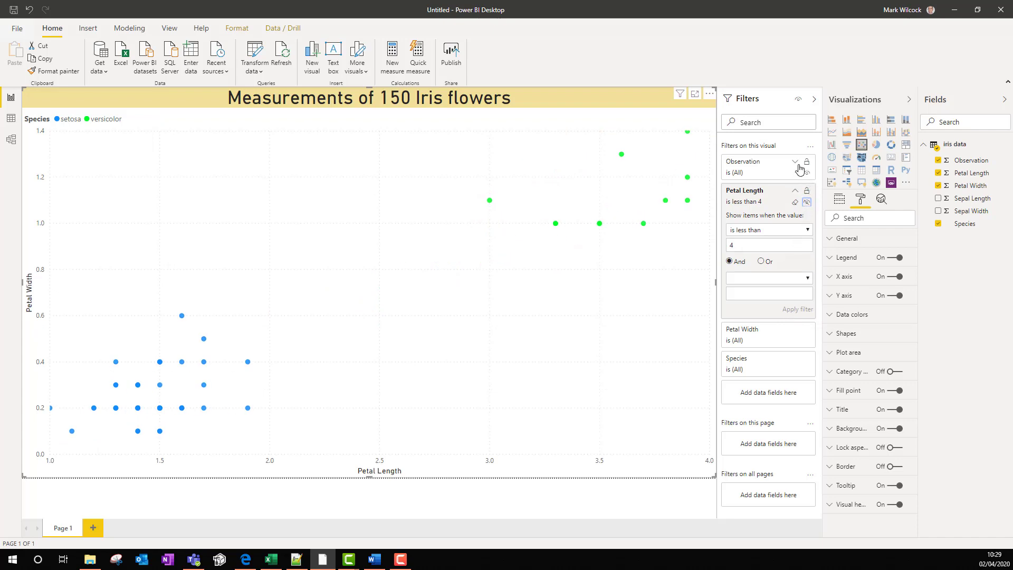
Step: Try basic filtering on the Observation filter (observation 1), then collapse the Observation and Petal Length cards
left_click(796, 162)
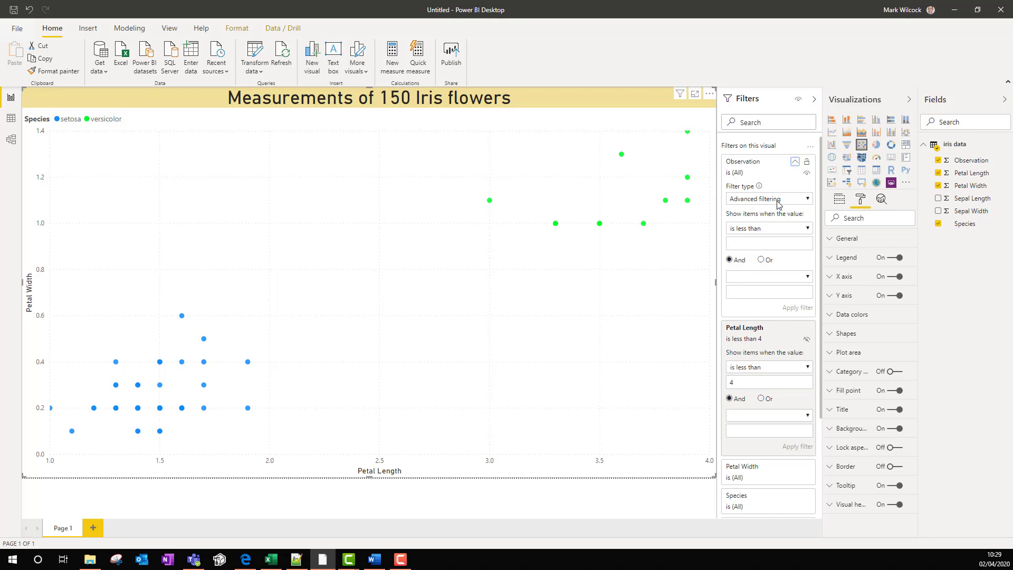
left_click(769, 198)
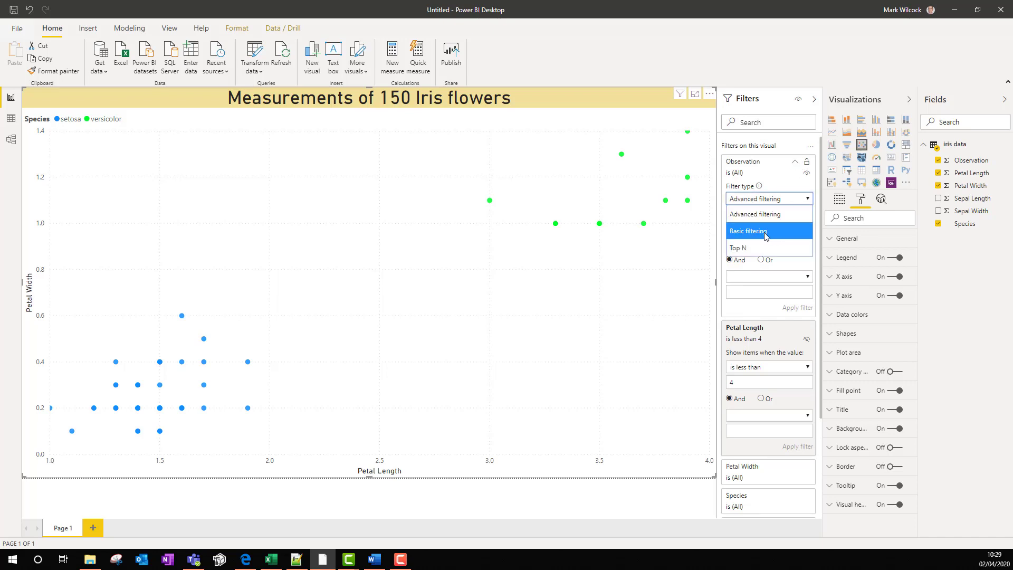
left_click(747, 231)
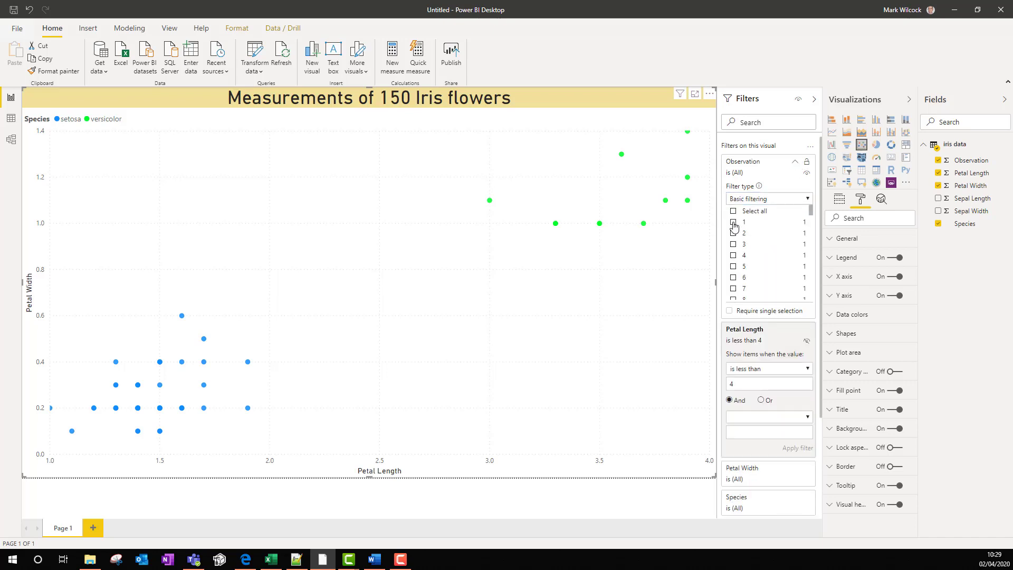
left_click(733, 222)
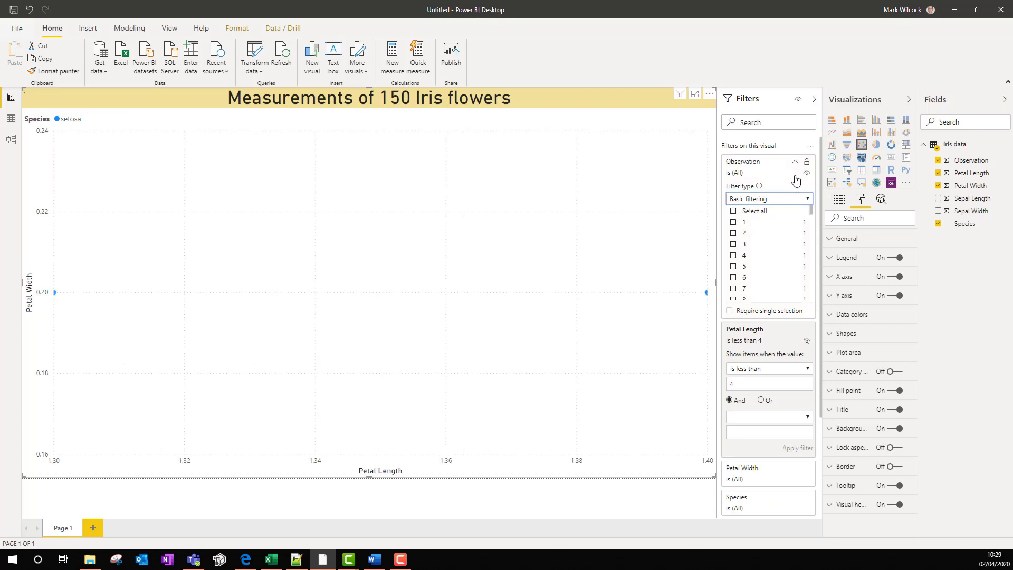
left_click(796, 161)
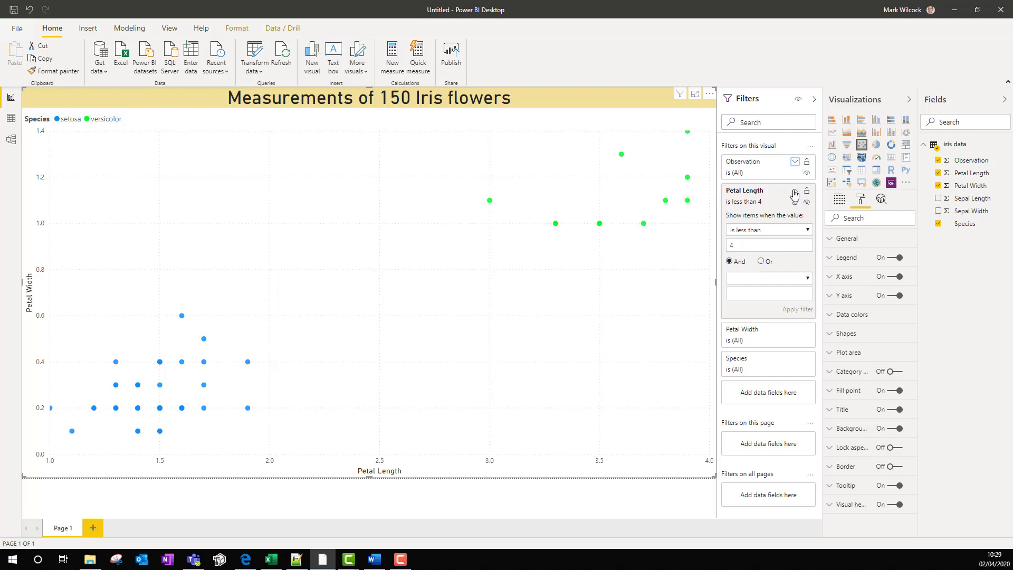
left_click(795, 191)
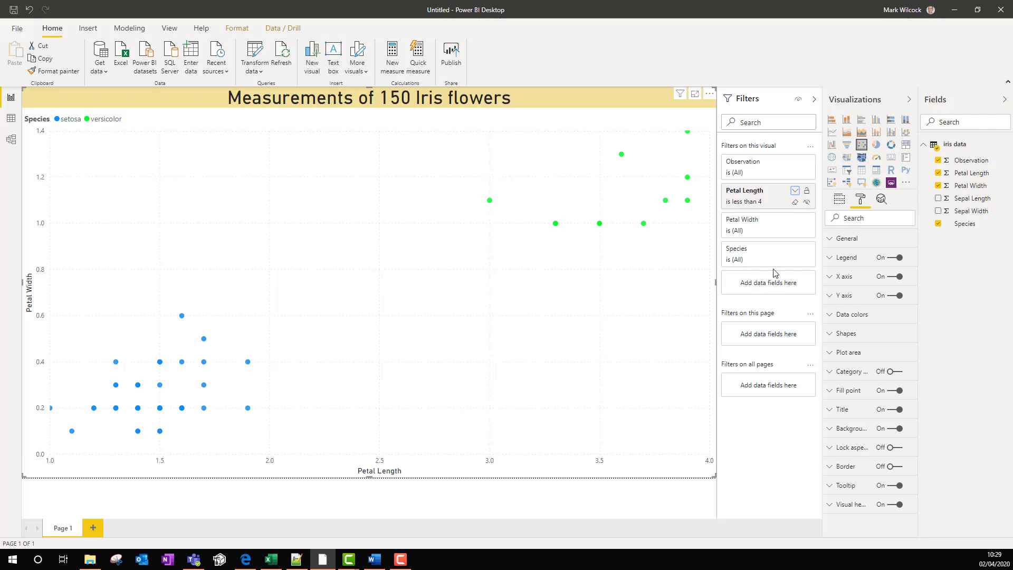
mouse_move(751, 305)
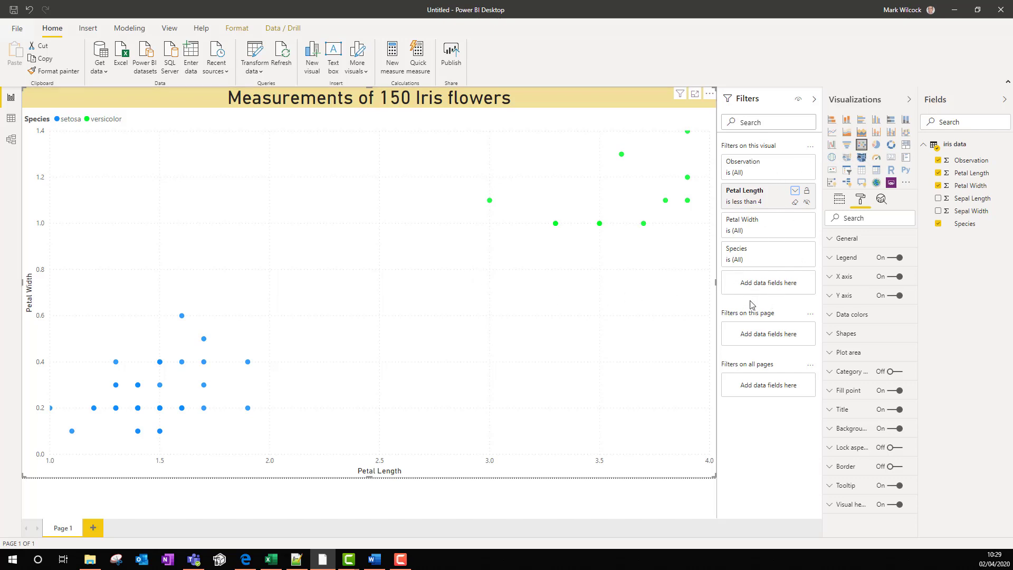
mouse_move(753, 365)
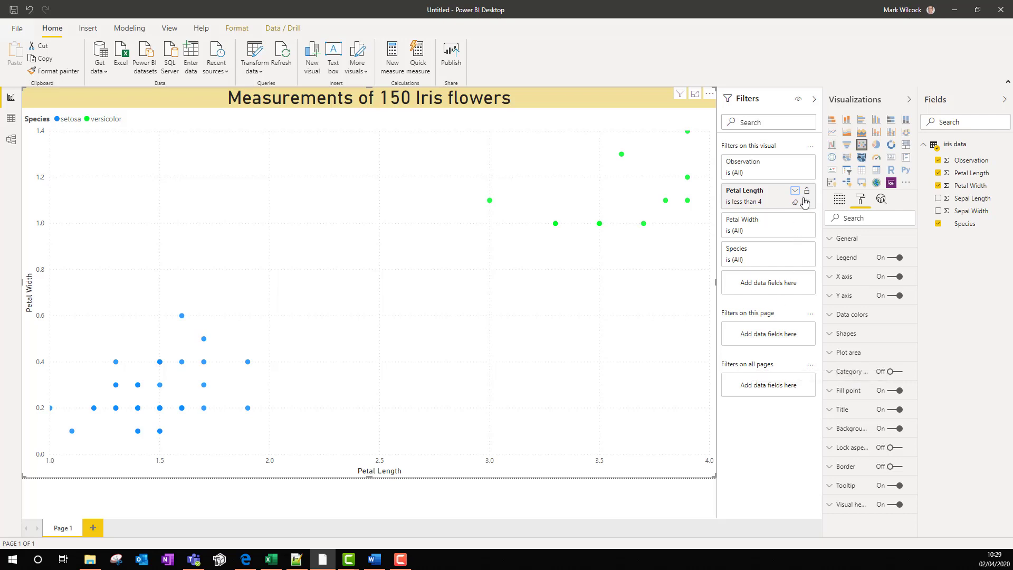
Step: Clear the Petal Length filter so all 150 flowers reappear
left_click(794, 202)
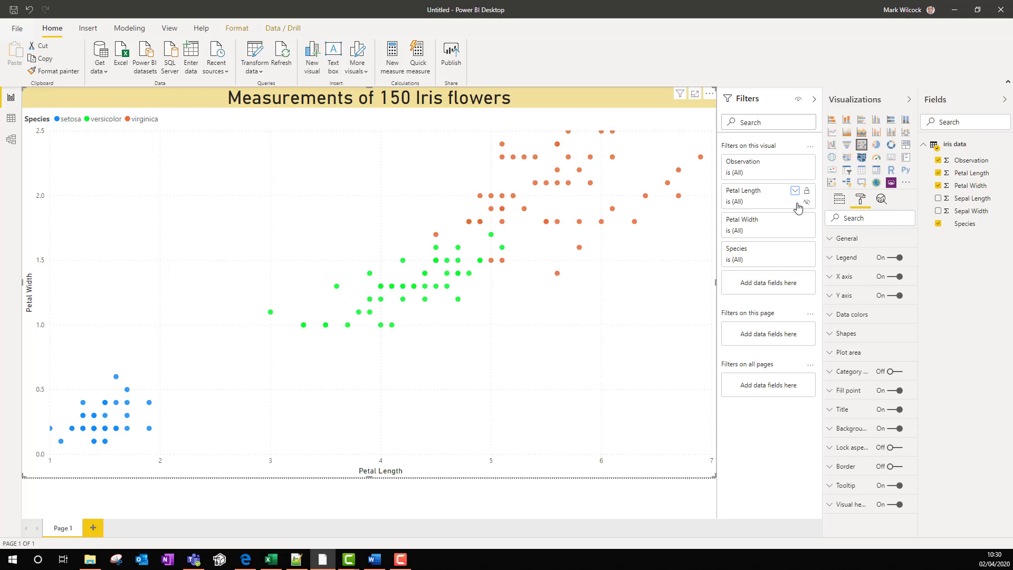
mouse_move(798, 164)
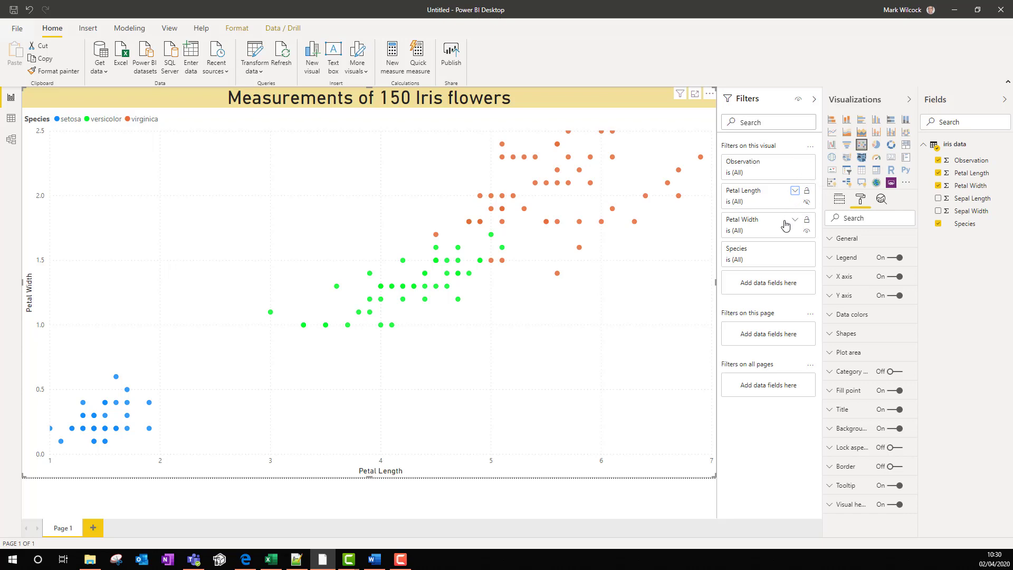
mouse_move(747, 257)
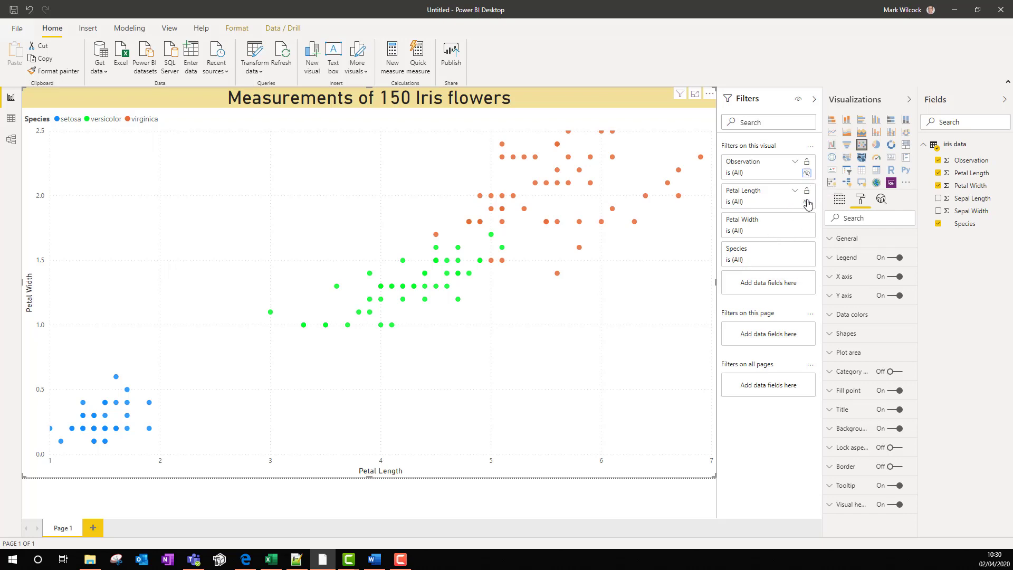
mouse_move(807, 231)
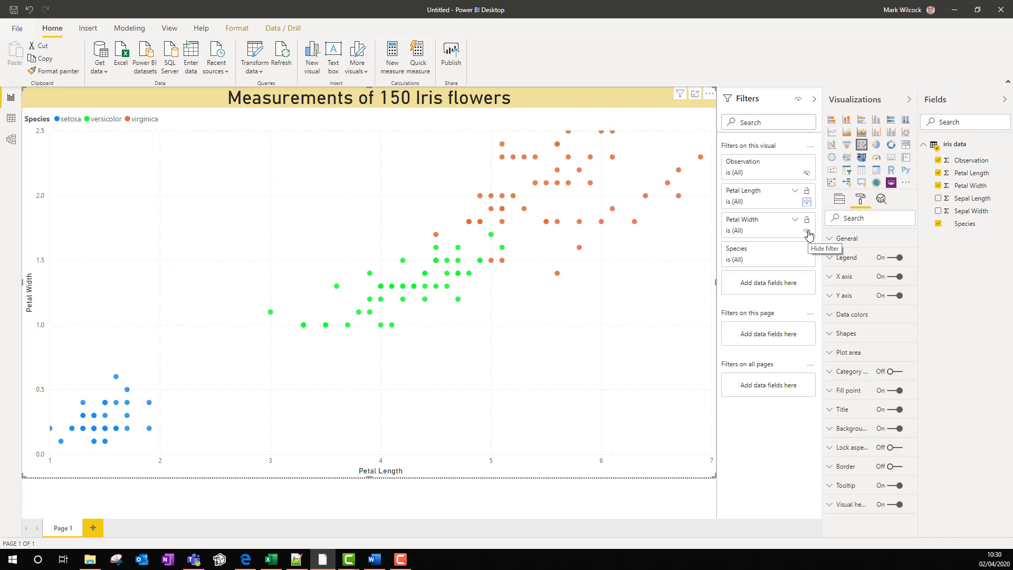
mouse_move(689, 285)
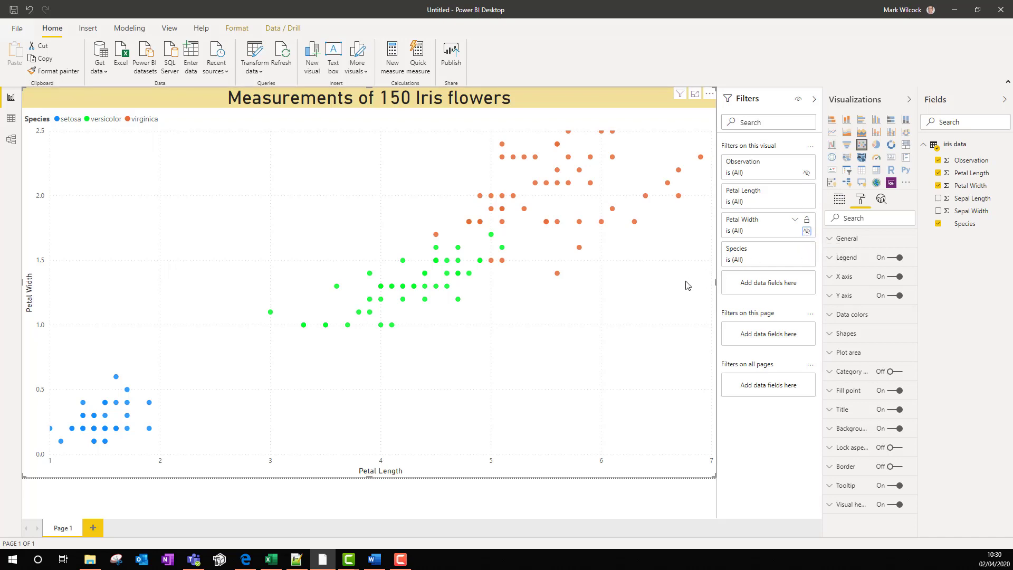
mouse_move(804, 207)
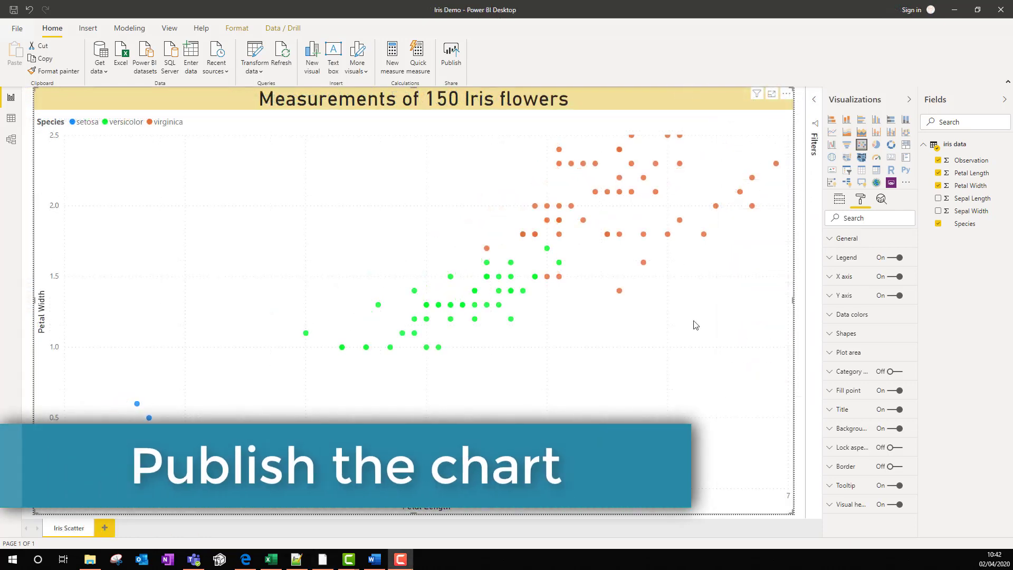
mouse_move(18, 7)
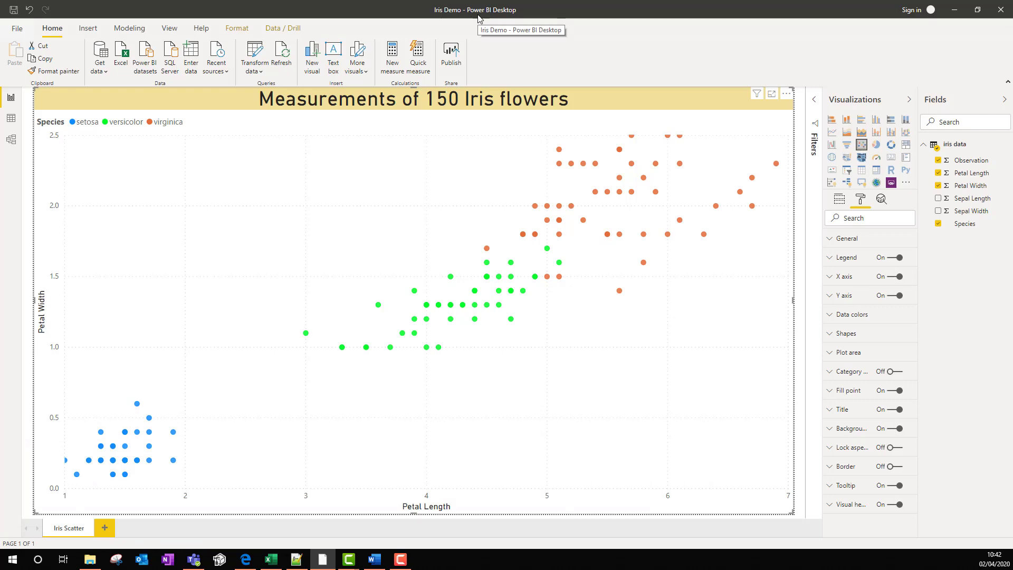
mouse_move(881, 51)
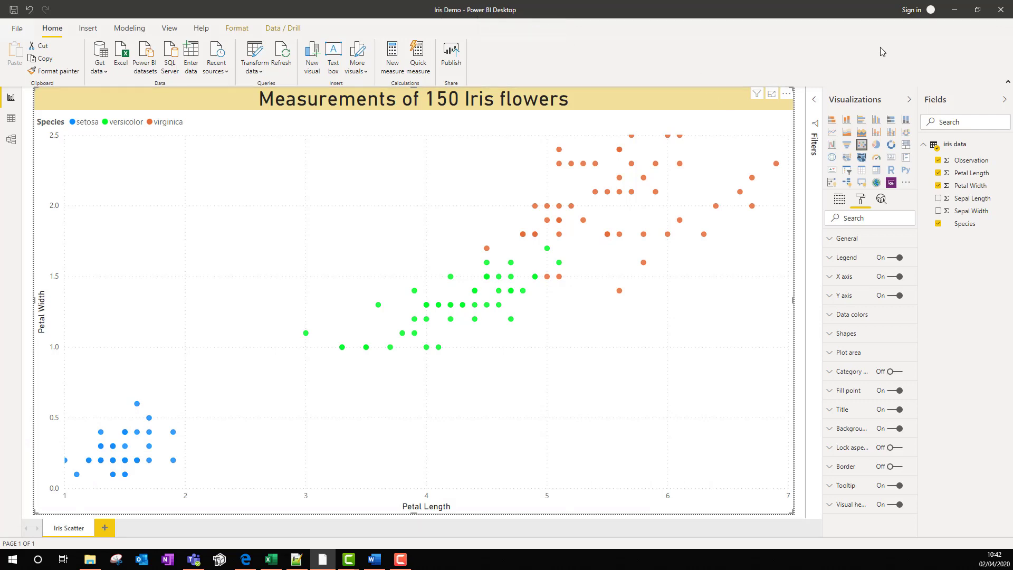
mouse_move(912, 13)
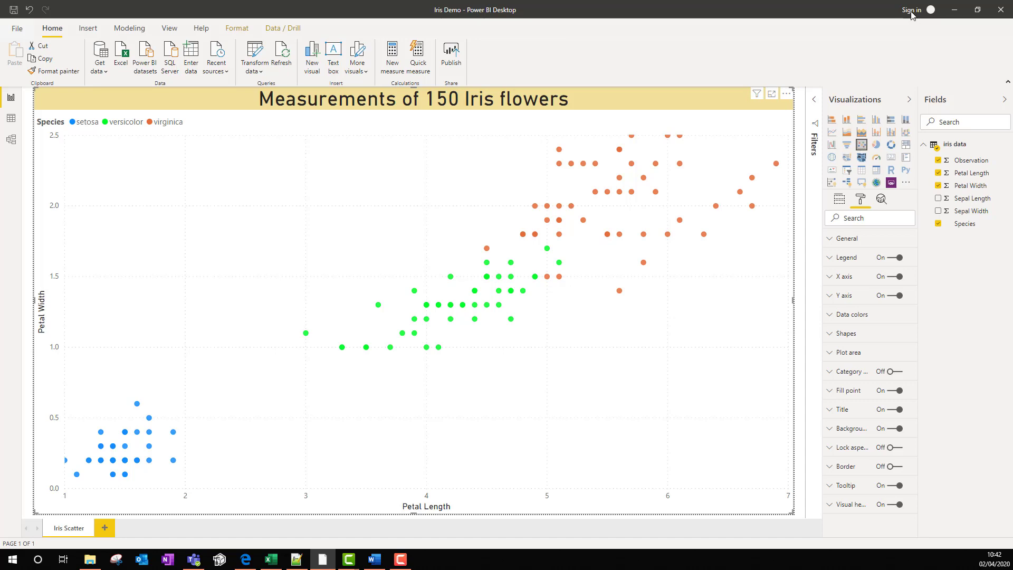
Step: Sign in to Power BI with the Microsoft account email and password
left_click(912, 9)
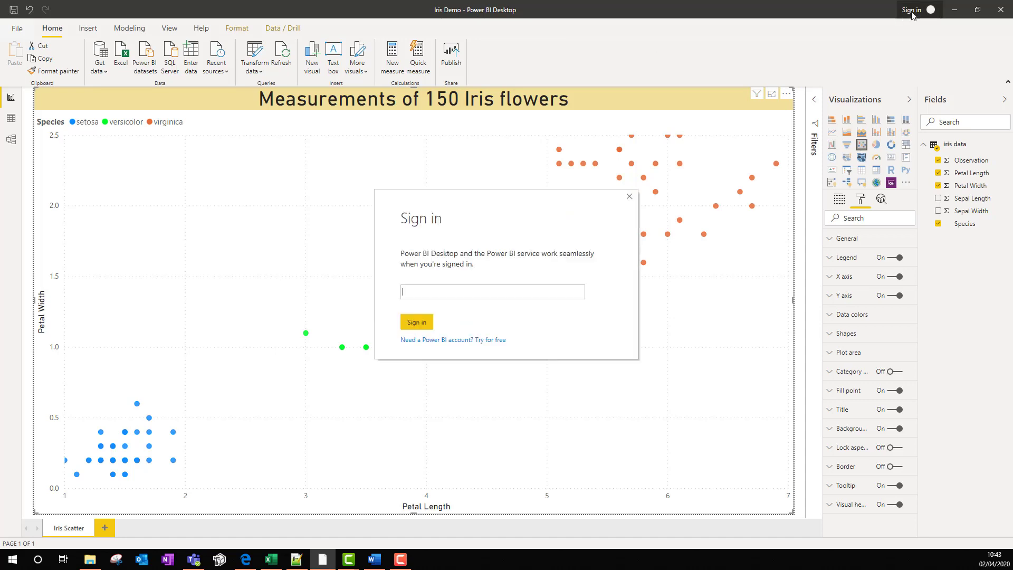
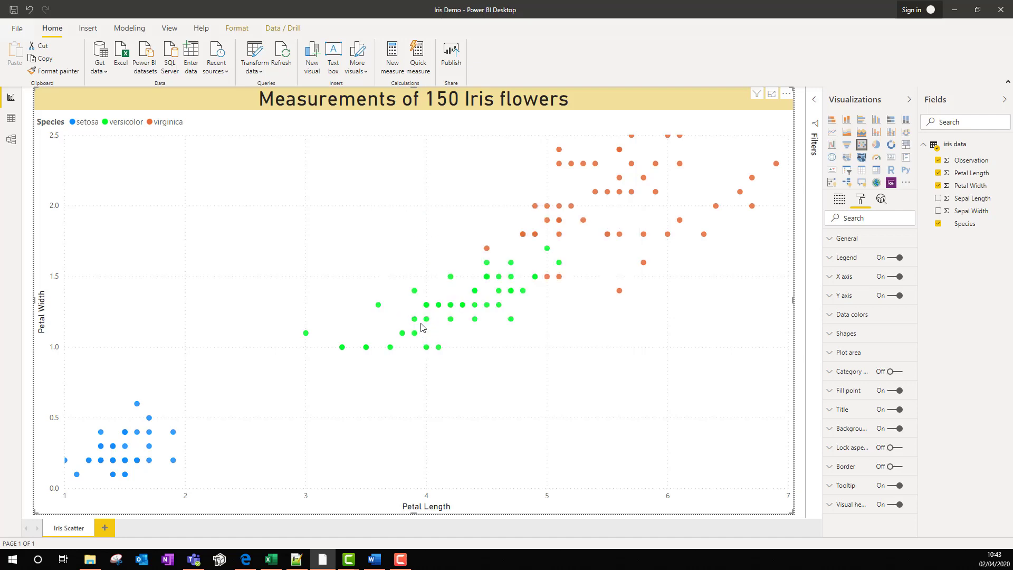
left_click(913, 9)
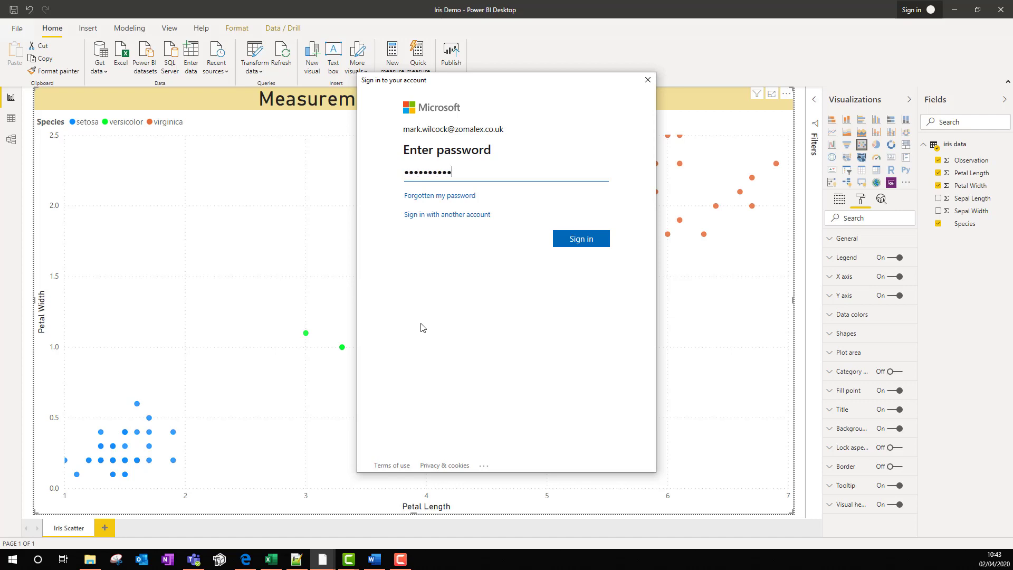
left_click(580, 239)
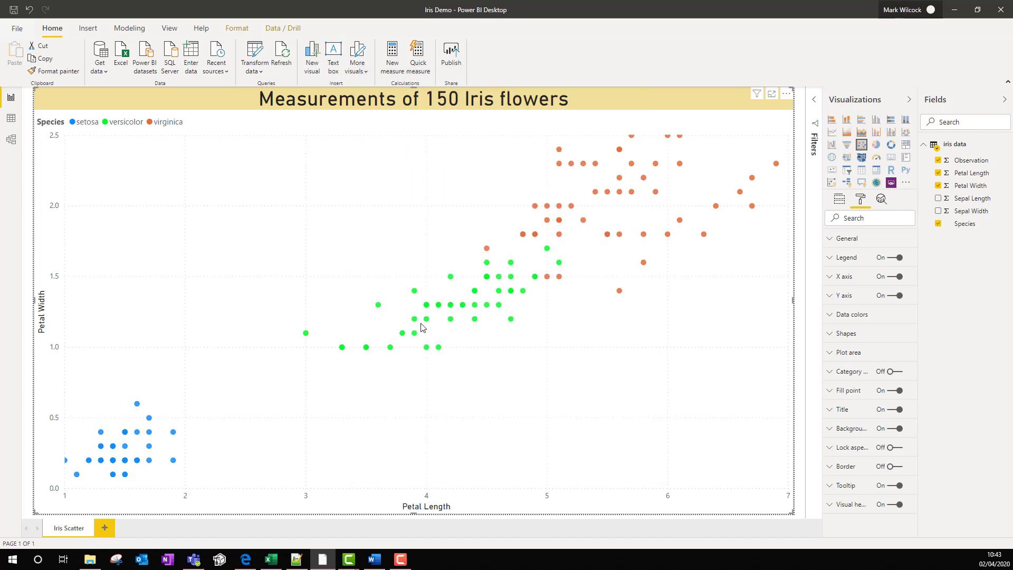
mouse_move(902, 22)
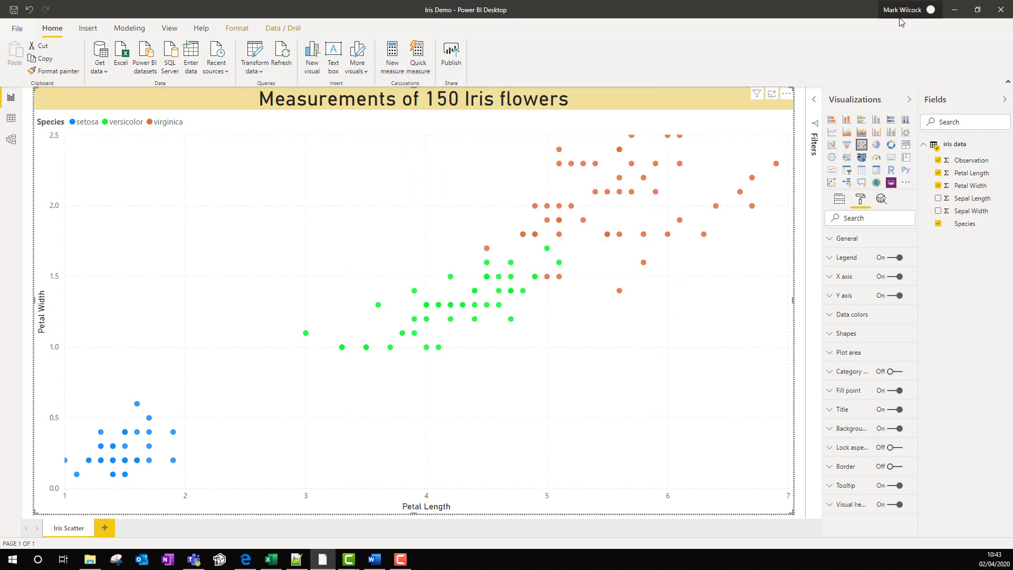
mouse_move(790, 100)
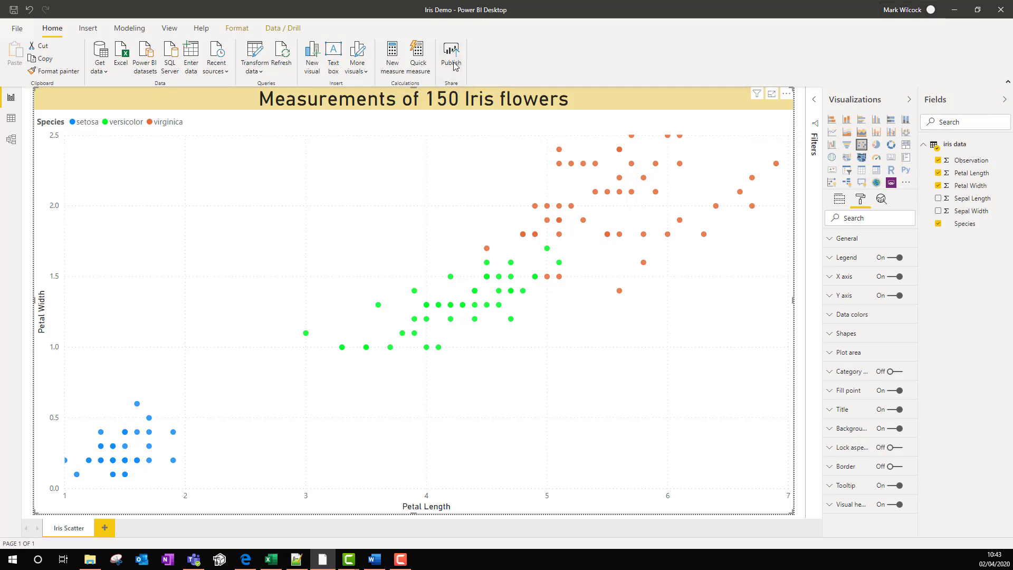
Step: Publish the Iris Demo report to My workspace and open it in the Power BI service
left_click(451, 50)
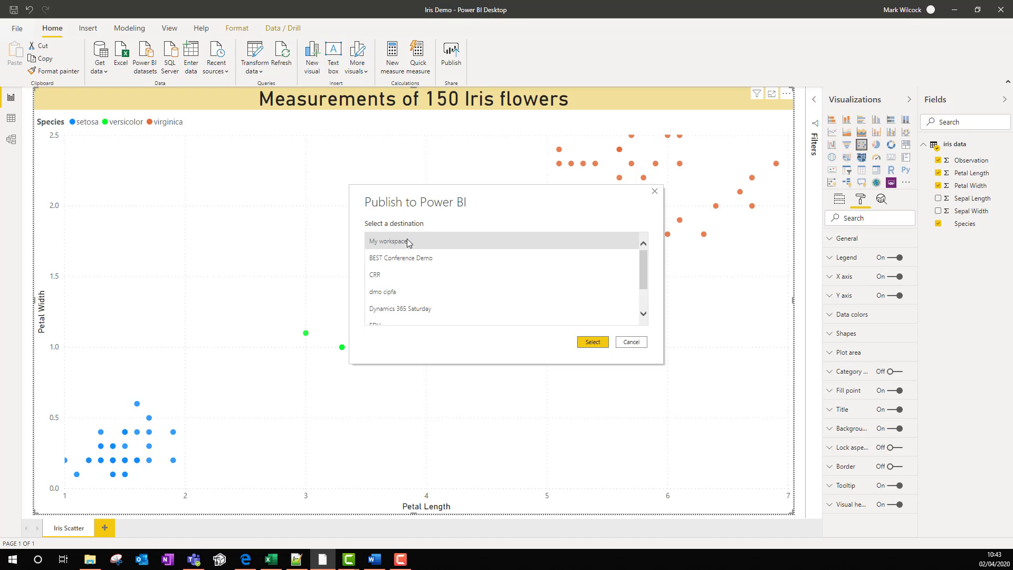
mouse_move(603, 369)
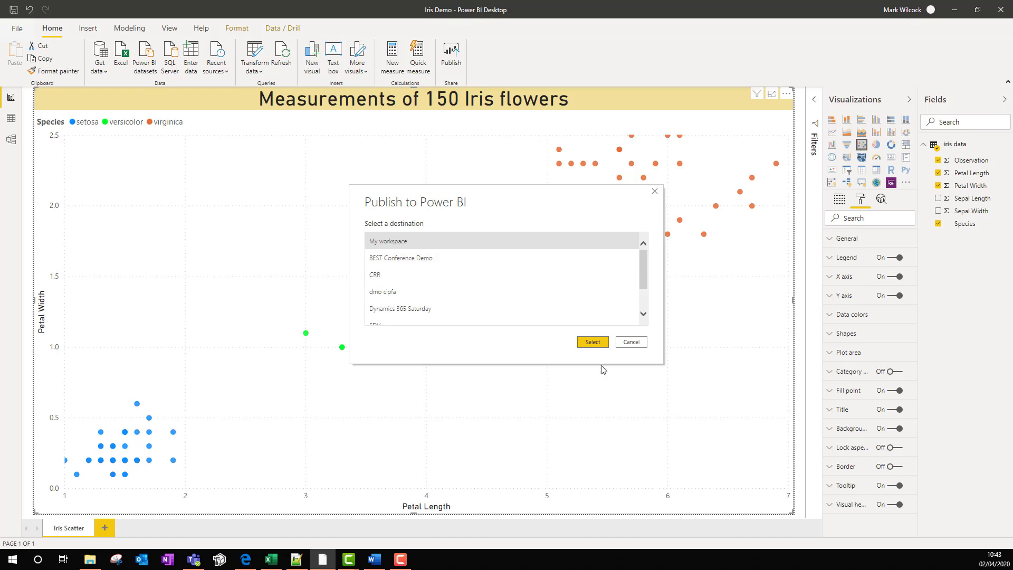
left_click(631, 342)
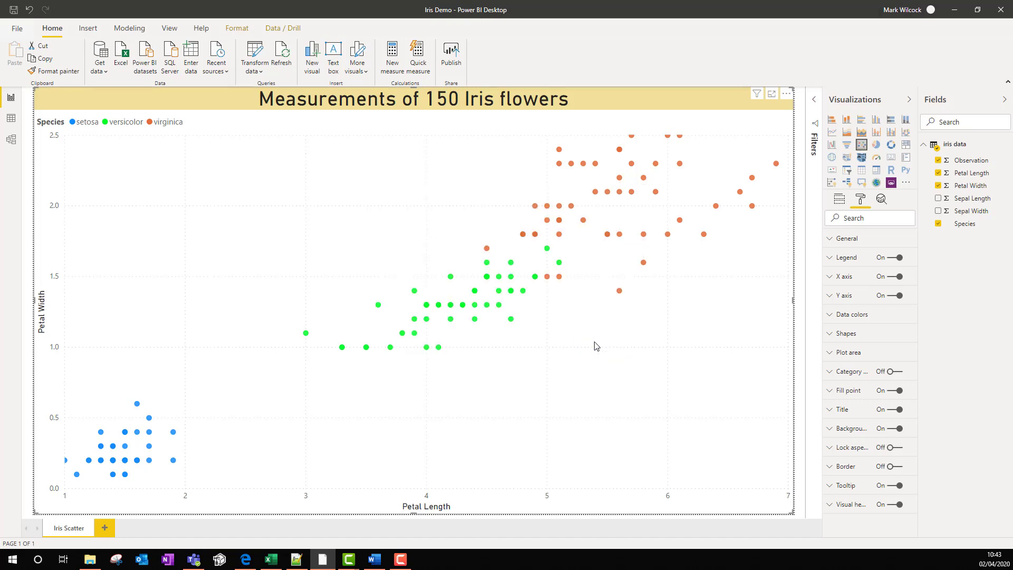
left_click(451, 52)
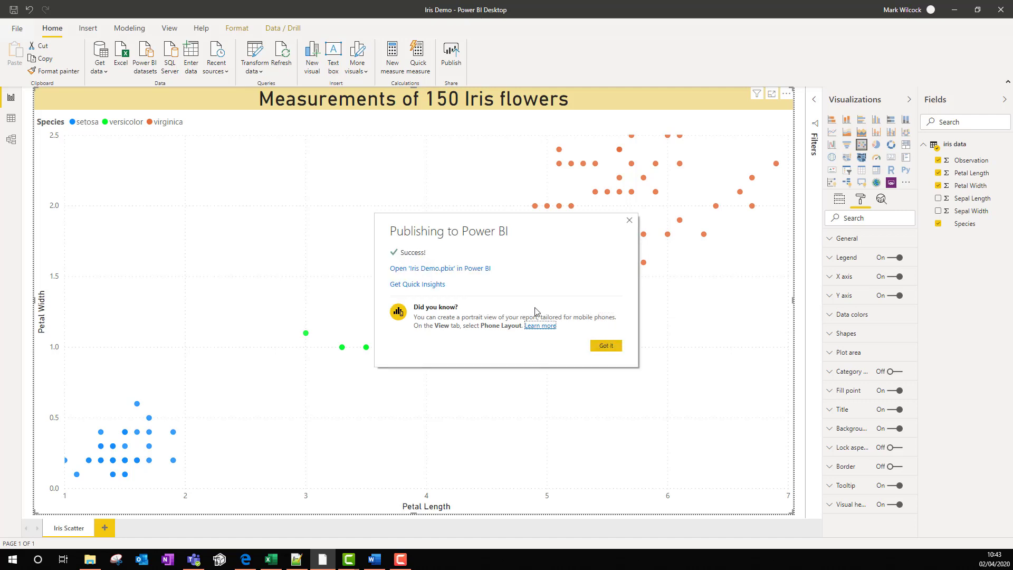
left_click(441, 268)
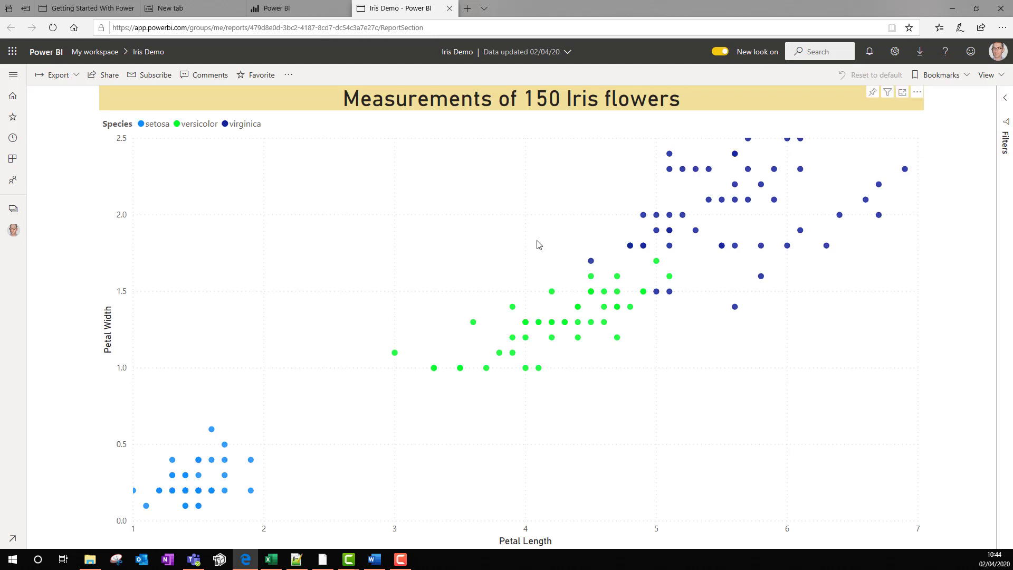
mouse_move(1005, 99)
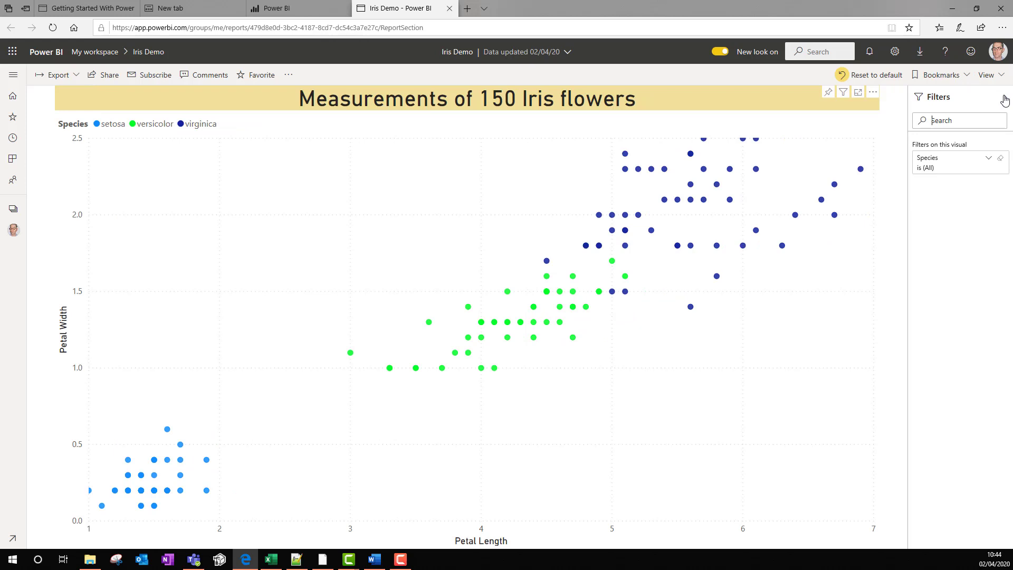
mouse_move(990, 153)
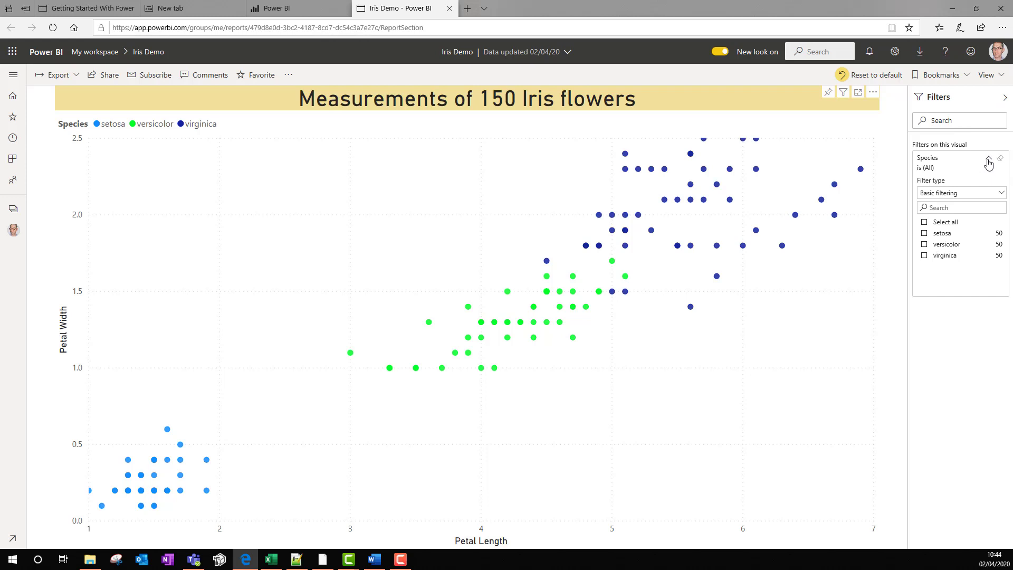
Step: Tick versicolor and virginica in the online Species filter, dropping setosa
left_click(925, 245)
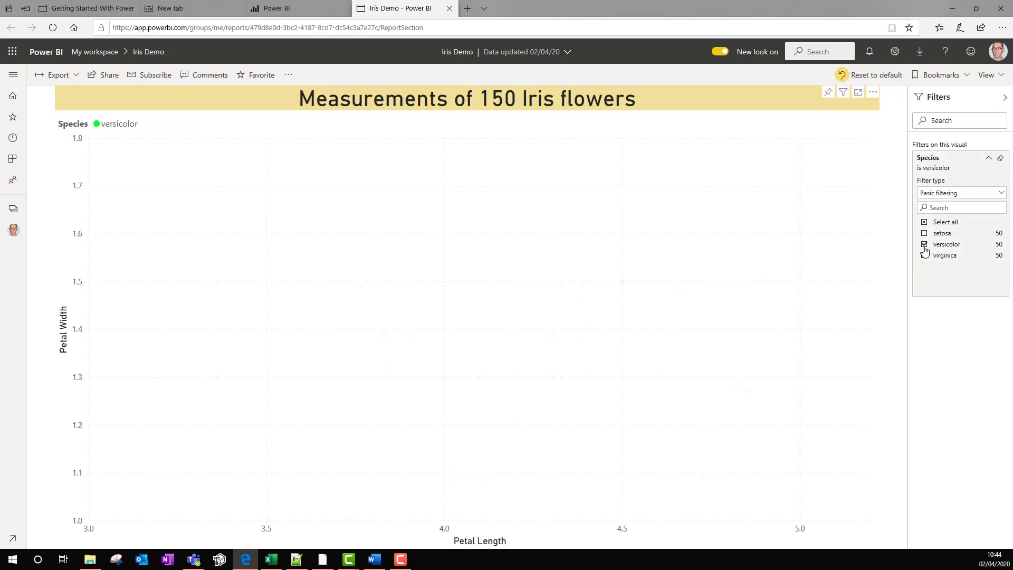
left_click(925, 256)
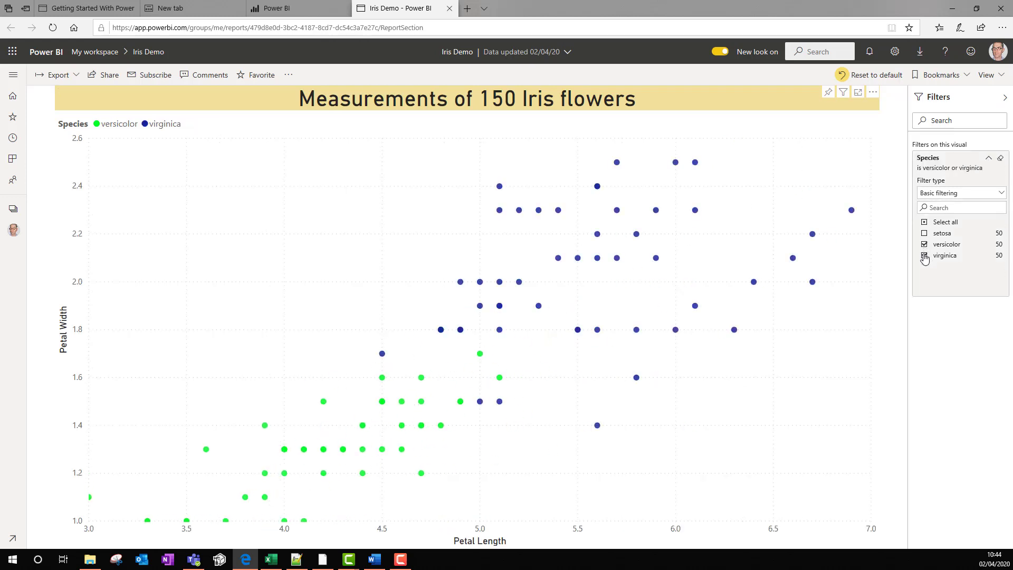
left_click(924, 255)
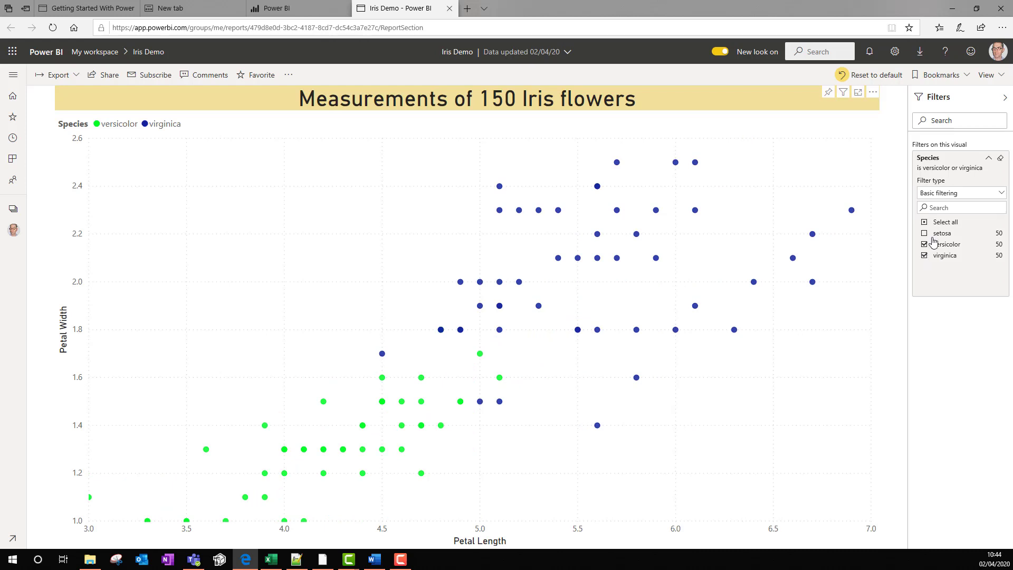